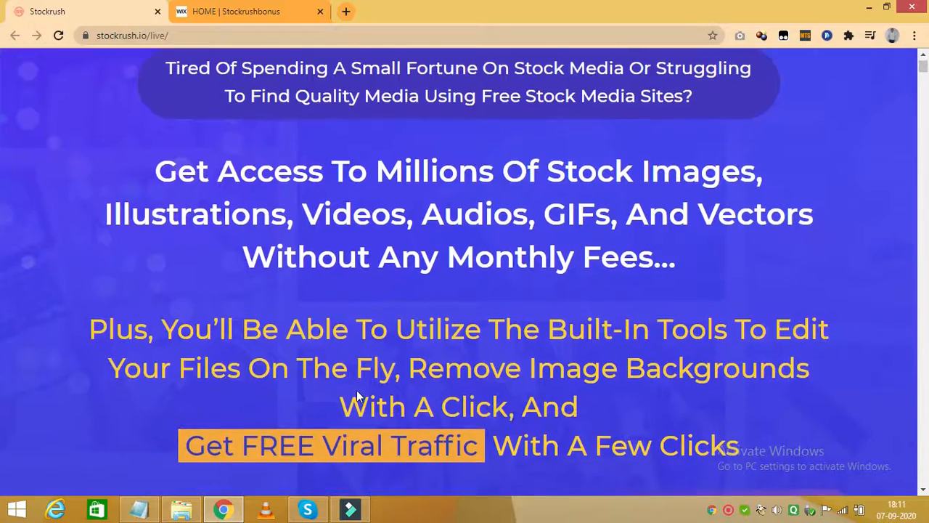
Scroll the live page past the pricing comparison and founders to the media-needs checklist.
scroll("down", 3)
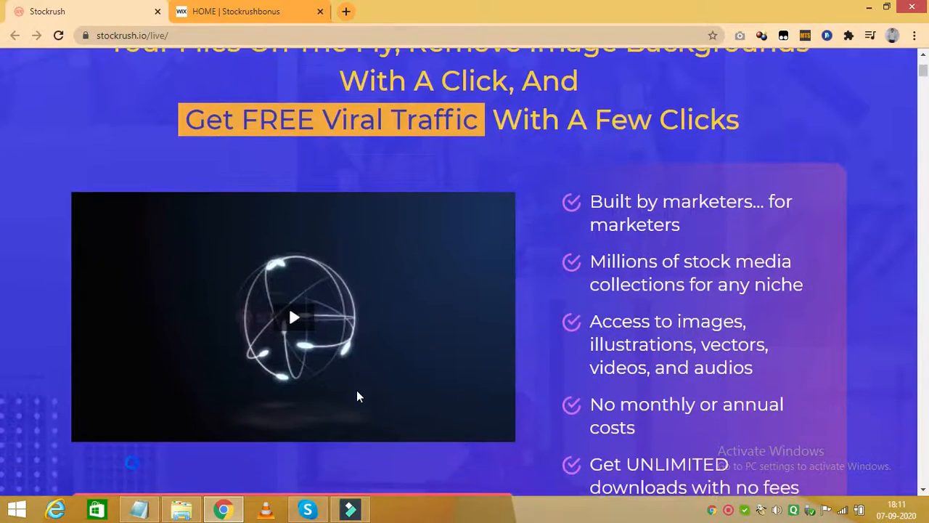
scroll("down", 3)
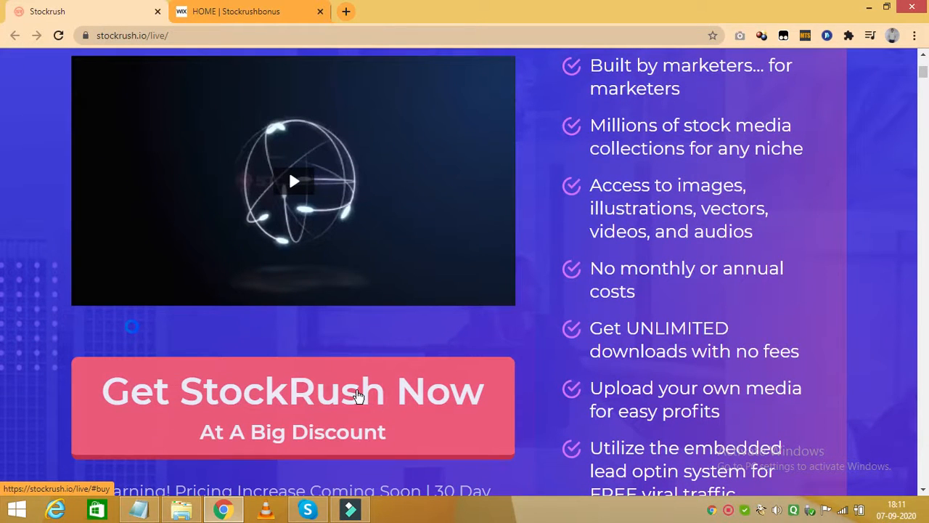
scroll("down", 3)
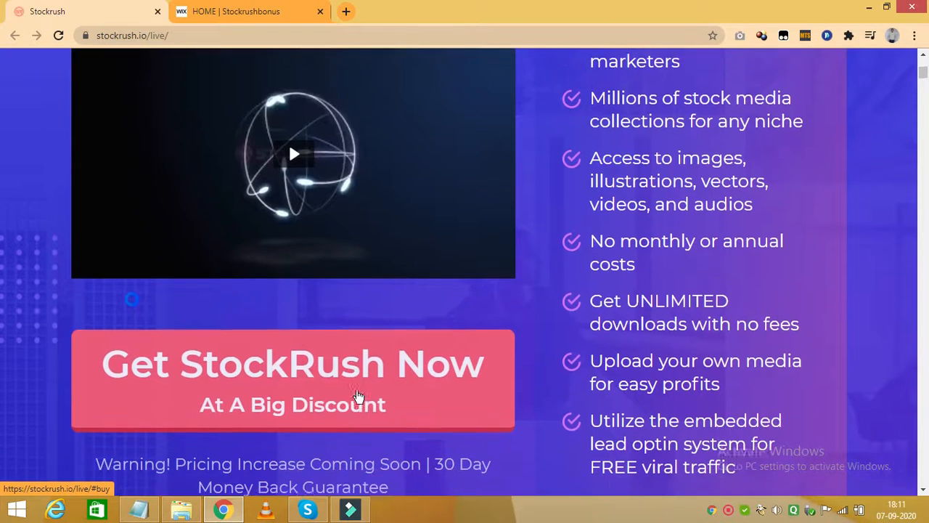
scroll("down", 3)
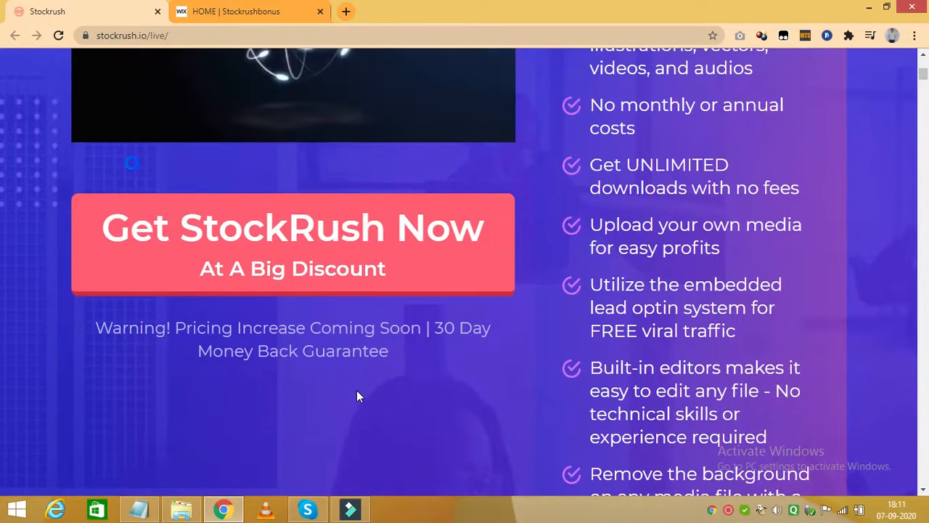
scroll("down", 3)
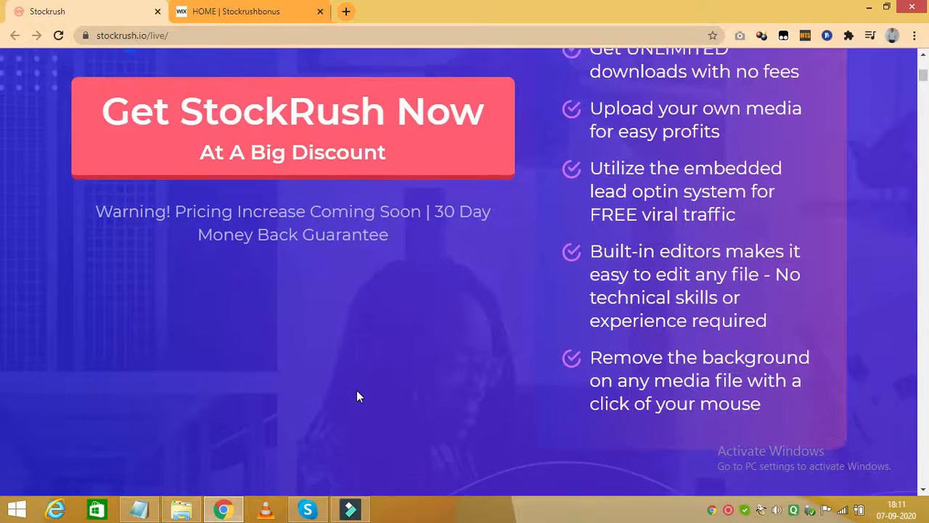
scroll("down", 3)
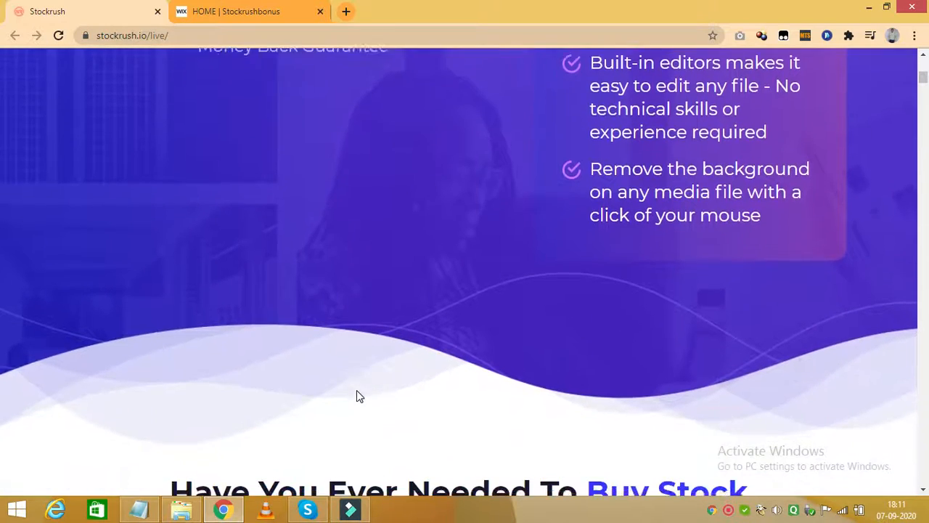
scroll("down", 3)
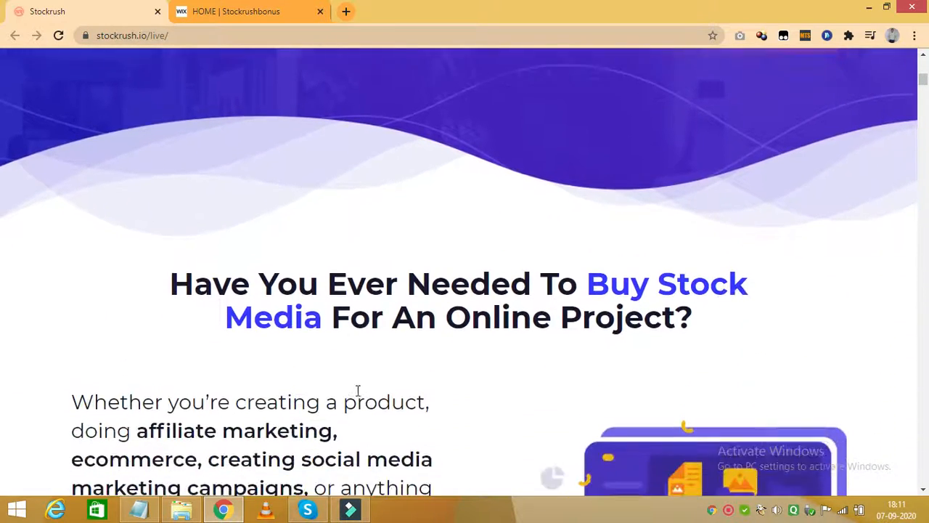
scroll("down", 3)
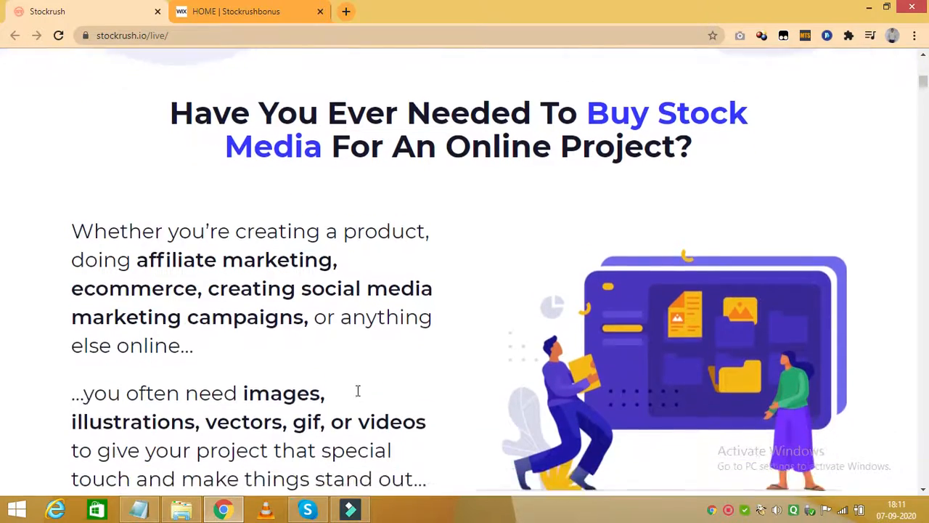
scroll("down", 3)
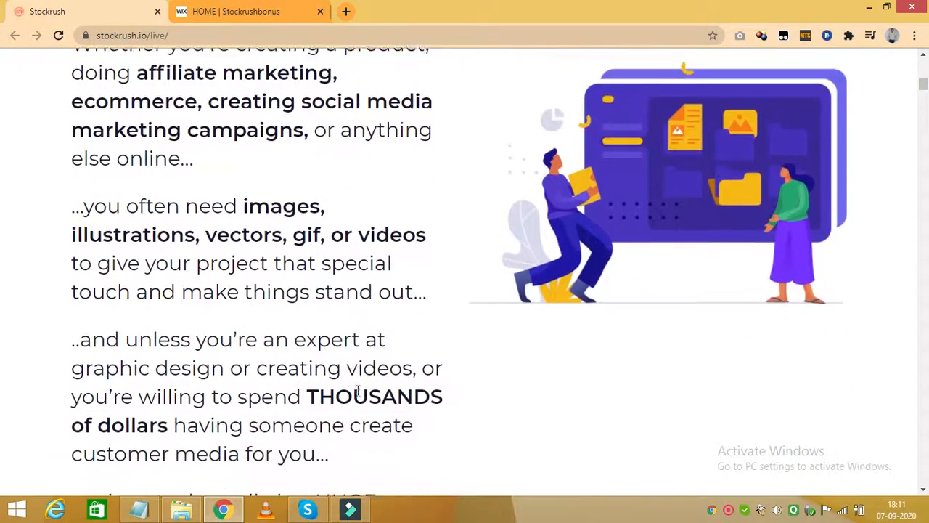
scroll("down", 3)
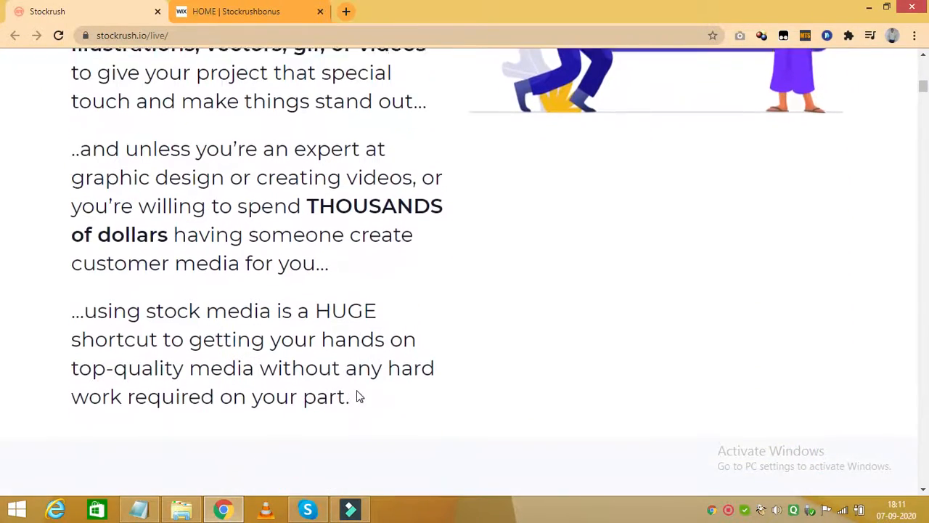
scroll("down", 3)
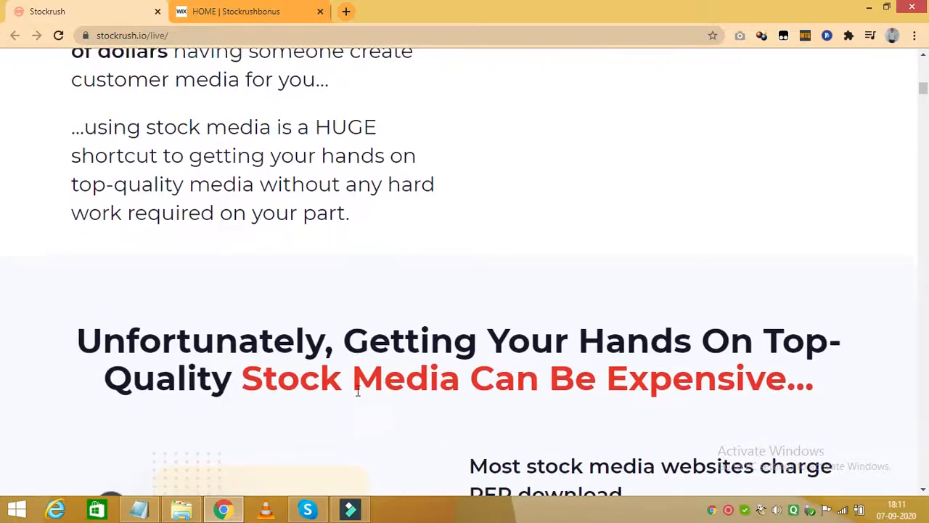
scroll("down", 3)
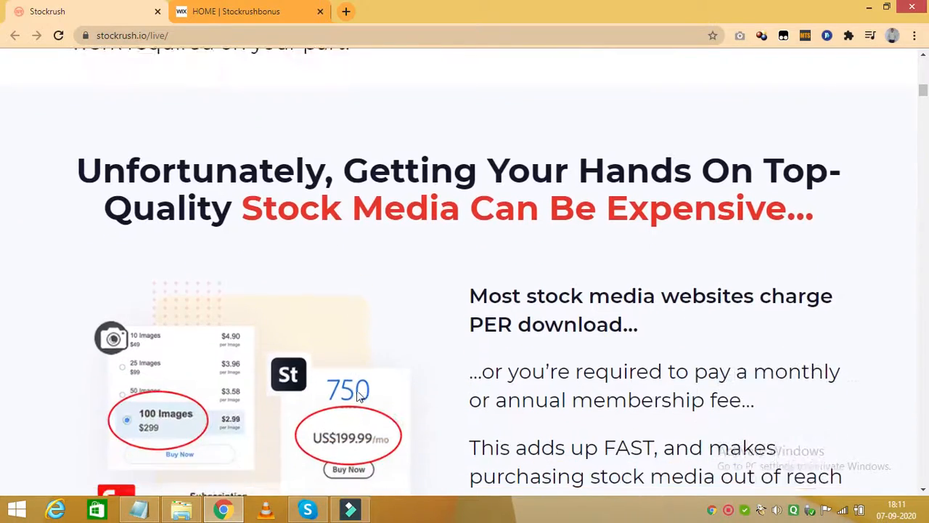
scroll("down", 3)
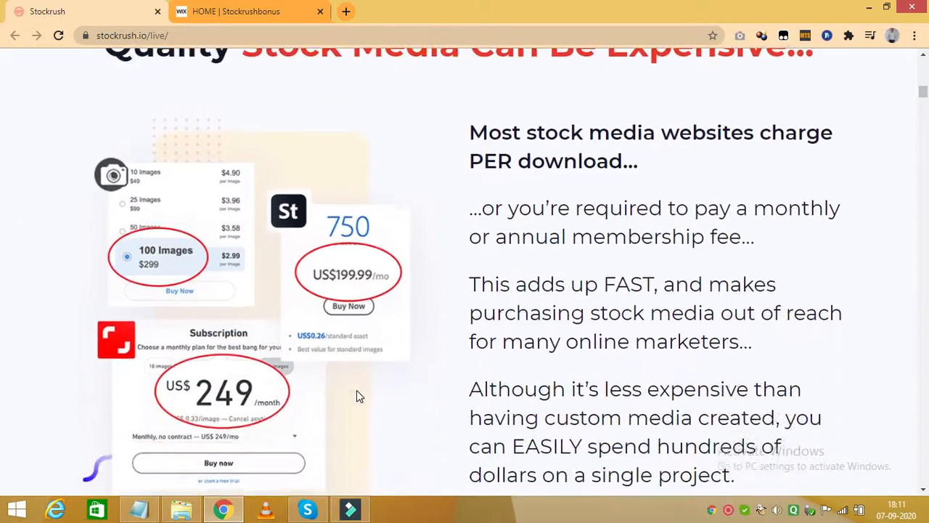
scroll("down", 3)
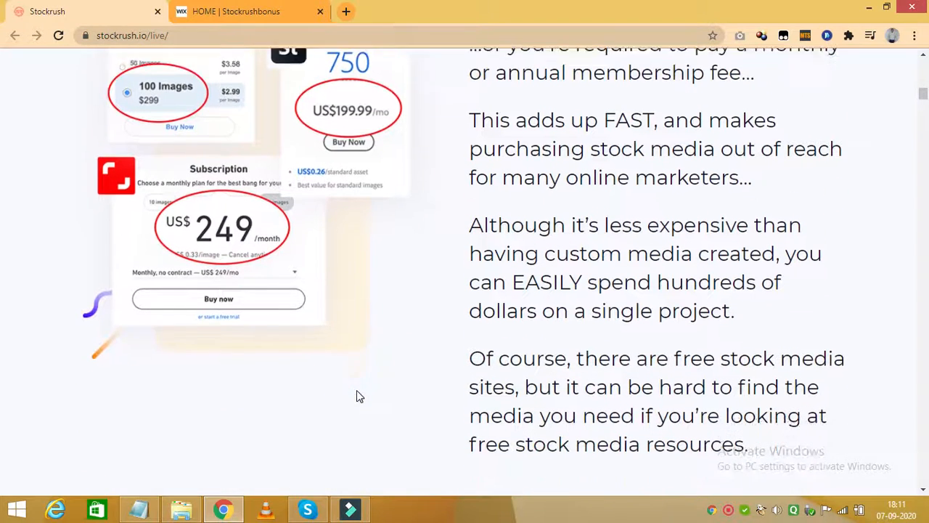
scroll("down", 3)
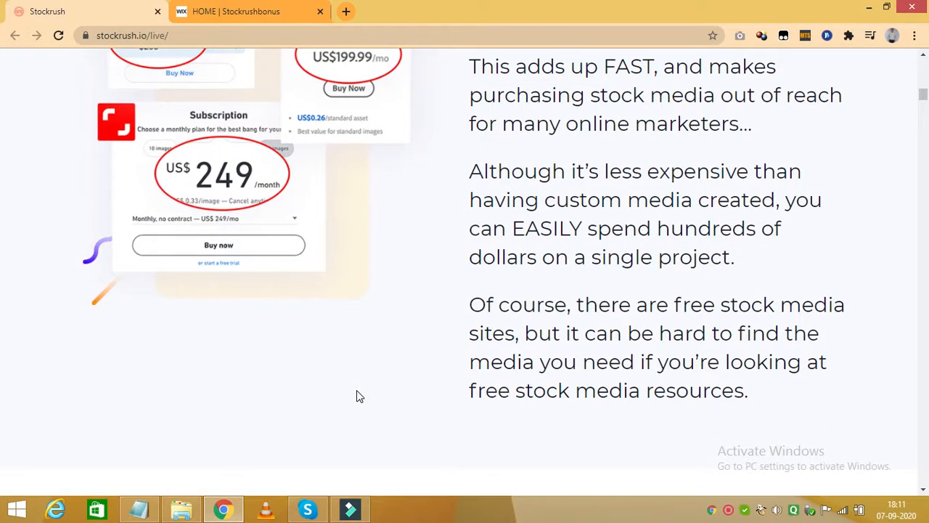
scroll("down", 3)
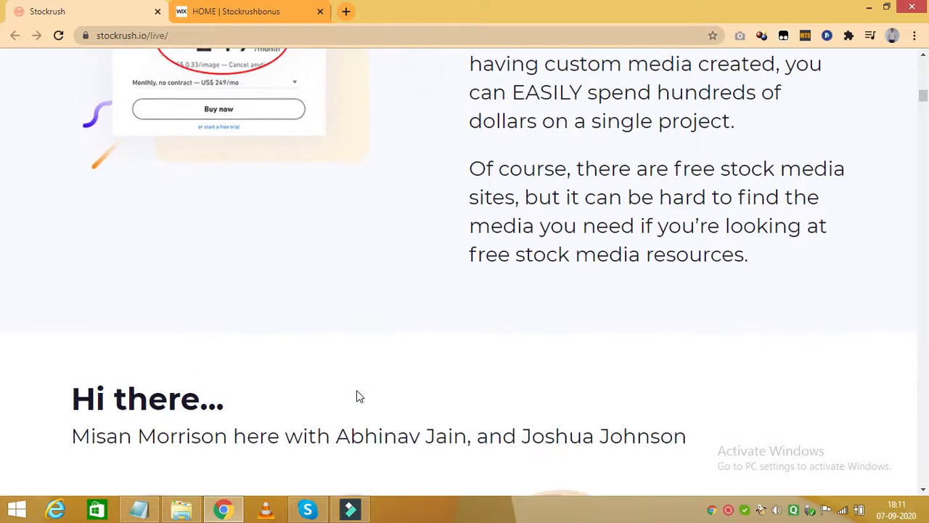
scroll("down", 3)
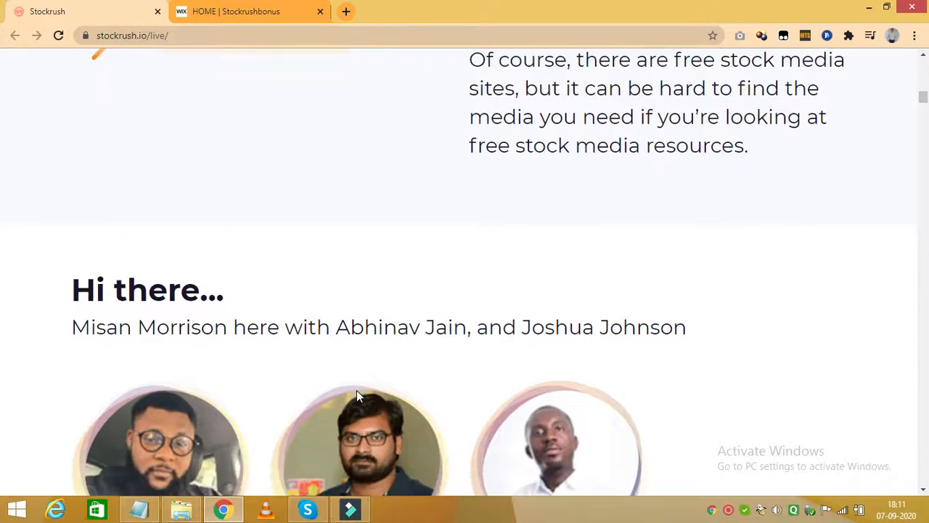
scroll("down", 3)
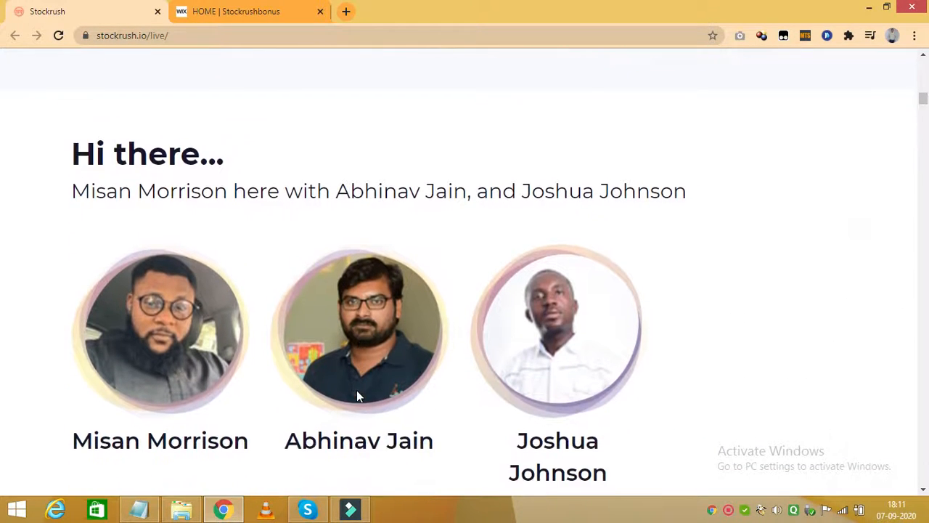
scroll("down", 3)
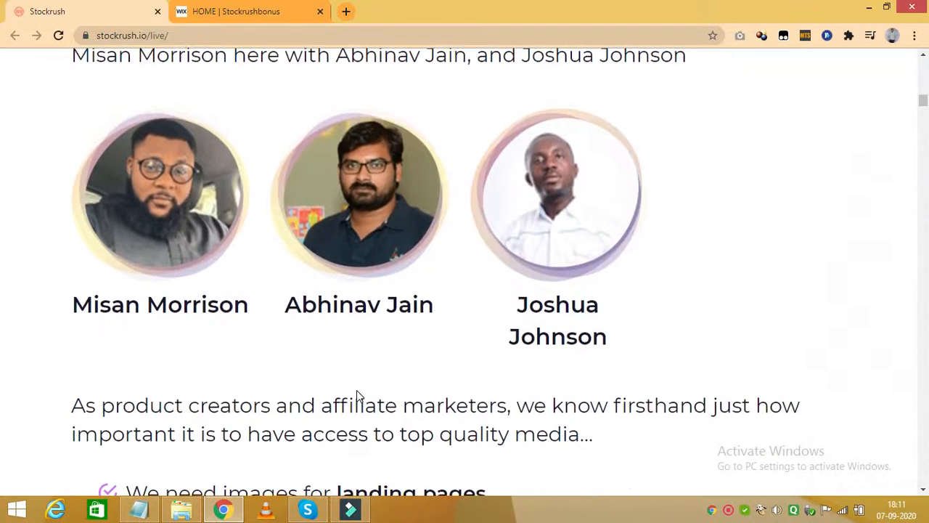
scroll("down", 3)
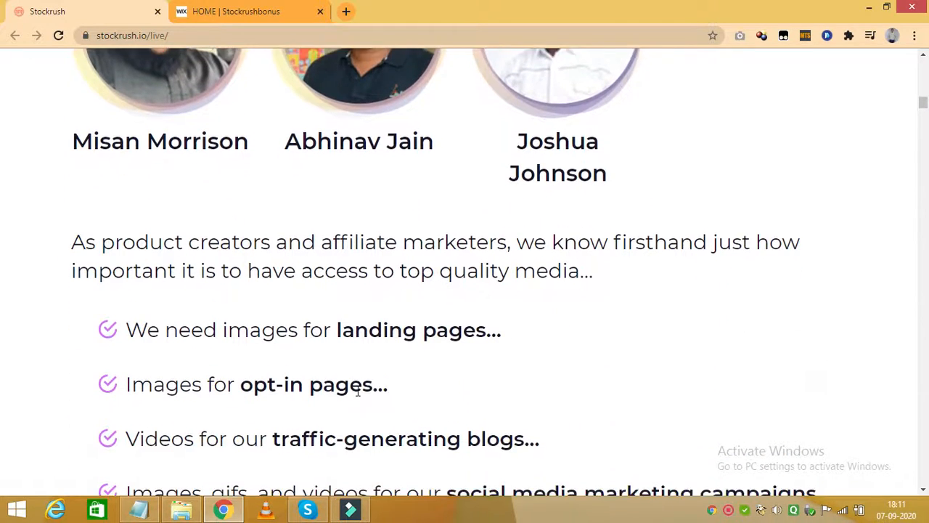
scroll("down", 3)
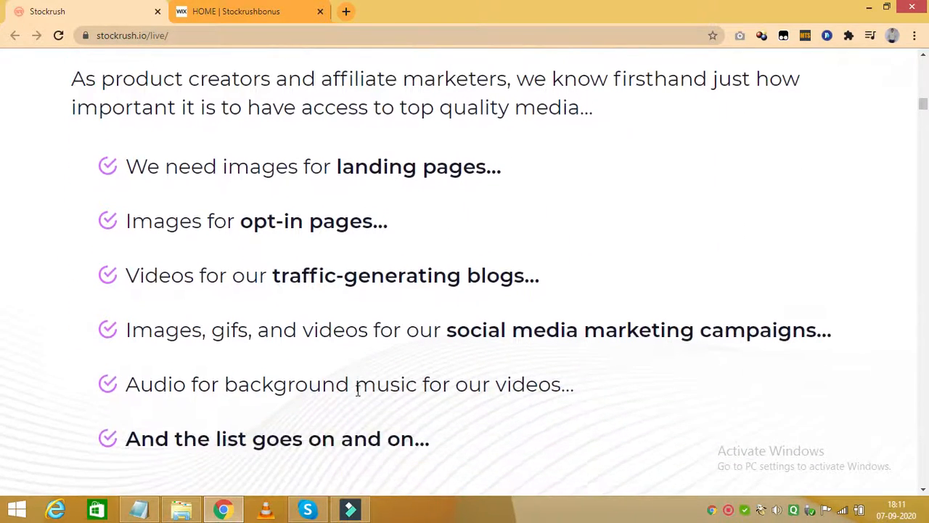
scroll("down", 3)
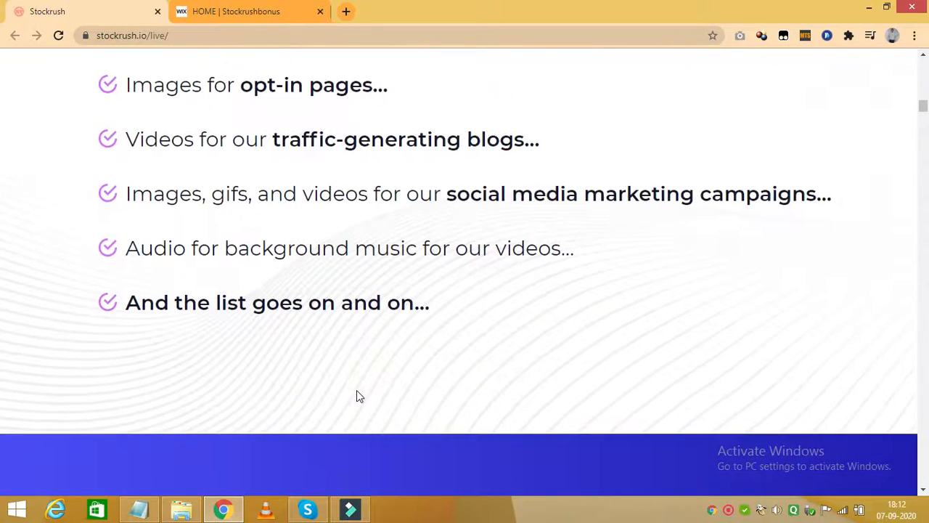
Scroll past the stock media pricing tables to the 'Introducing StockRush' banner.
scroll("down", 3)
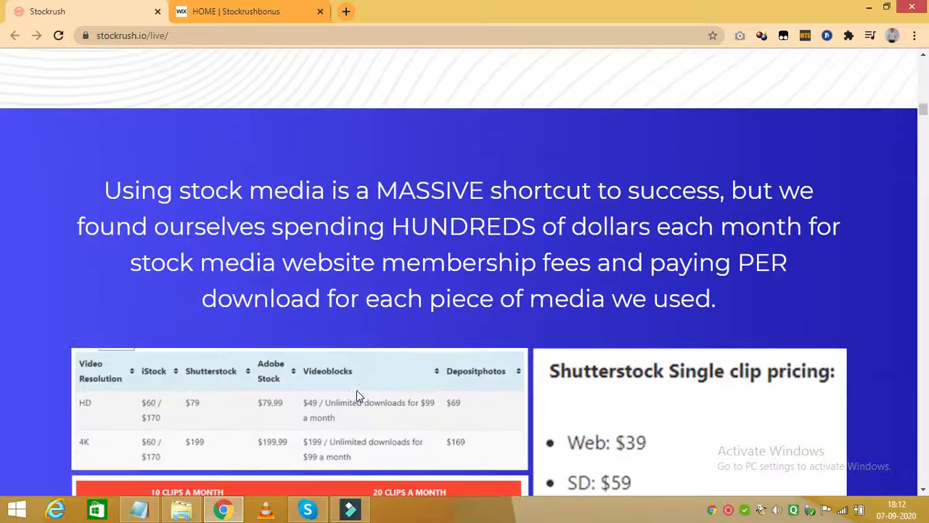
scroll("down", 3)
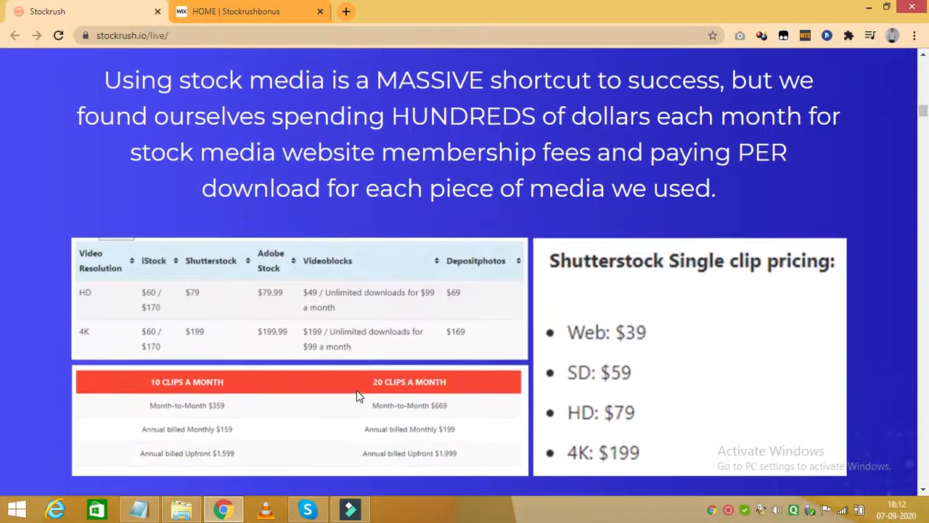
scroll("down", 3)
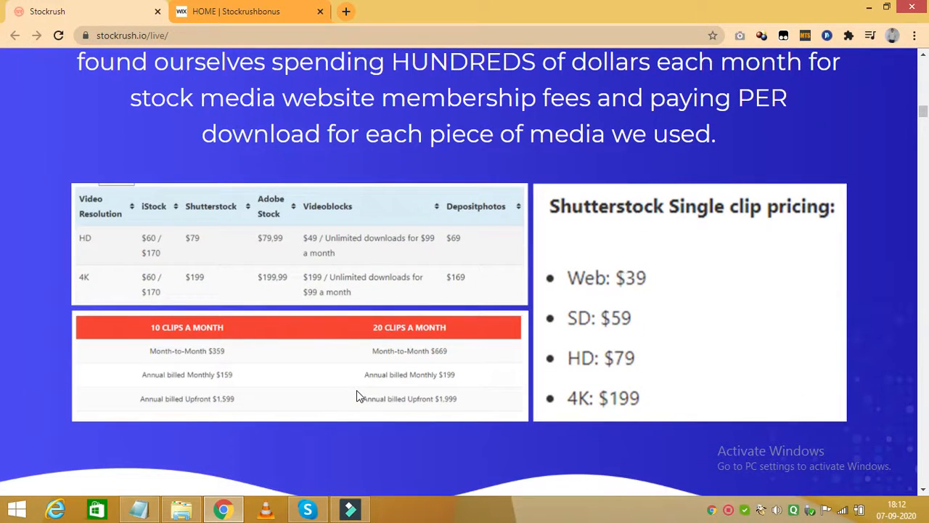
scroll("down", 3)
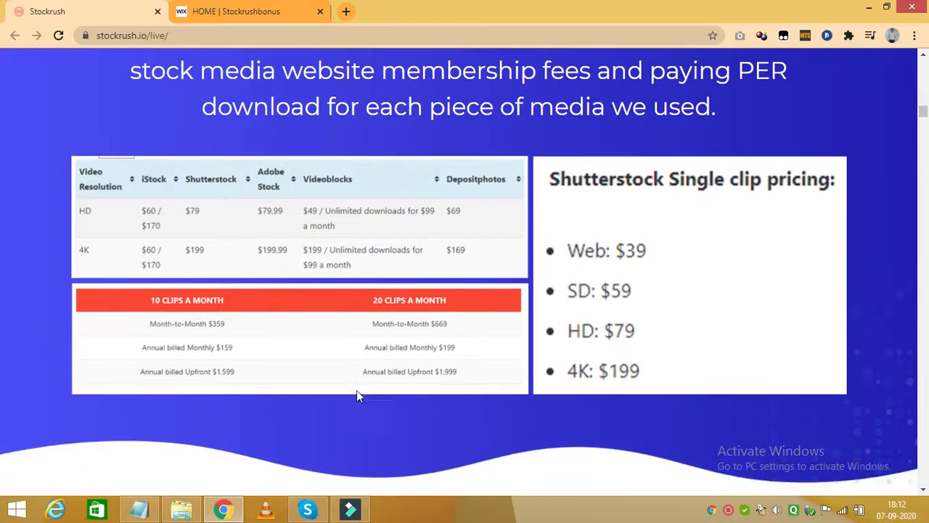
scroll("down", 3)
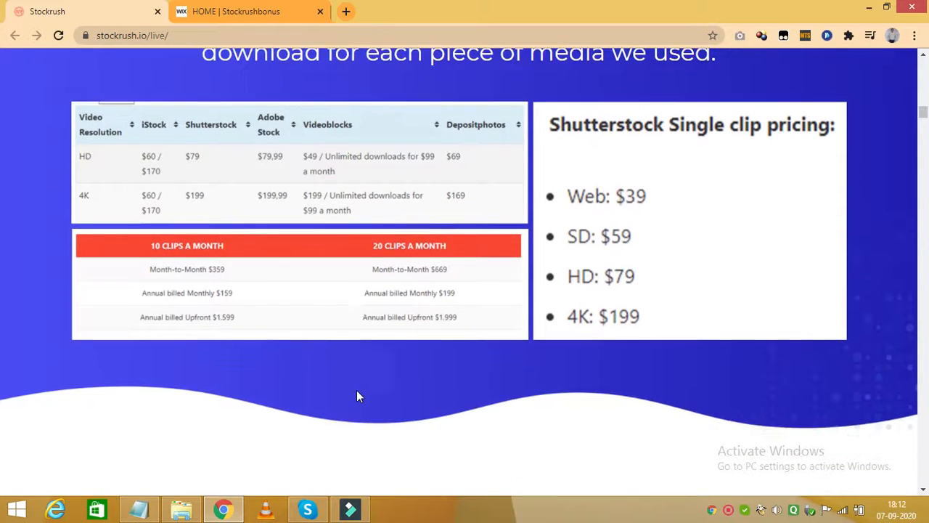
scroll("down", 3)
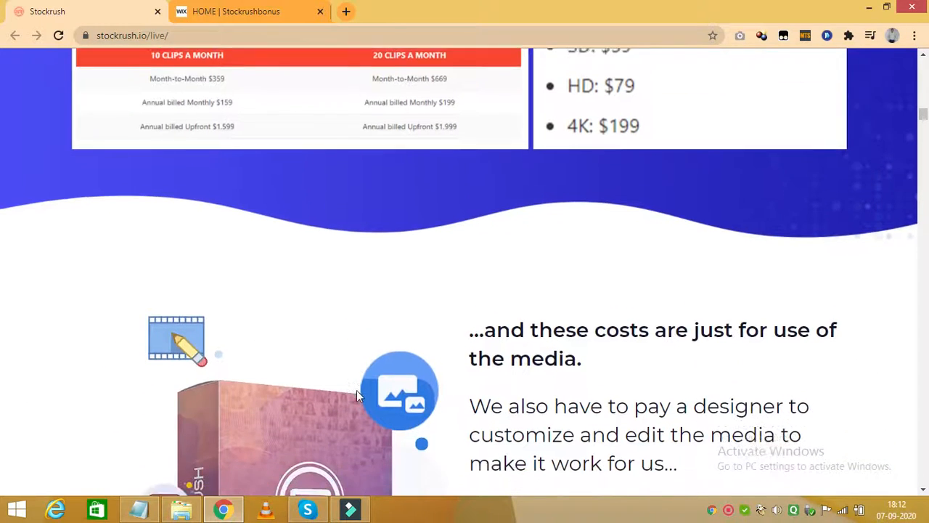
scroll("down", 3)
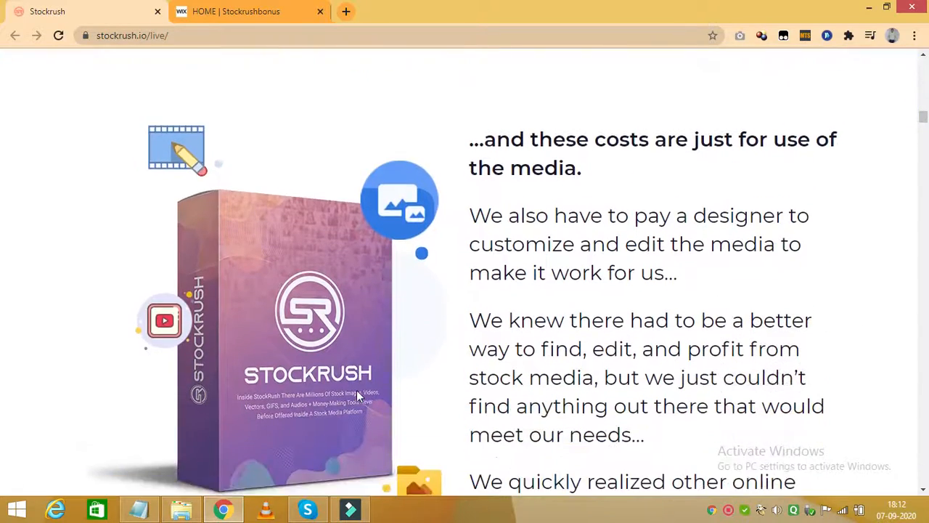
scroll("down", 3)
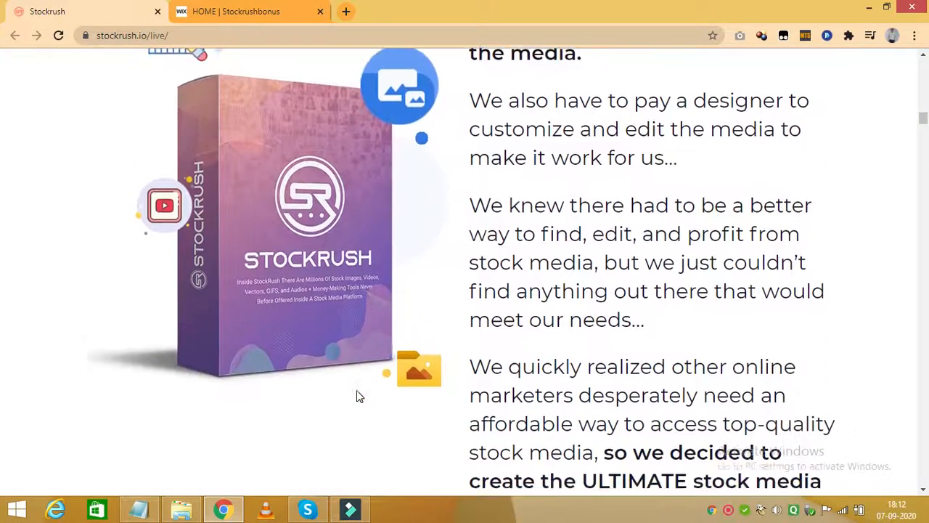
scroll("down", 3)
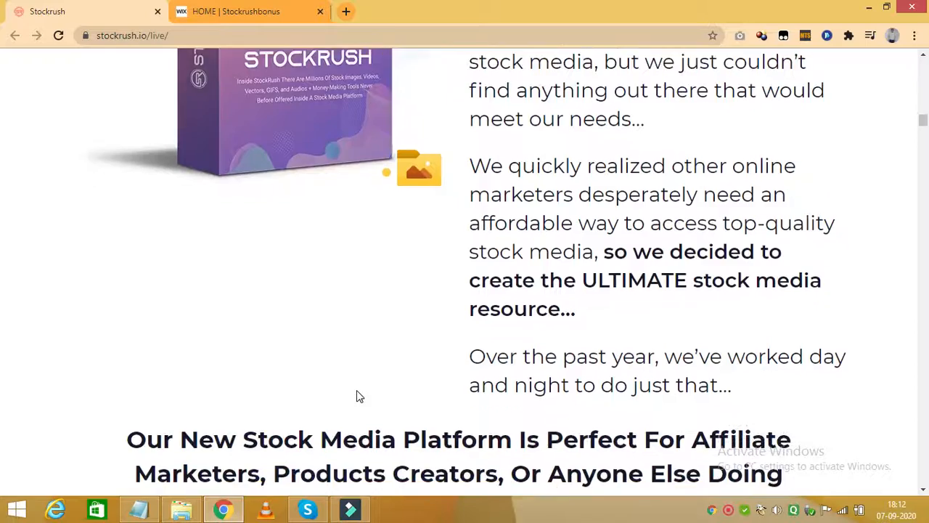
scroll("down", 3)
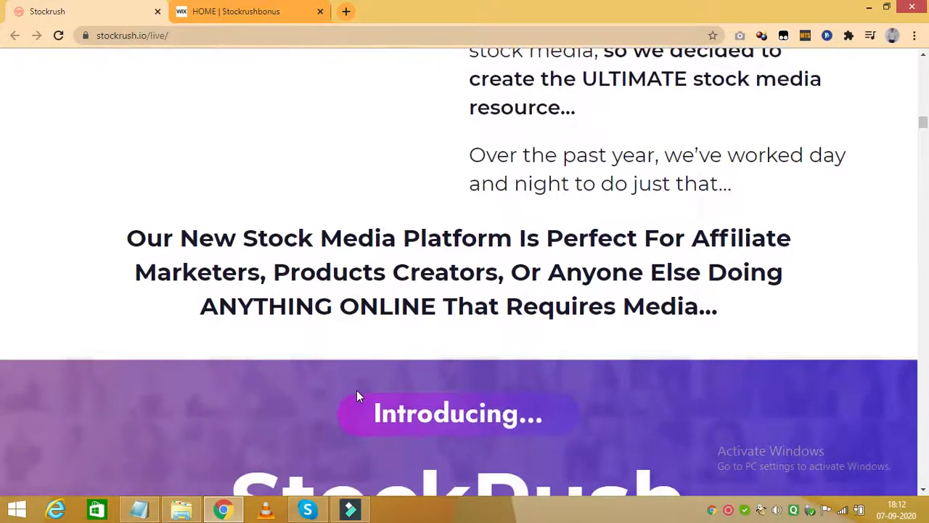
scroll("down", 3)
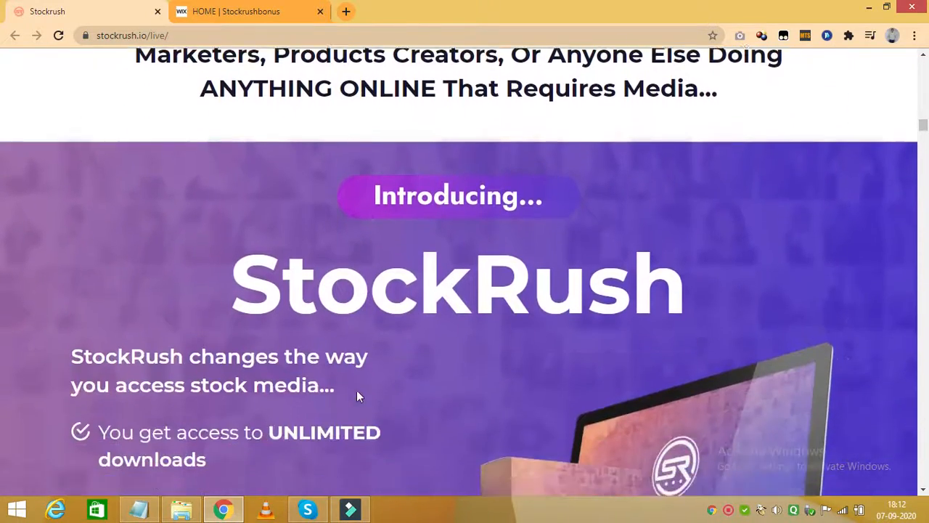
scroll("down", 3)
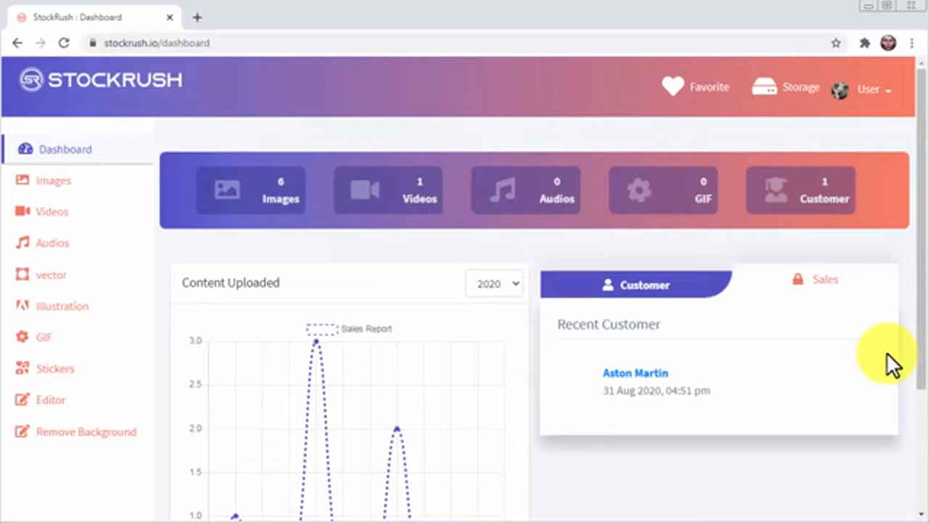
mouse_move(352, 251)
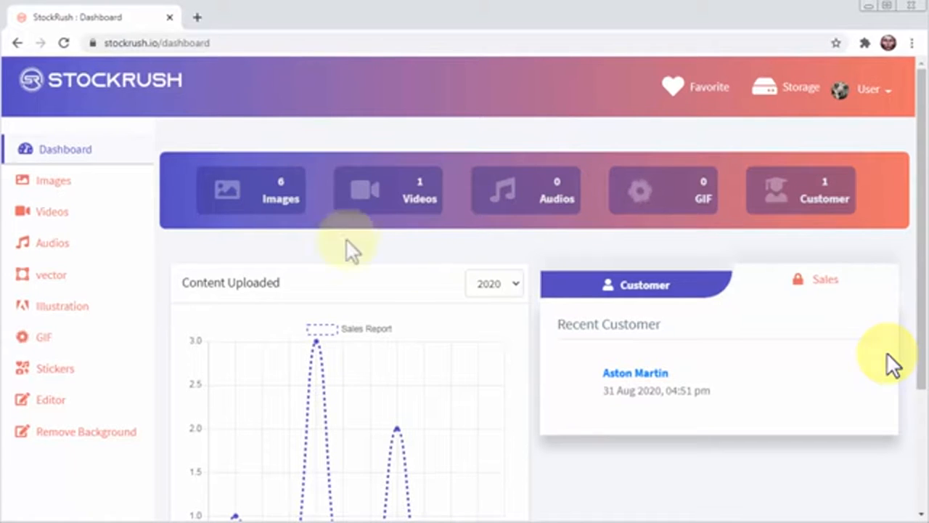
Open the Images library and search for 'make money online'.
left_click(54, 180)
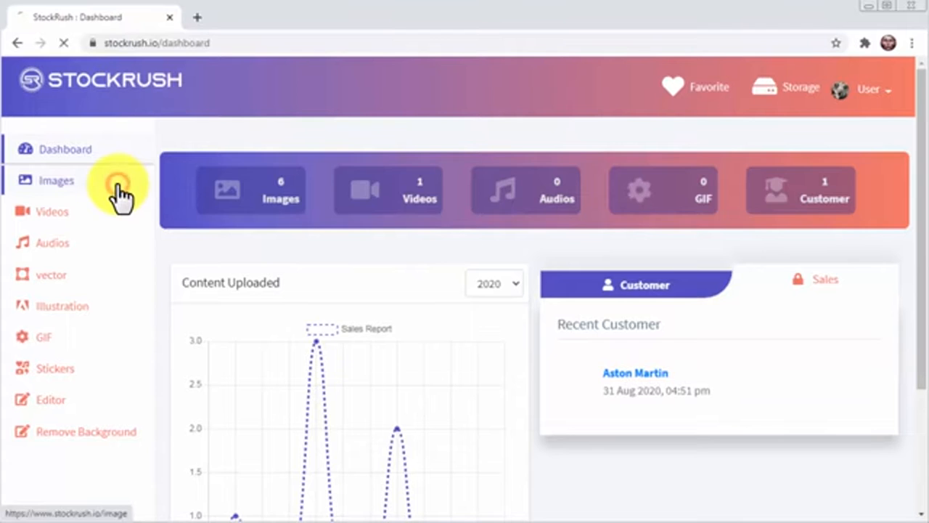
left_click(56, 180)
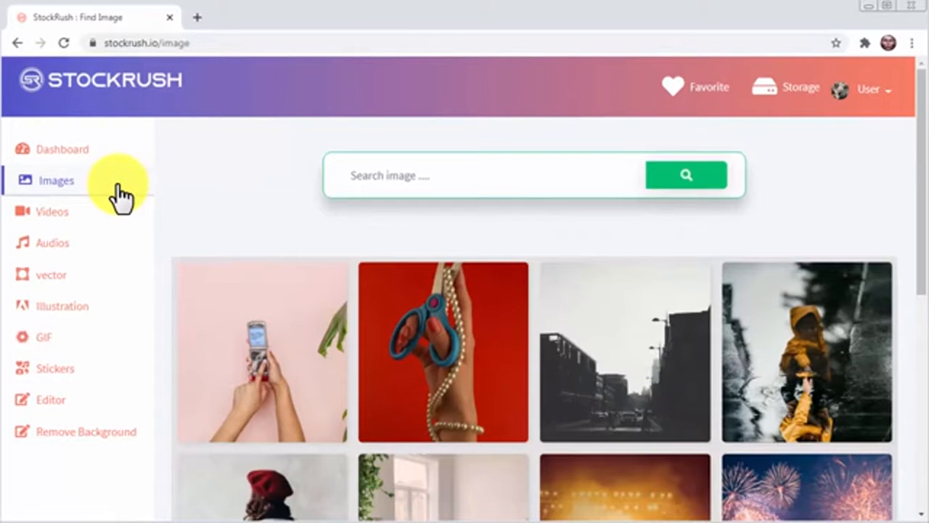
scroll("down", 3)
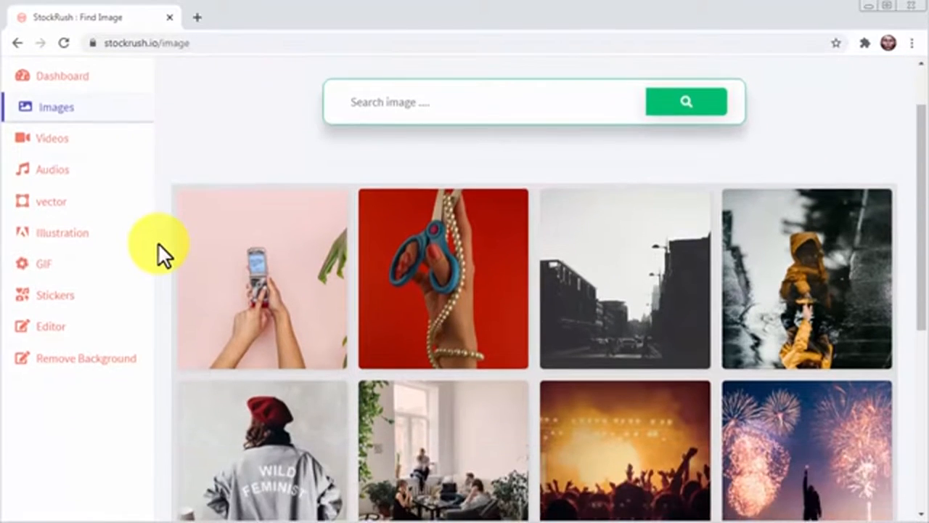
scroll("down", 3)
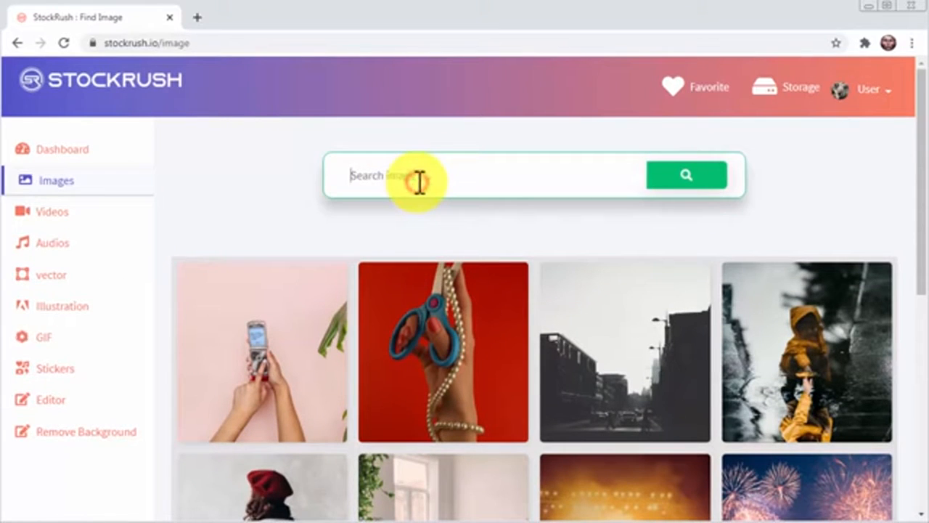
type("make money online")
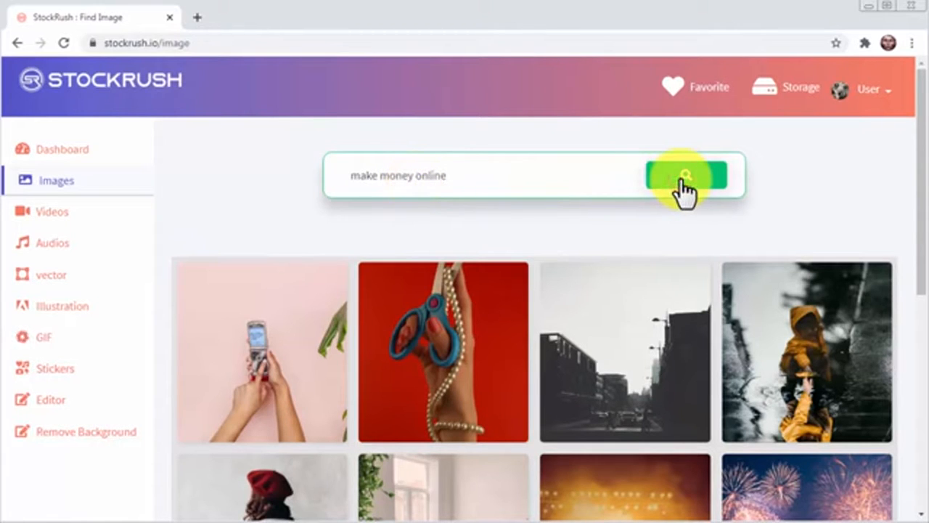
left_click(686, 176)
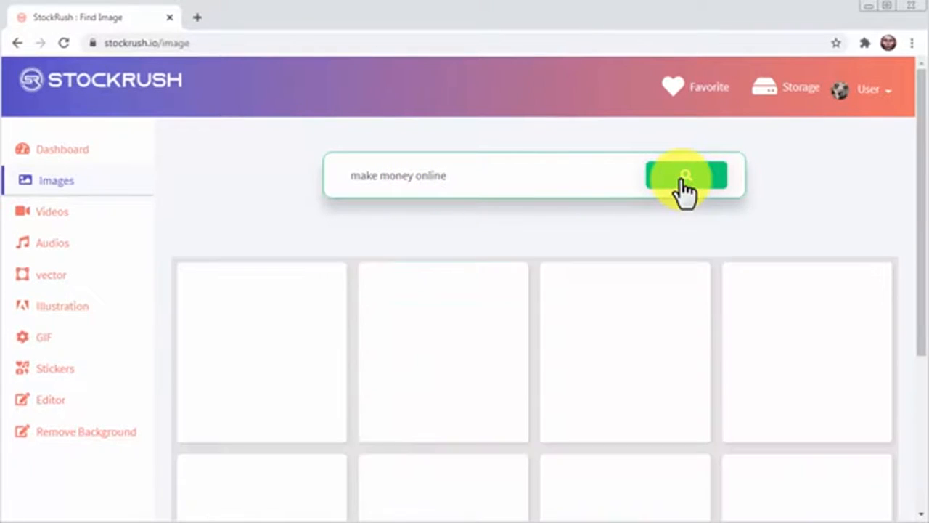
left_click(685, 175)
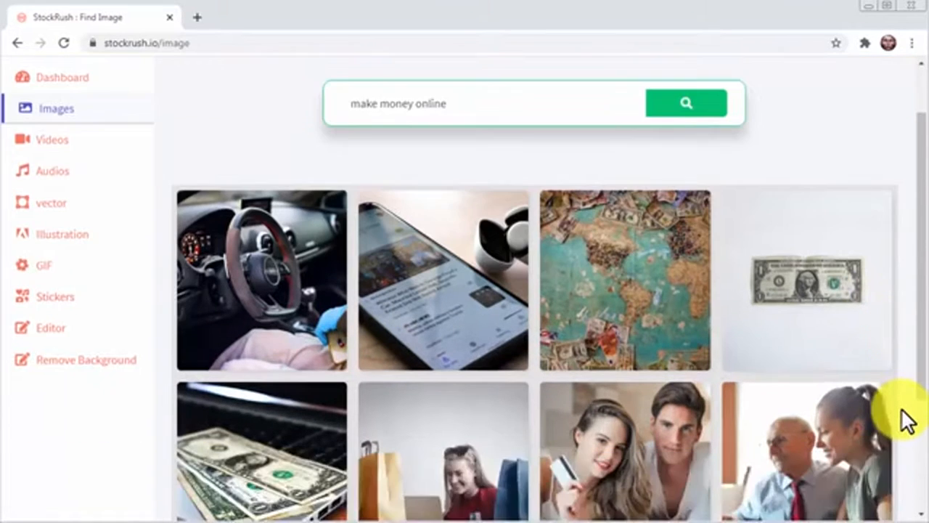
Review the Content Share form for the laptop-with-dollars photo, then return to the image results.
scroll("down", 3)
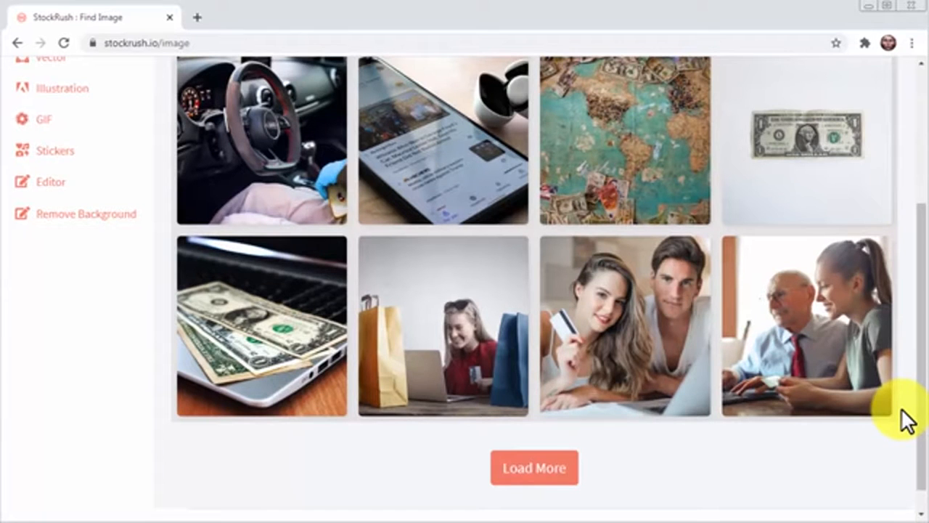
mouse_move(308, 330)
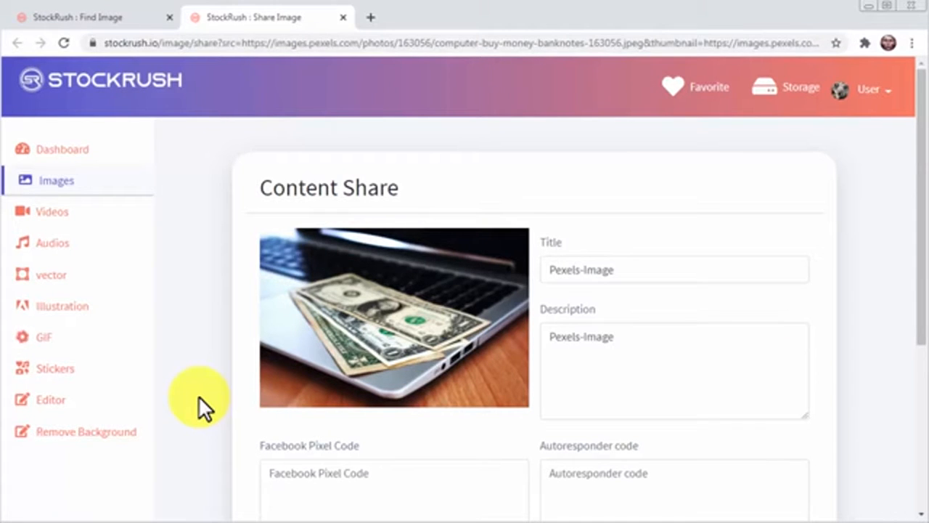
scroll("down", 3)
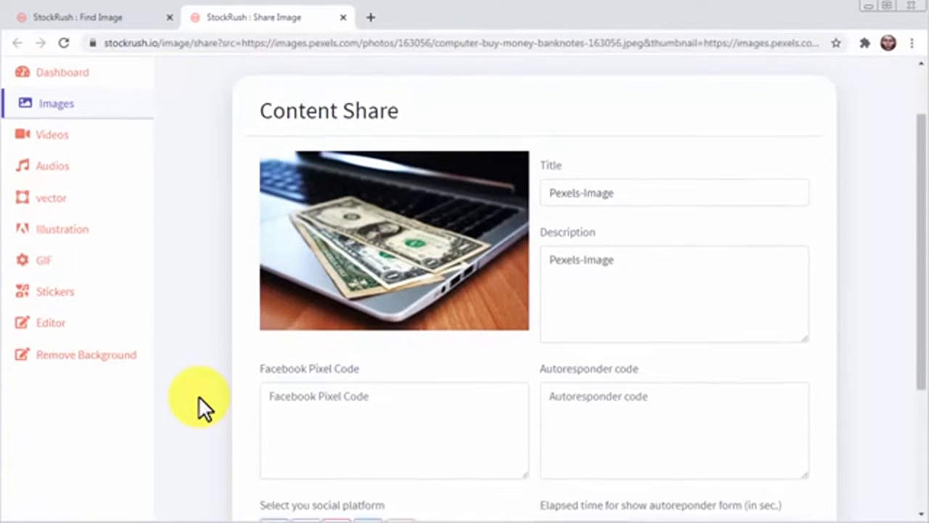
scroll("down", 3)
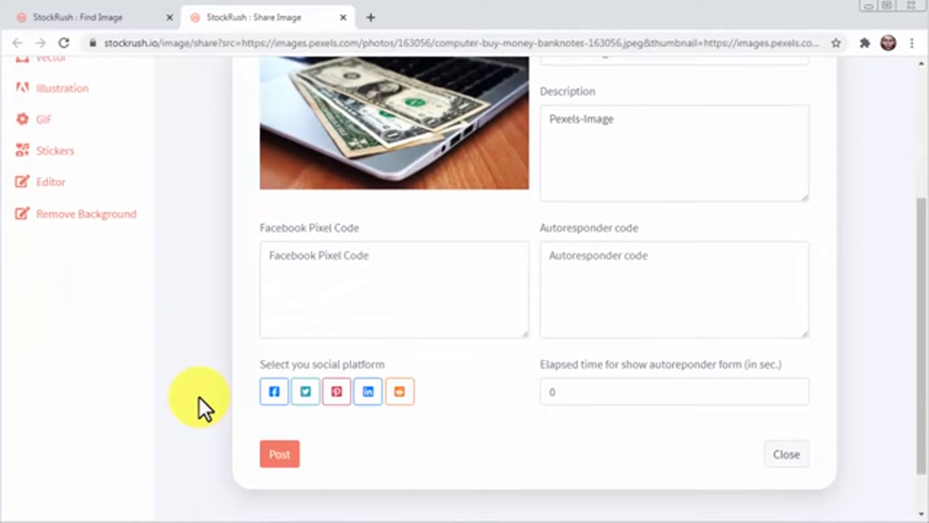
left_click(87, 17)
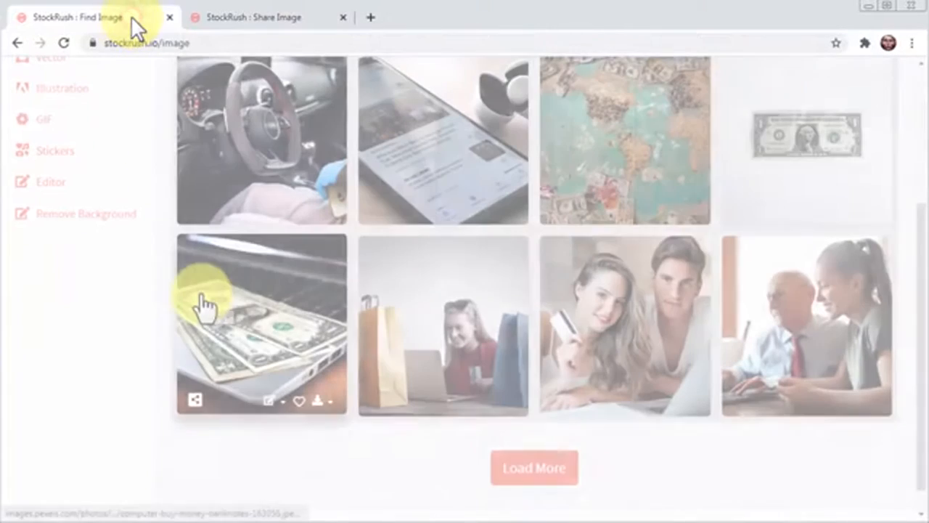
Heart the banknotes-on-laptop photo in the 'make money online' results.
left_click(270, 401)
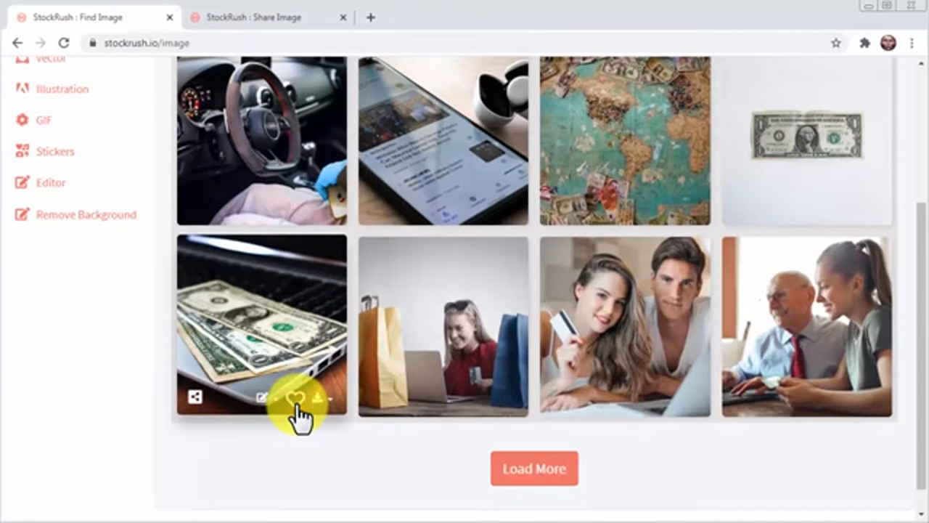
left_click(314, 398)
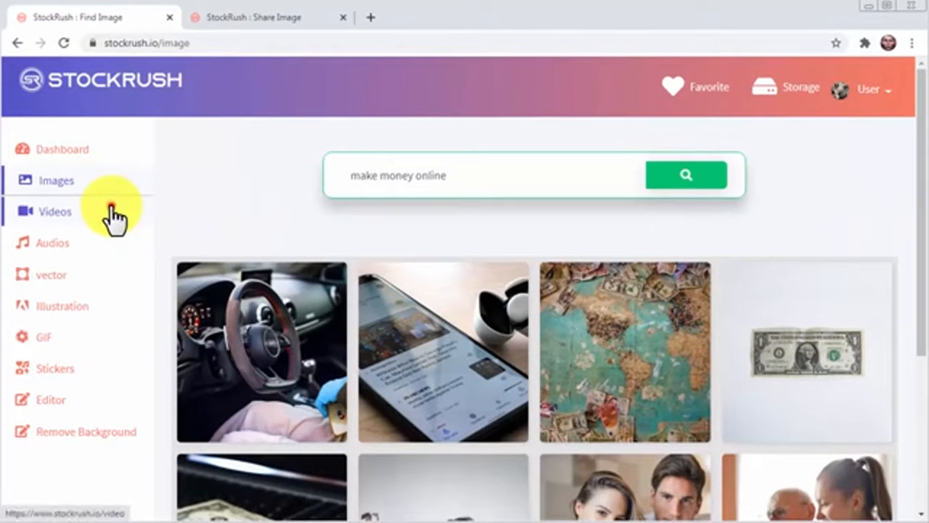
Browse the Videos library and favourite the cloudy sky clip.
left_click(56, 211)
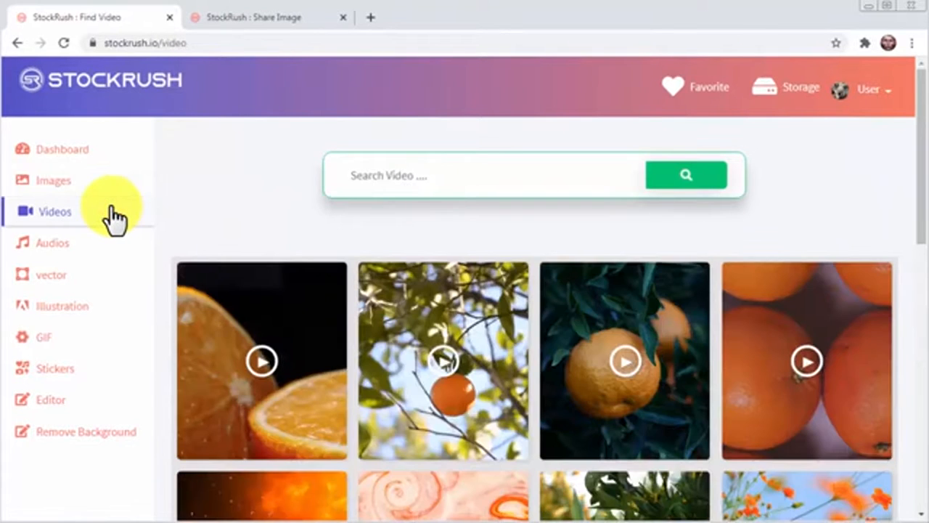
scroll("down", 3)
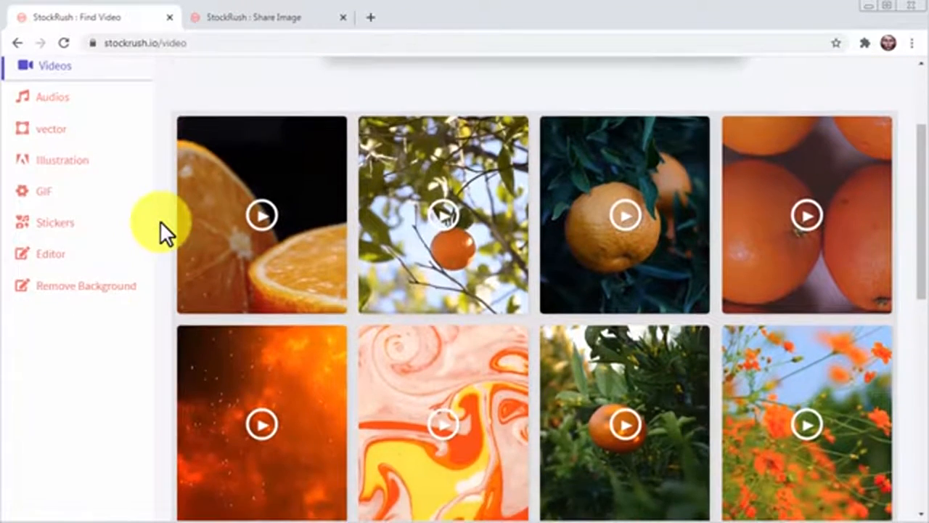
scroll("down", 3)
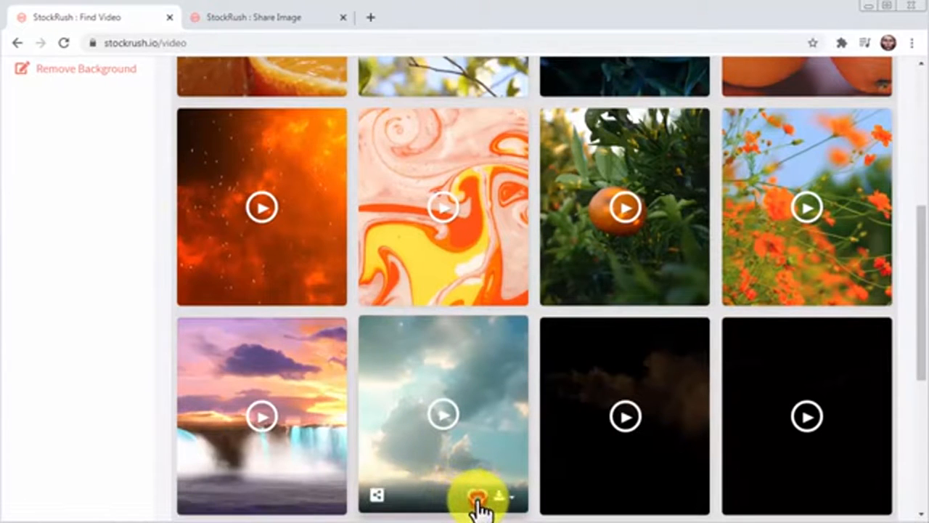
left_click(472, 496)
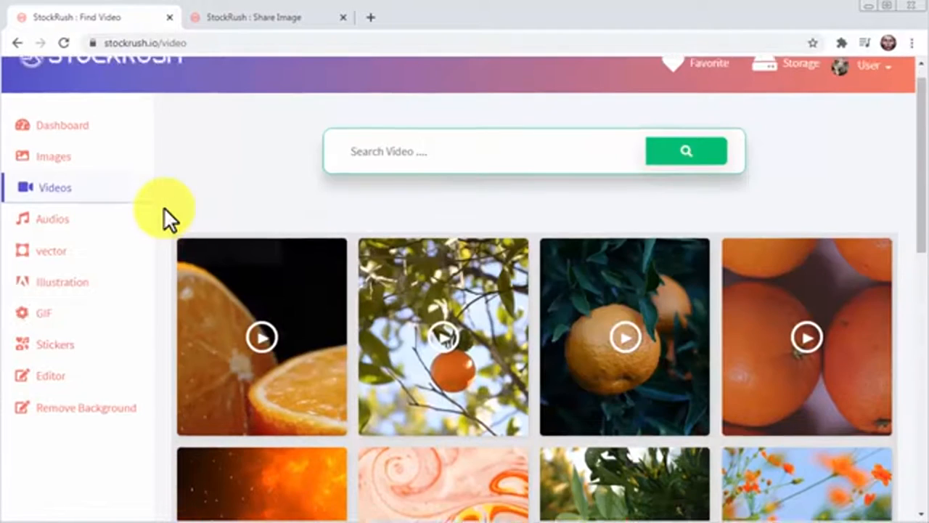
left_click(55, 239)
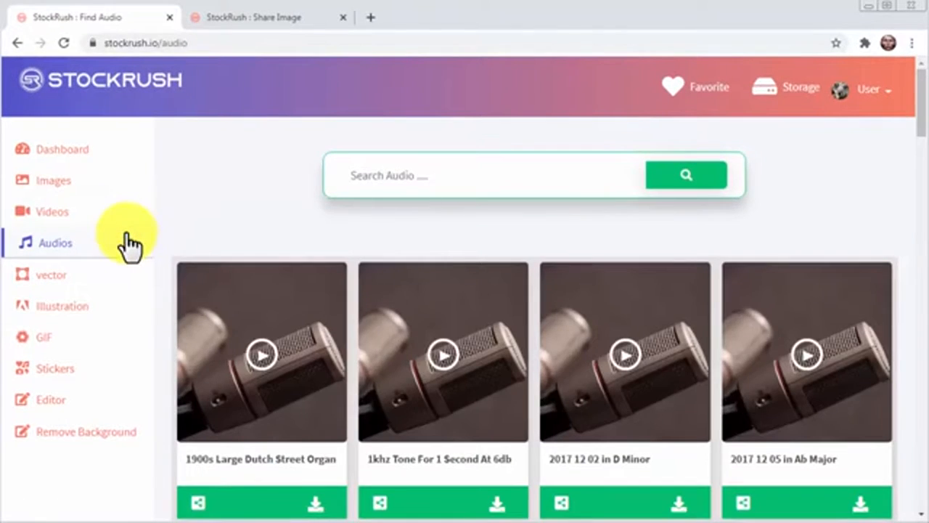
scroll("down", 3)
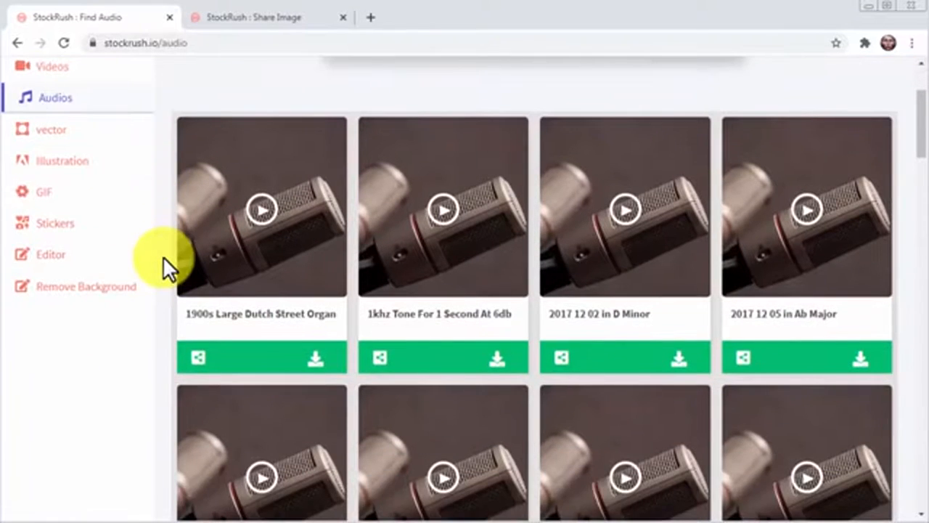
scroll("down", 3)
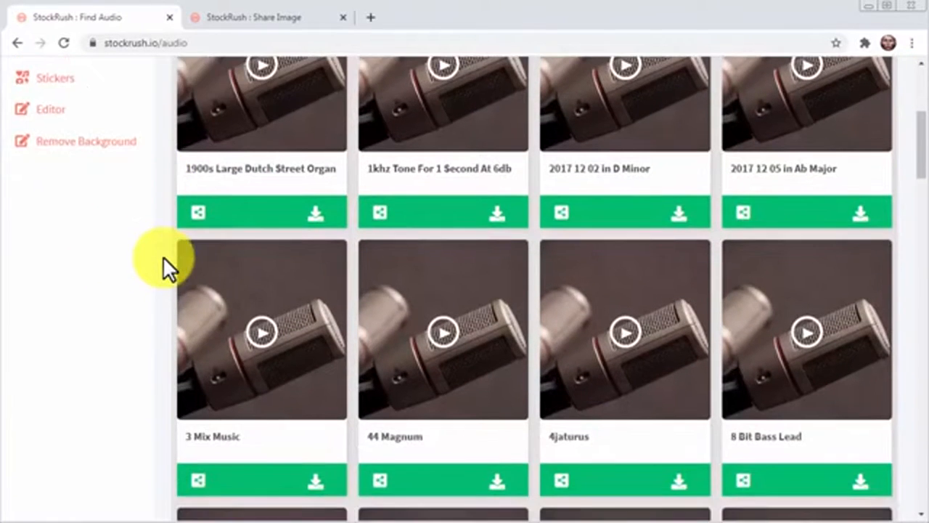
scroll("down", 3)
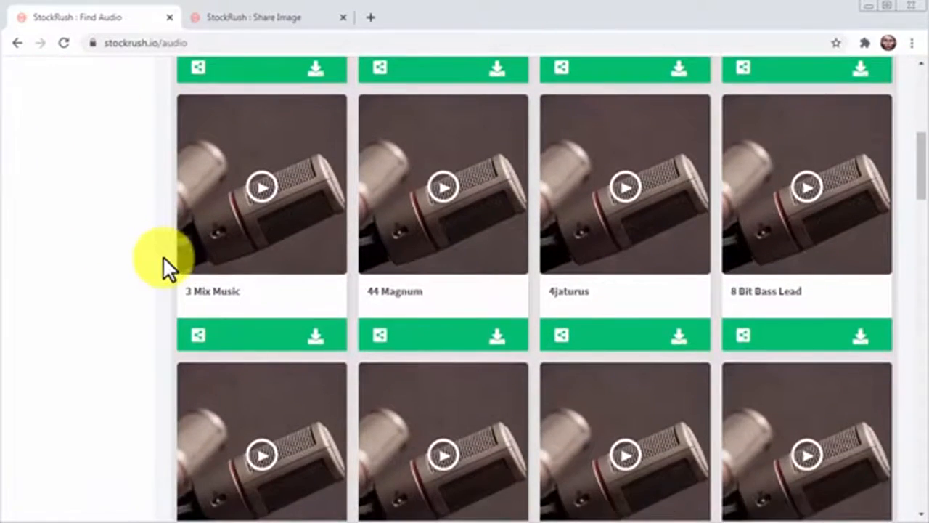
scroll("down", 3)
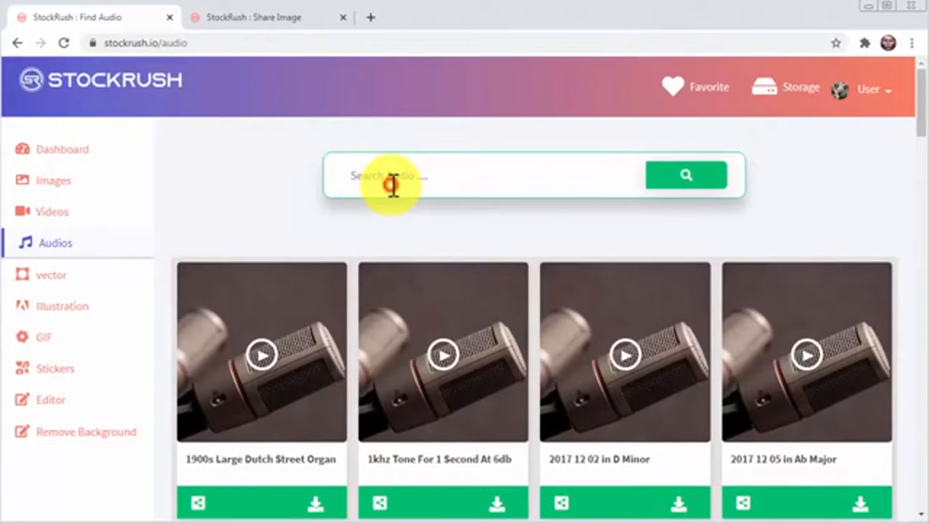
Search audio for 'rain' and scroll through results like Ghost Train and Night Train.
type("rain")
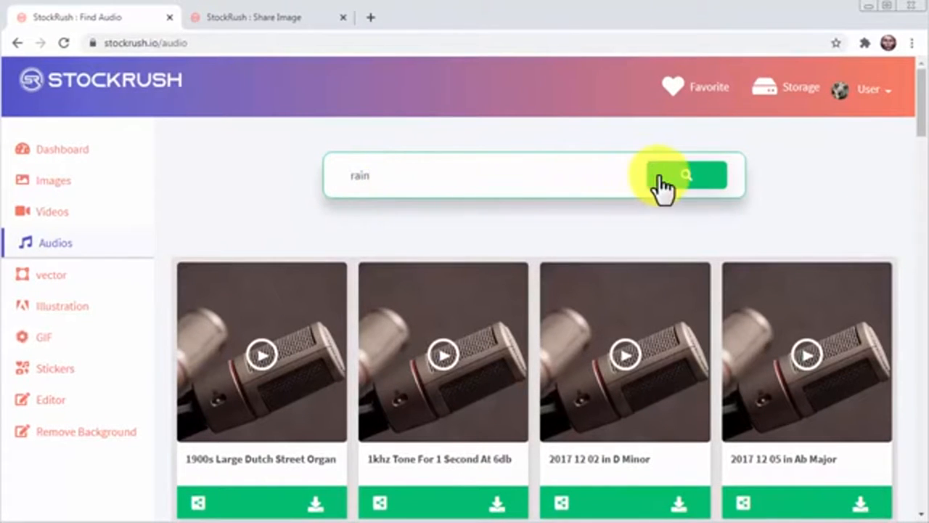
left_click(684, 176)
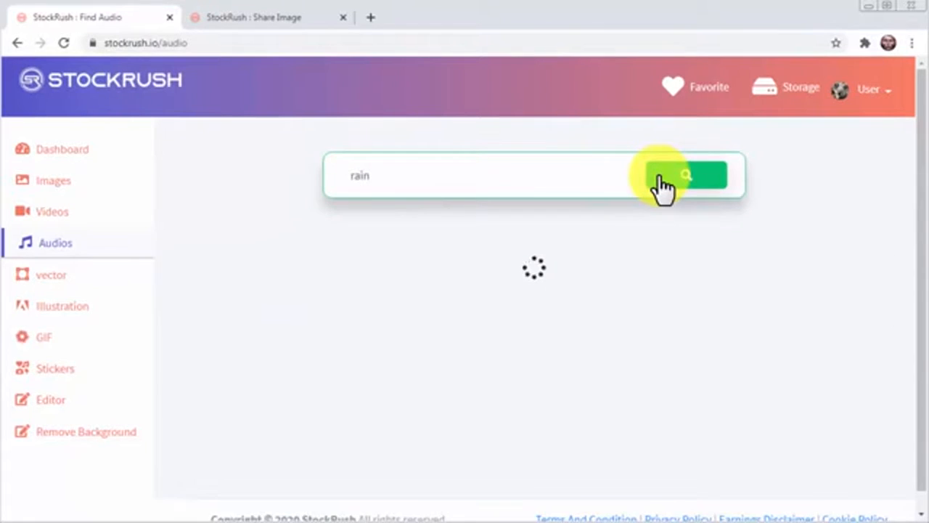
left_click(685, 175)
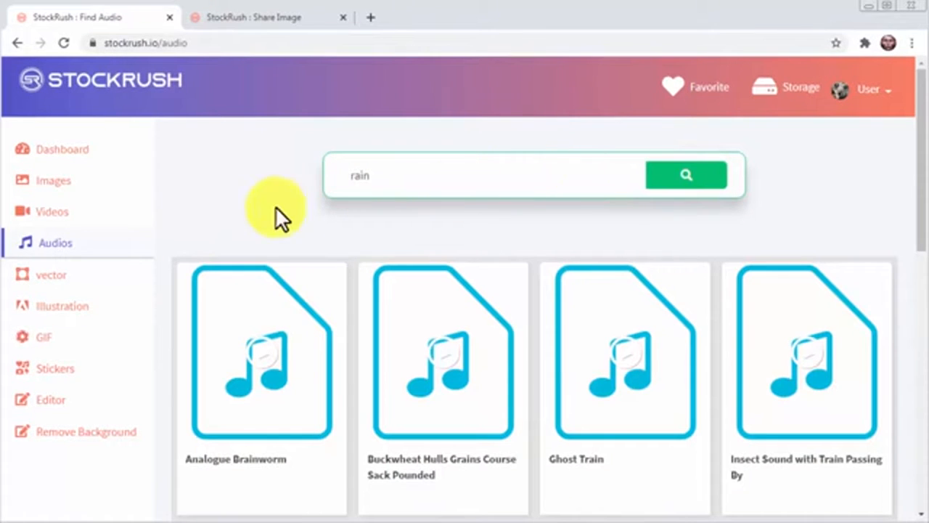
scroll("down", 3)
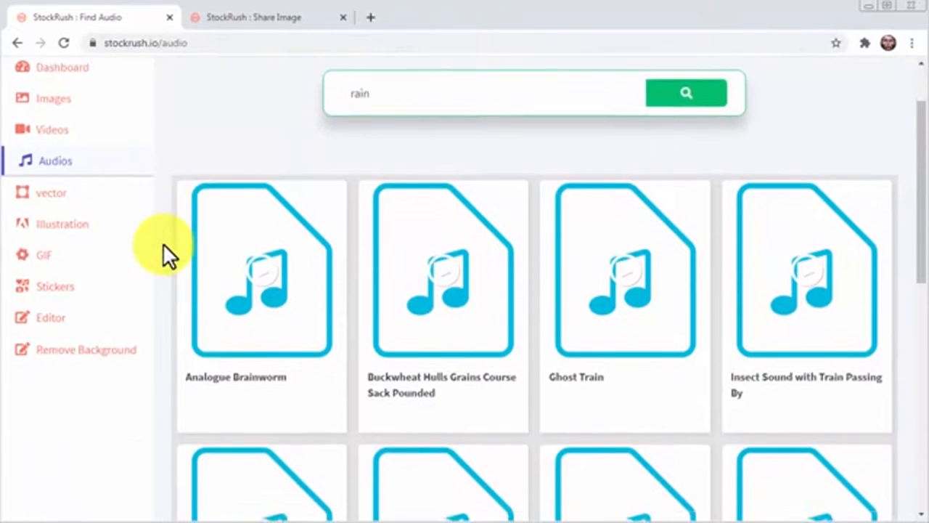
scroll("down", 3)
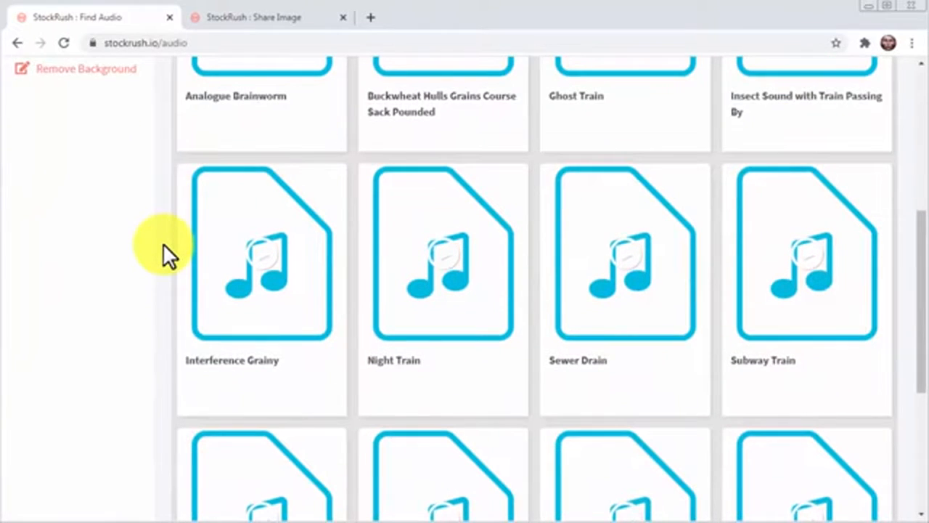
scroll("down", 3)
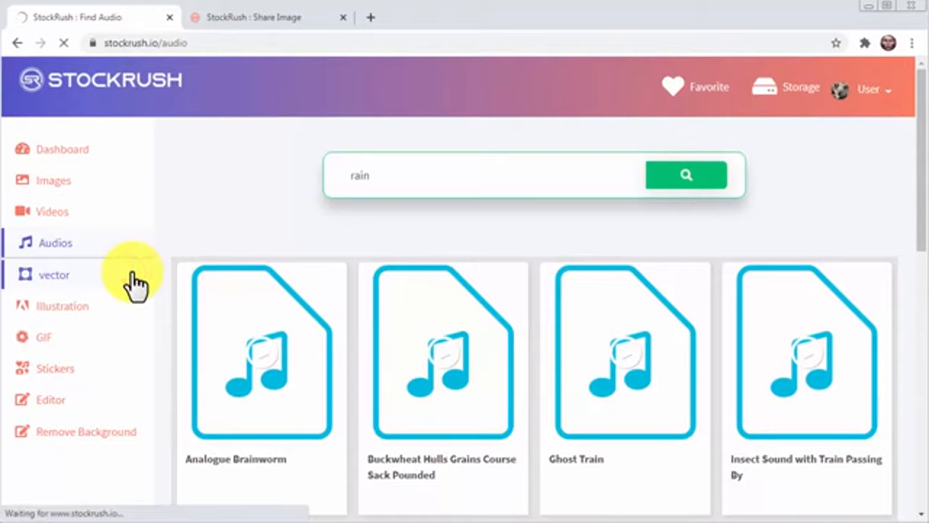
Open the Vector library and scroll through its flower, rose and turtle designs.
left_click(54, 274)
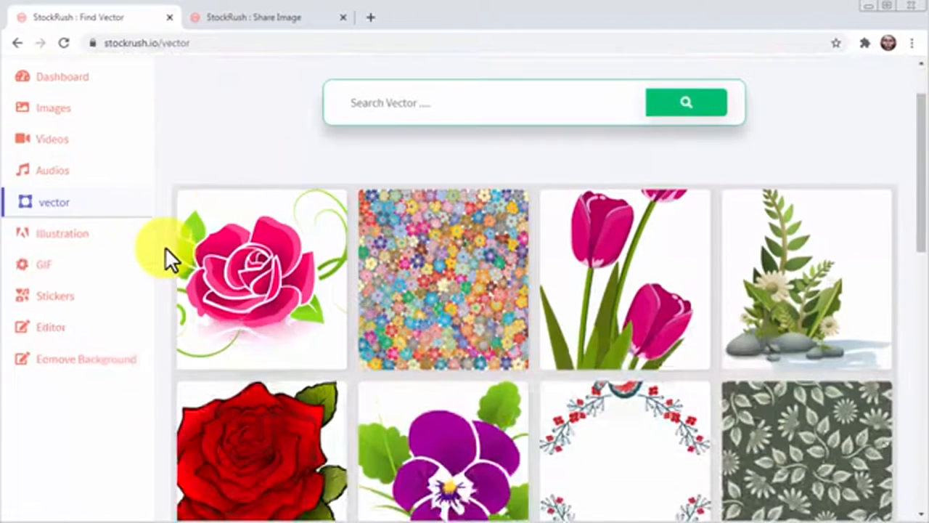
scroll("down", 3)
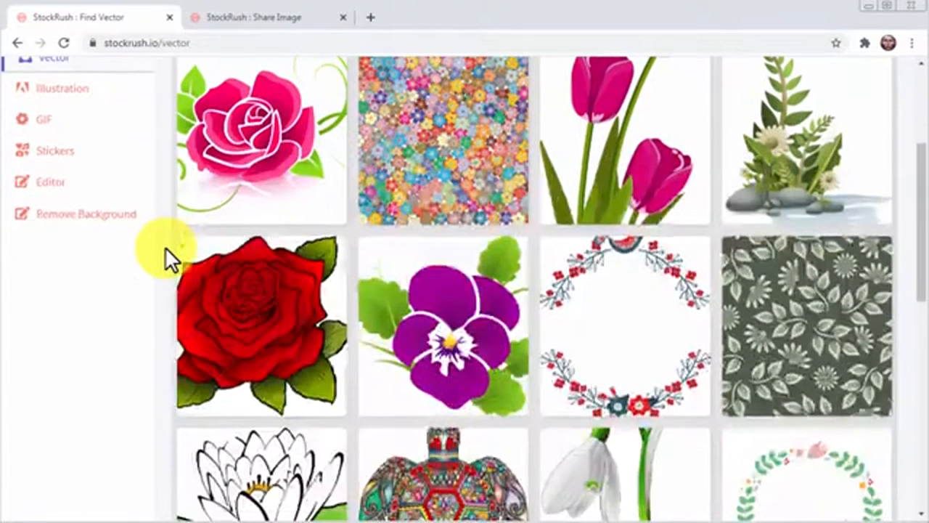
scroll("down", 3)
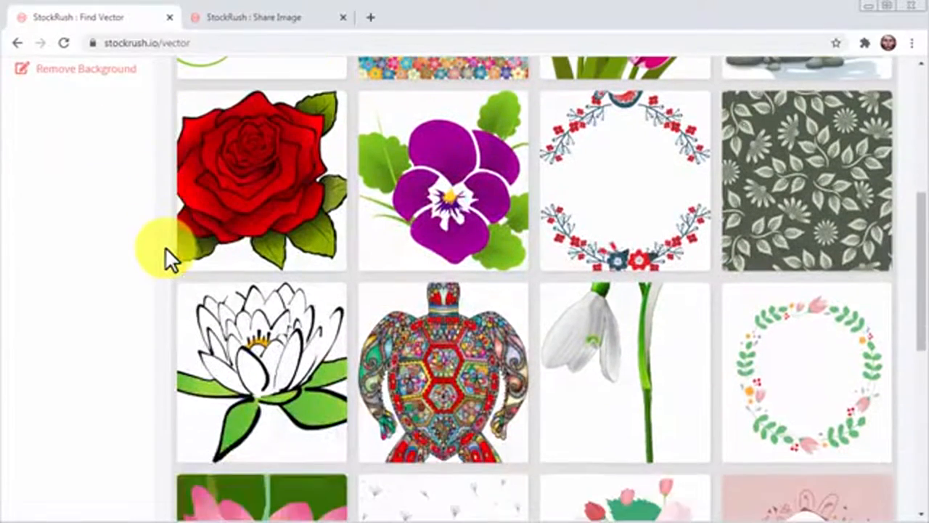
scroll("down", 3)
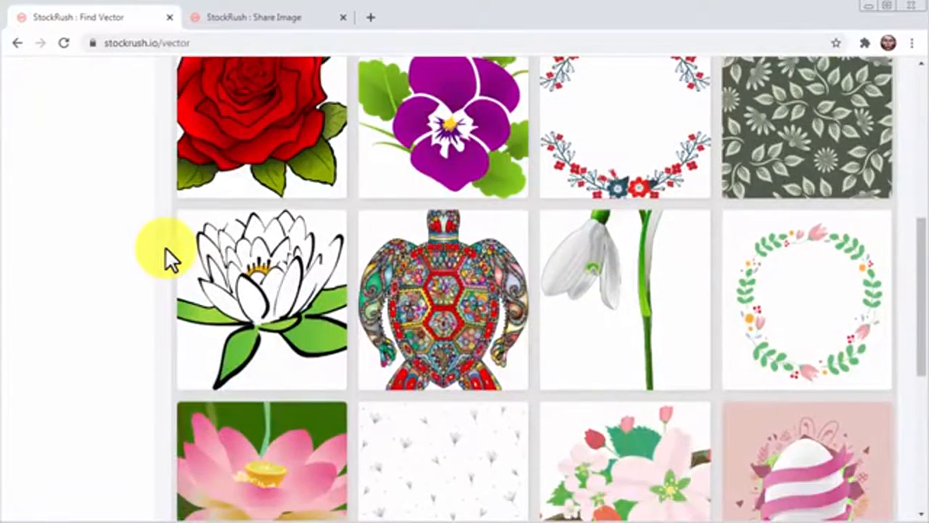
scroll("down", 3)
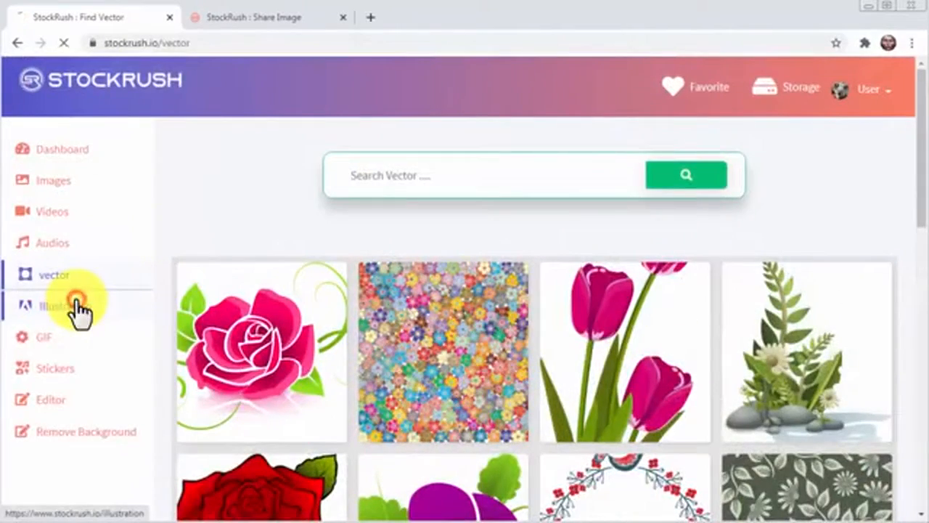
Search the Illustration library for 'wings' and scroll down to angel wings and a butterfly.
left_click(56, 305)
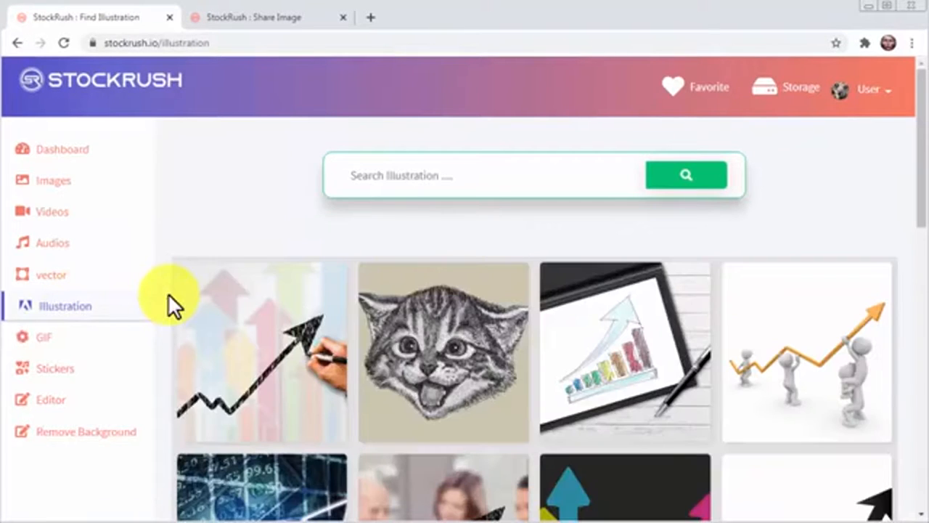
left_click(367, 182)
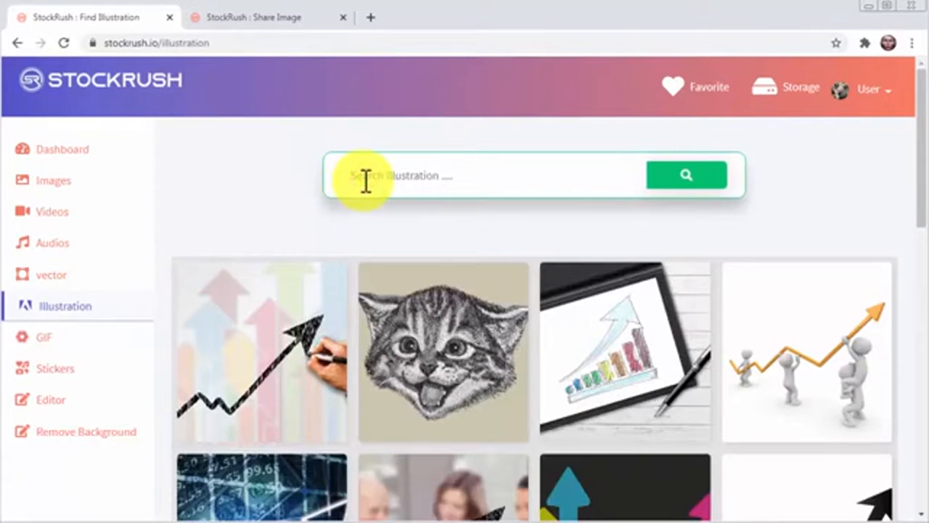
type("wings")
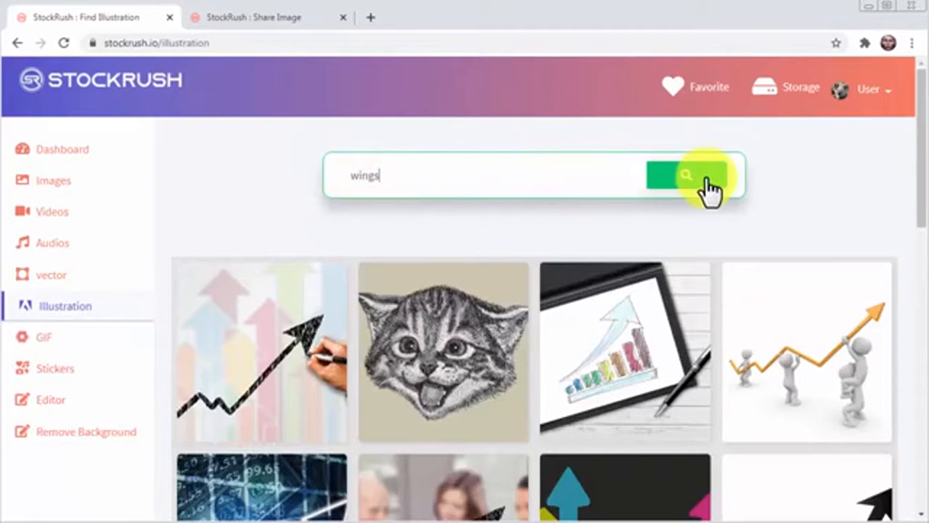
left_click(686, 175)
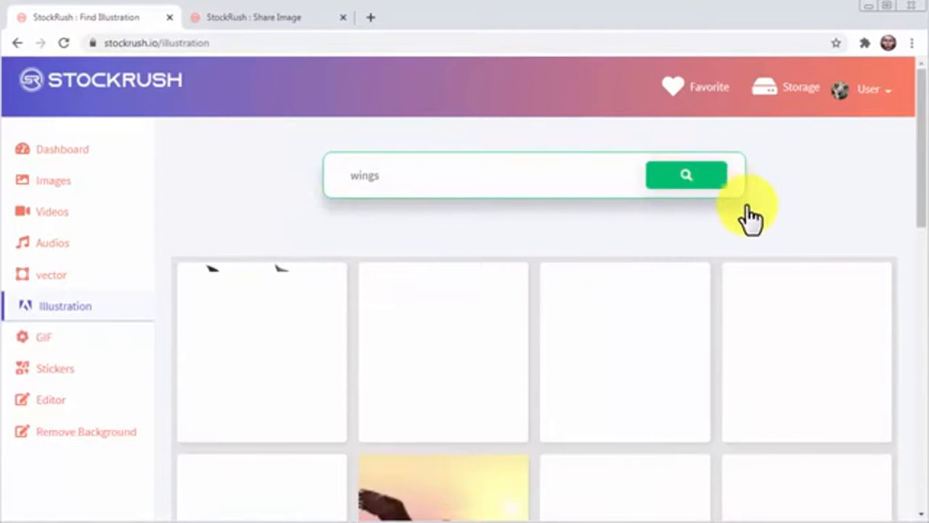
left_click(685, 175)
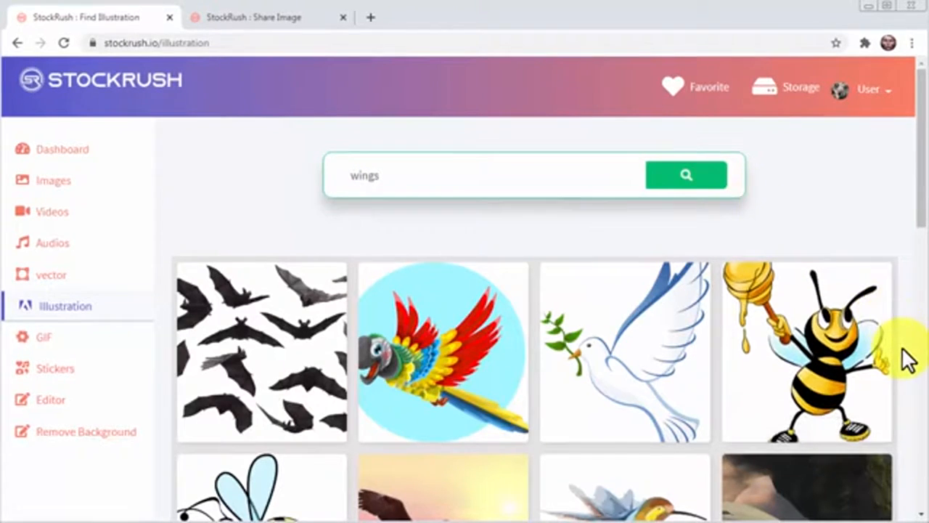
scroll("down", 3)
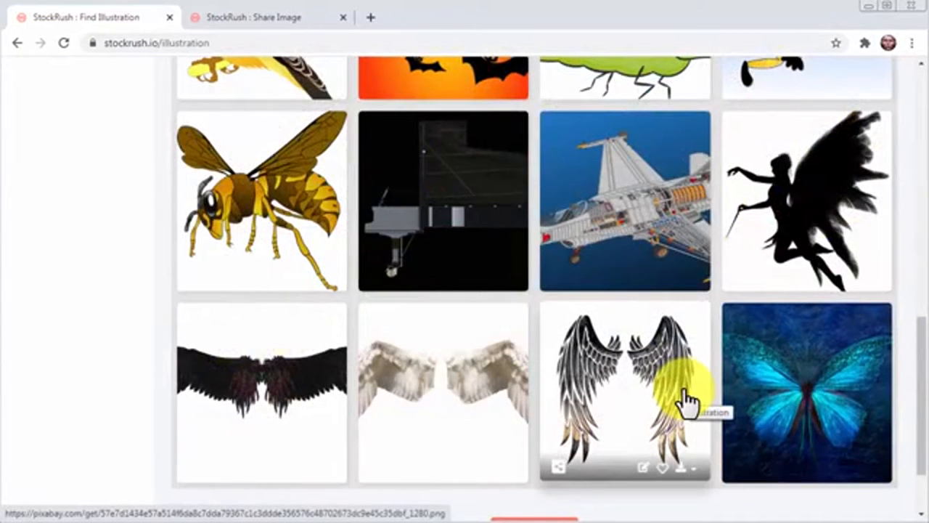
mouse_move(678, 432)
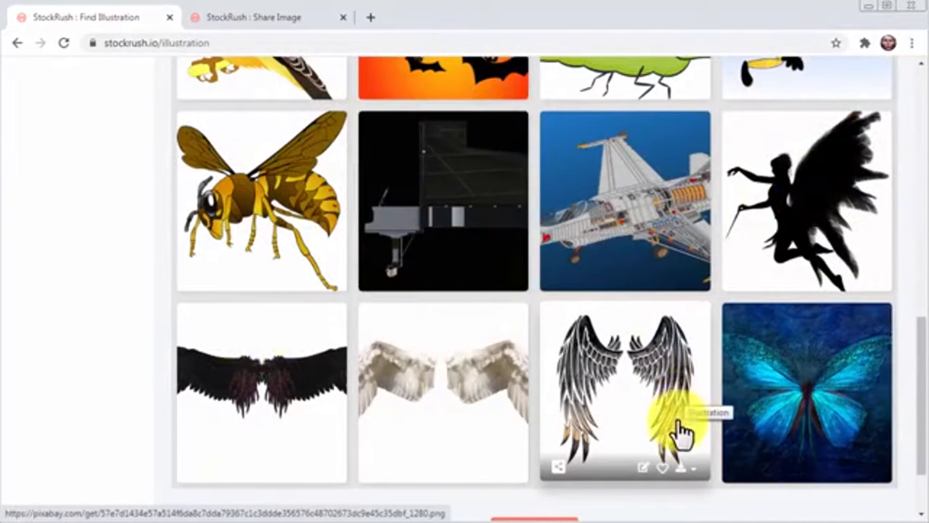
left_click(680, 467)
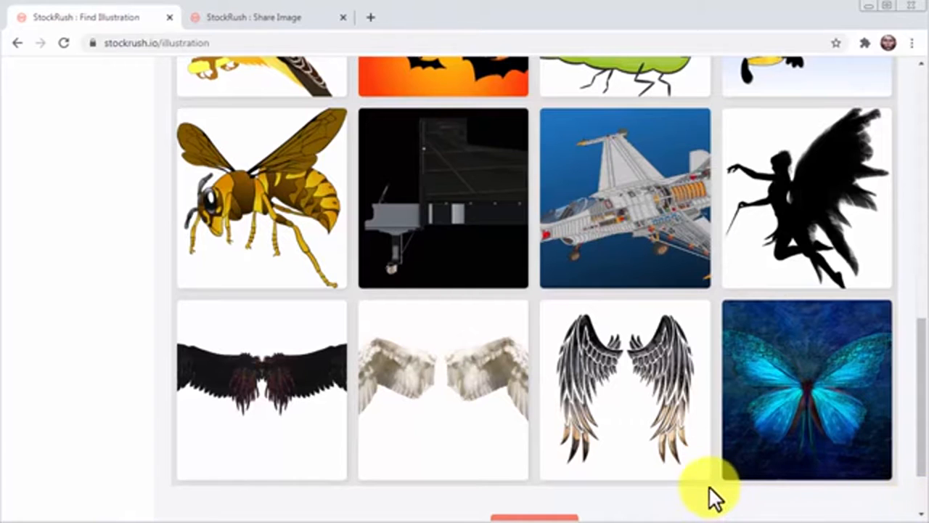
mouse_move(675, 497)
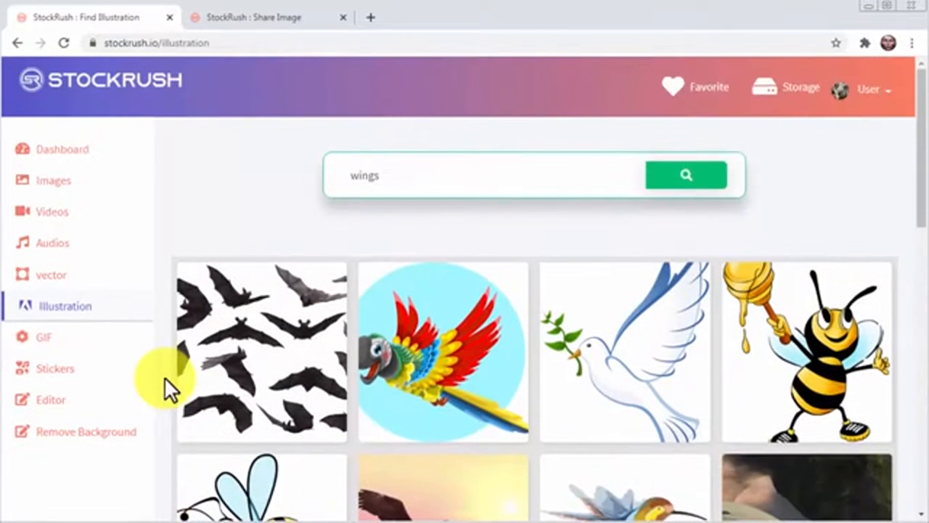
Search GIFs for 'winner', open the trophy GIF's share page, then return to results.
left_click(44, 336)
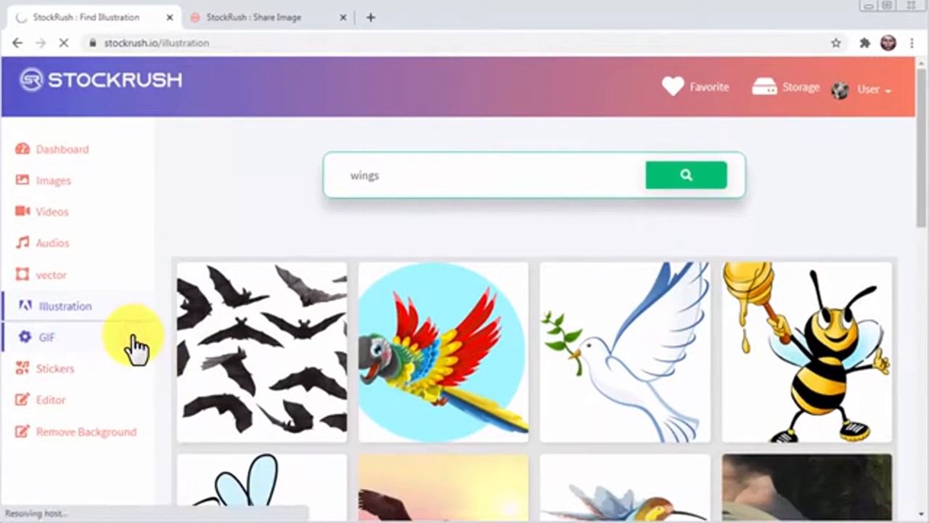
left_click(46, 336)
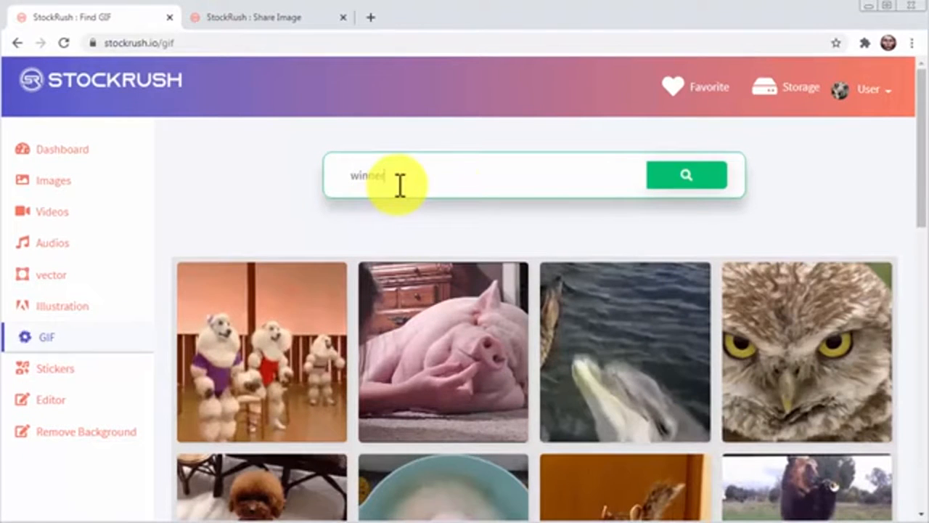
left_click(685, 175)
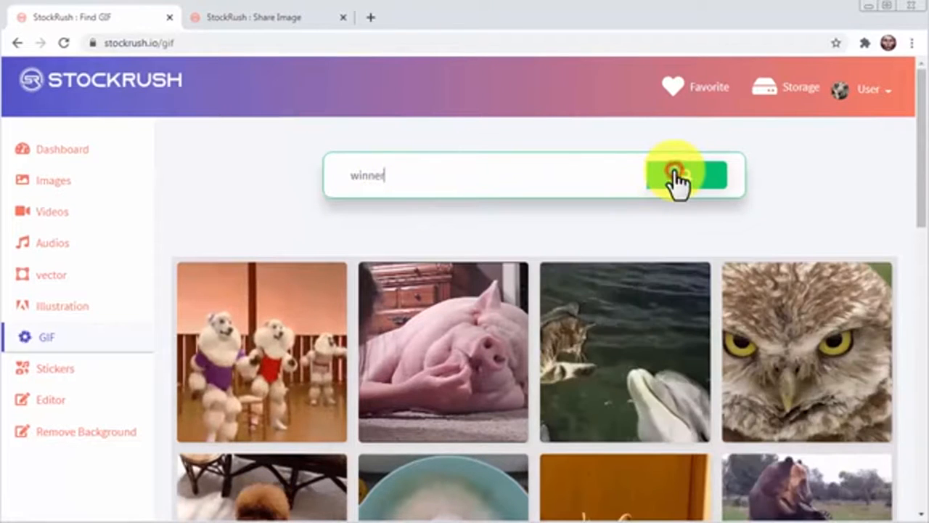
left_click(685, 175)
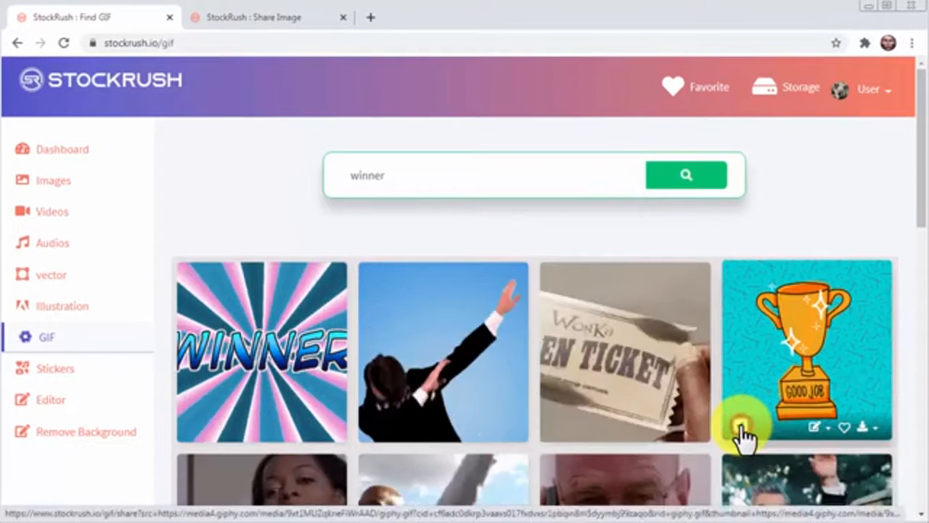
left_click(825, 427)
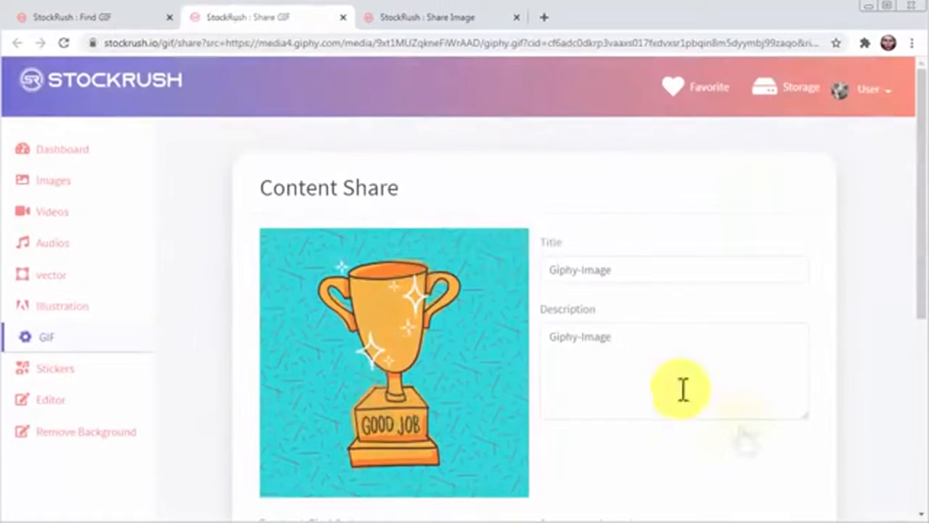
left_click(79, 17)
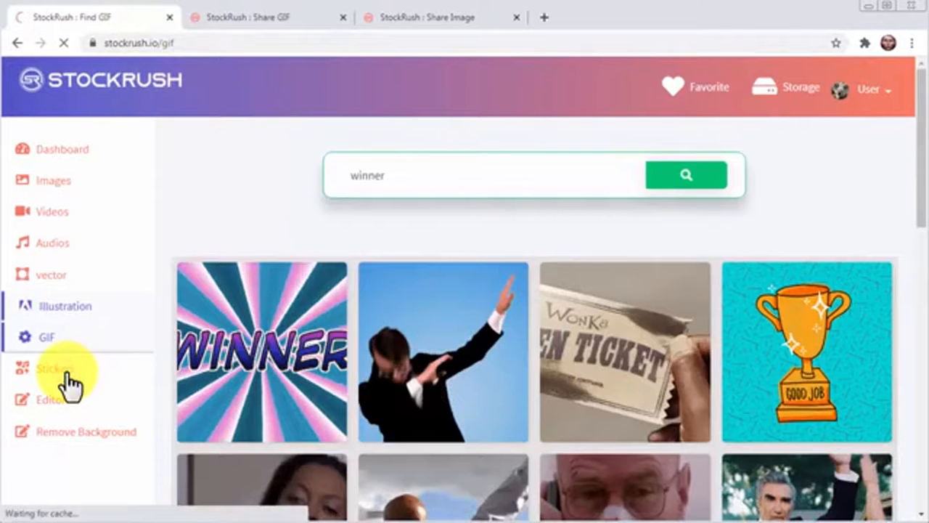
Open the Stickers library showing globe, paint palette and DIY lettering stickers.
left_click(55, 367)
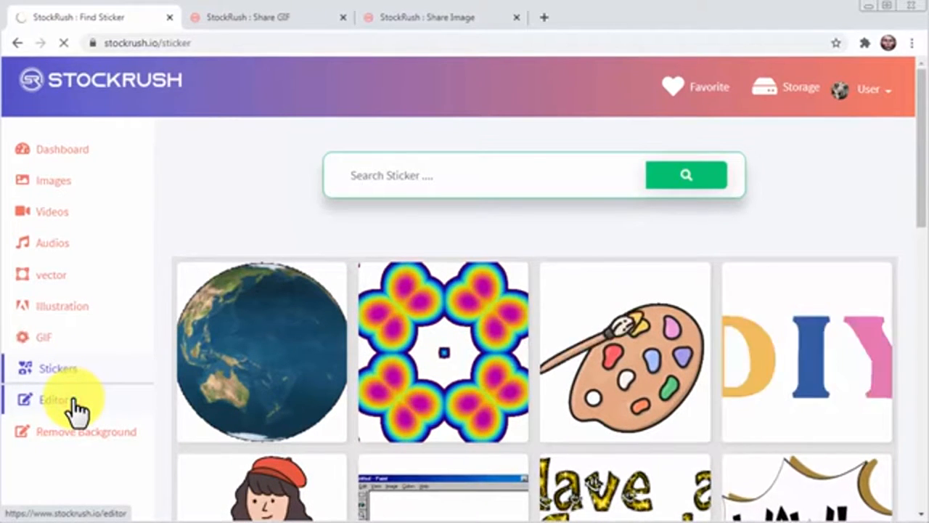
Browse the design editor's image effects and Story canvas formats, then return to the dashboard.
left_click(54, 398)
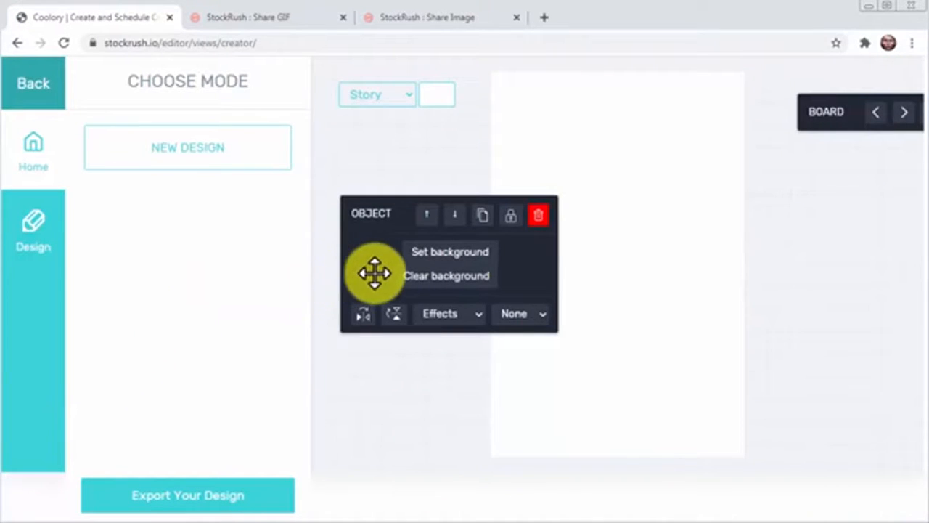
left_click(448, 313)
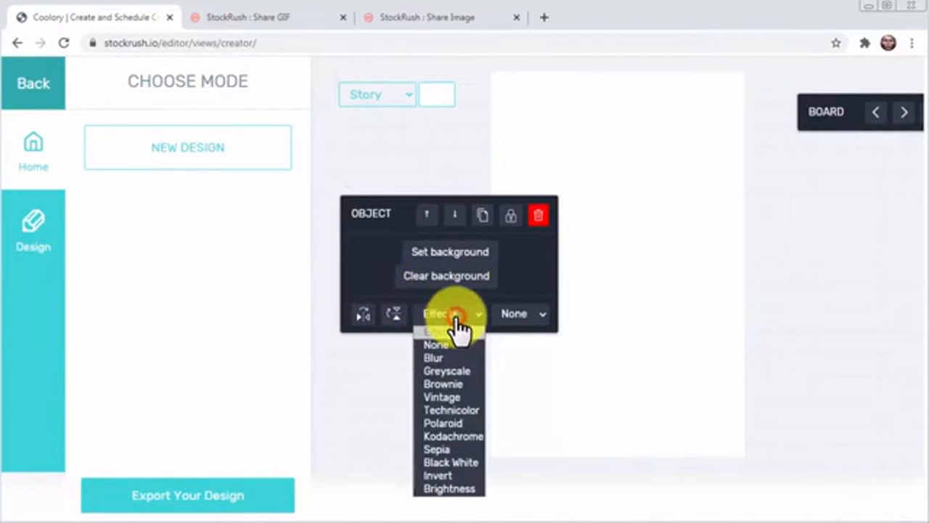
left_click(450, 313)
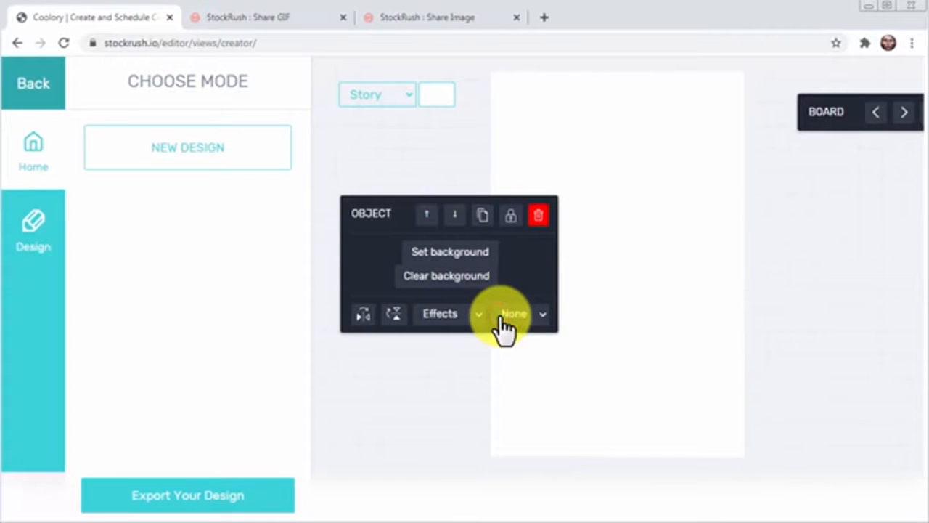
left_click(376, 94)
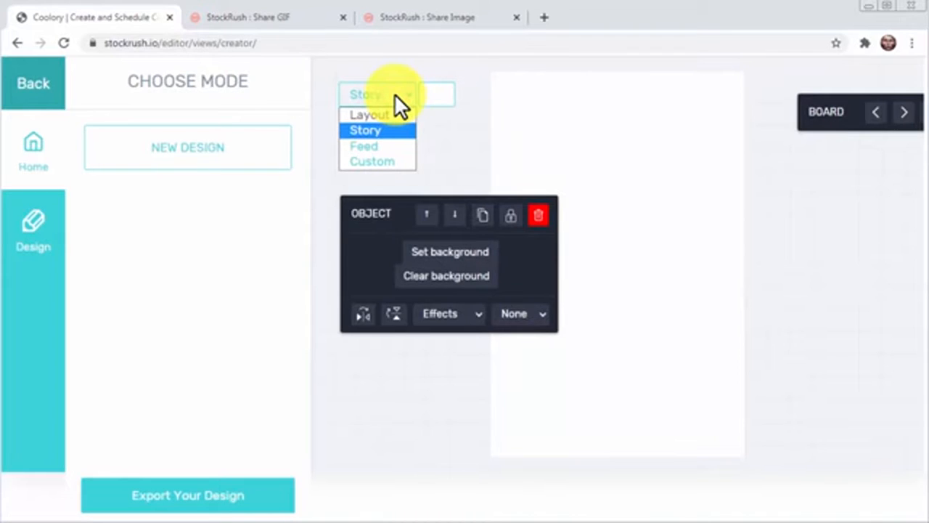
left_click(378, 130)
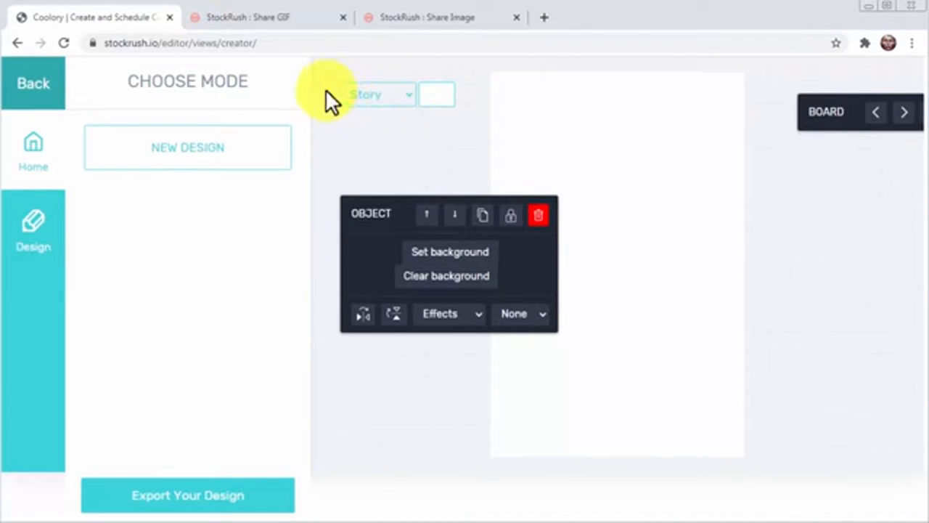
left_click(33, 82)
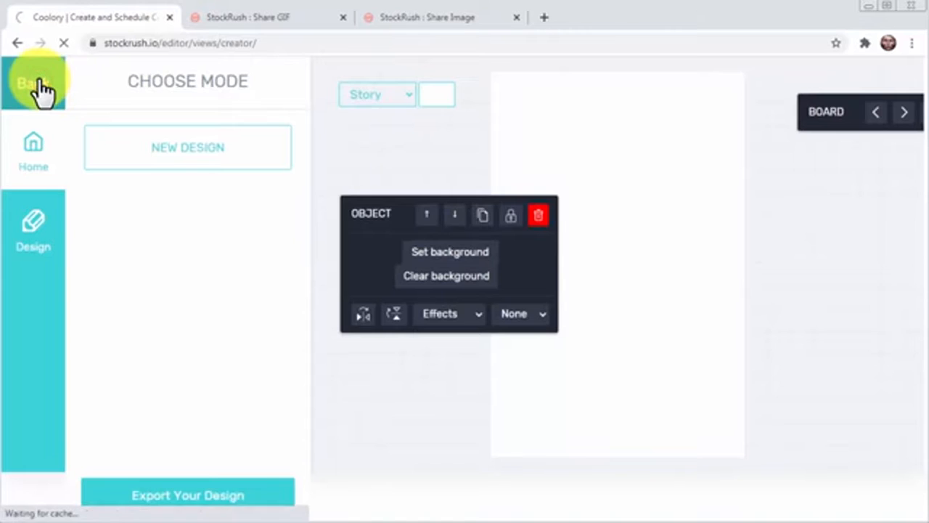
left_click(33, 82)
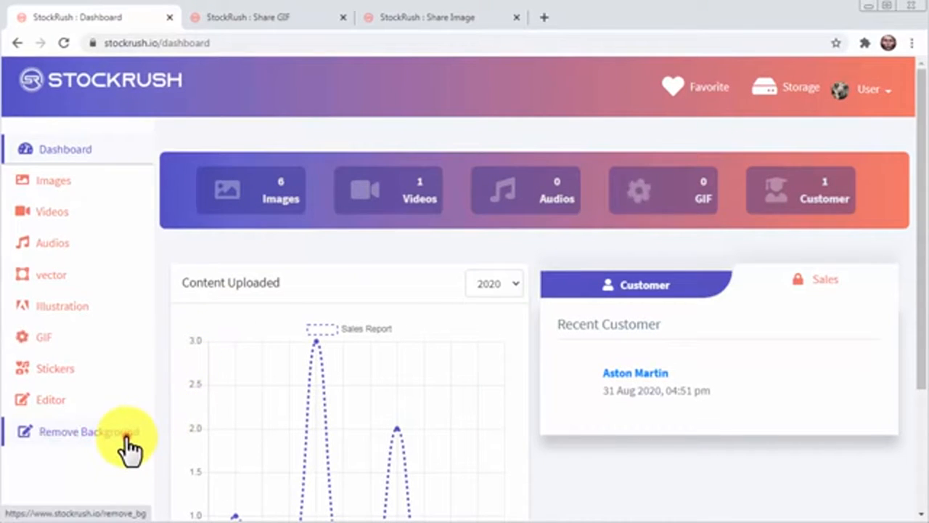
Remove the background from Person walking.jpg and browse the previously edited images.
left_click(87, 431)
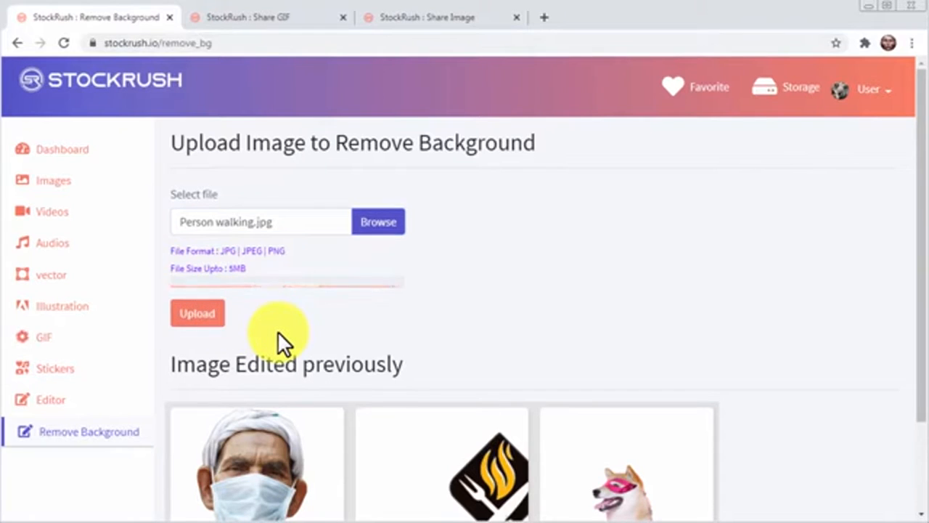
left_click(196, 313)
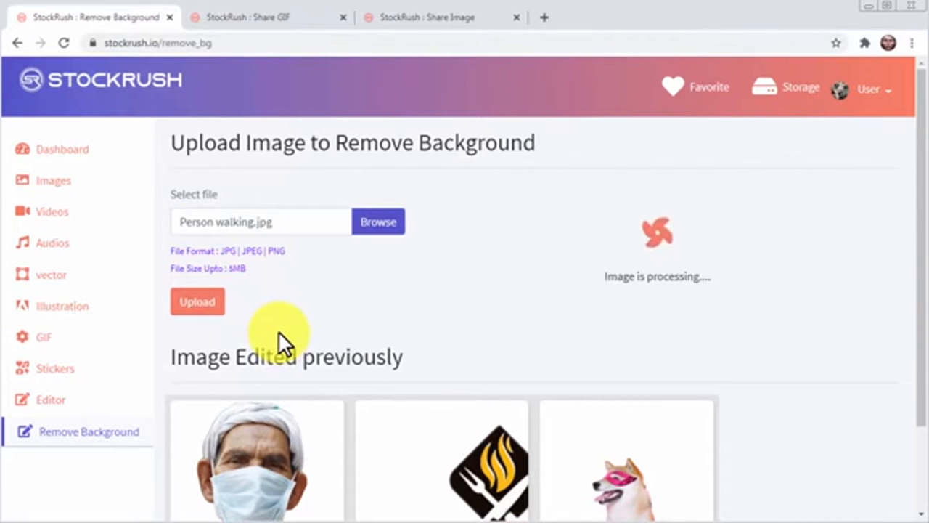
mouse_move(479, 283)
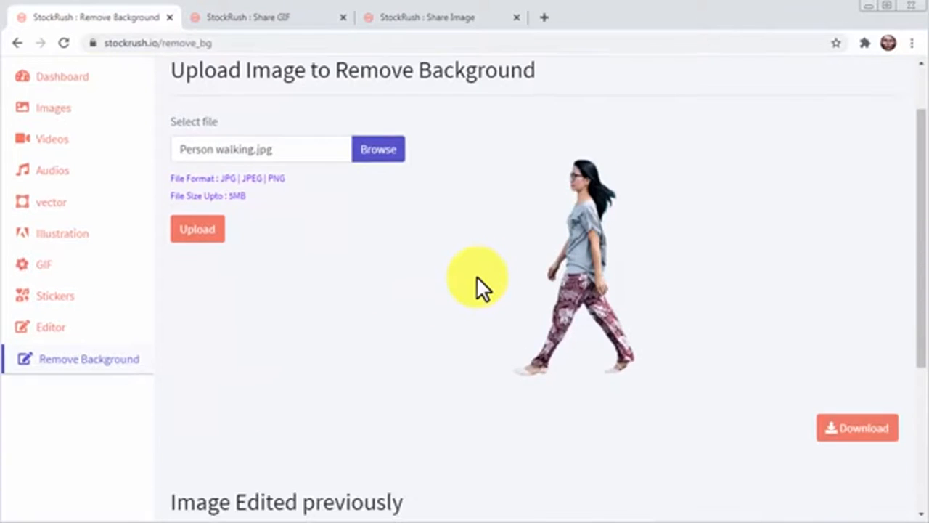
scroll("down", 3)
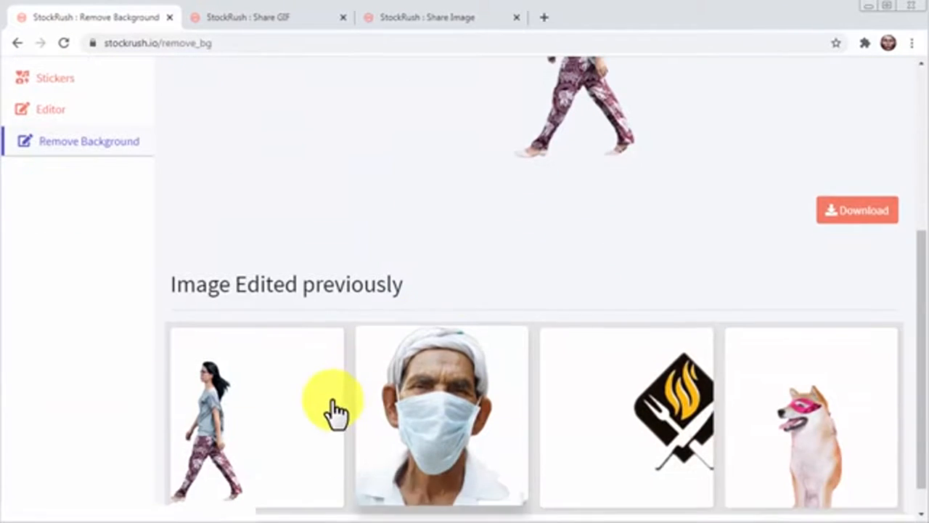
scroll("down", 3)
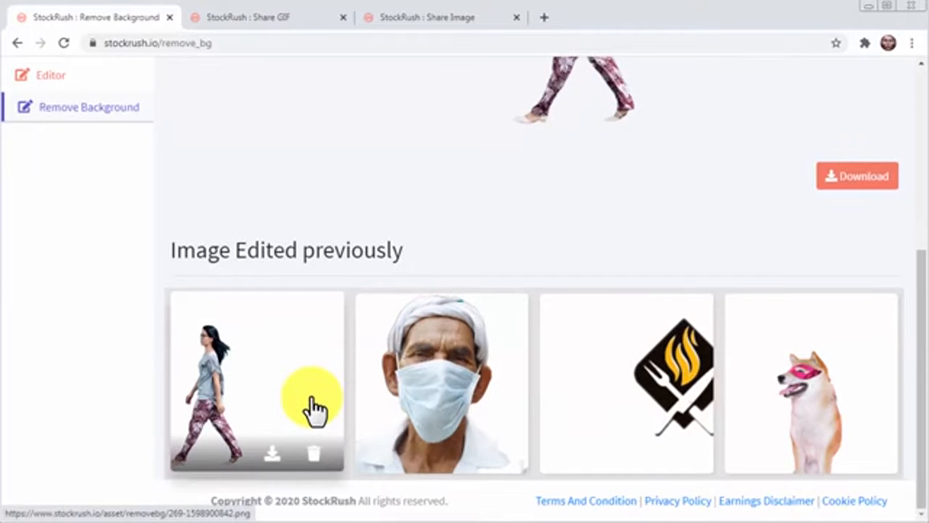
mouse_move(316, 406)
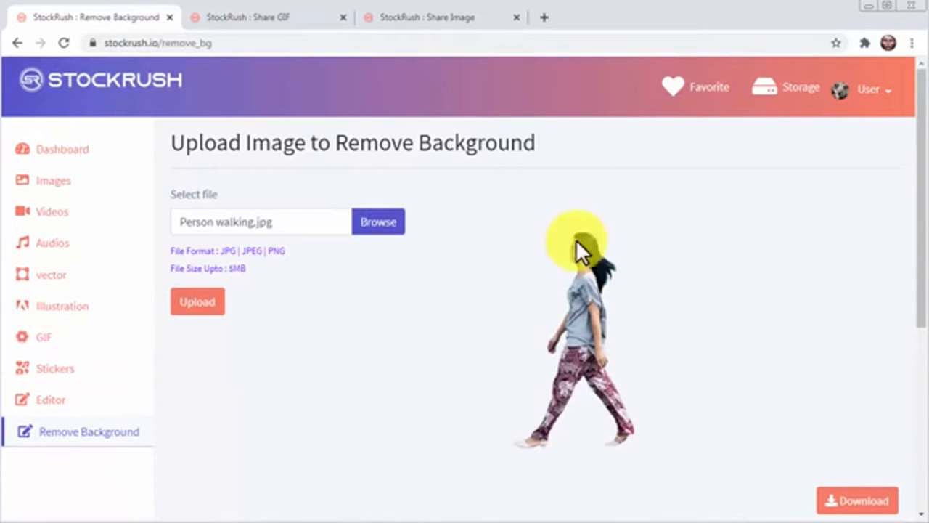
mouse_move(798, 89)
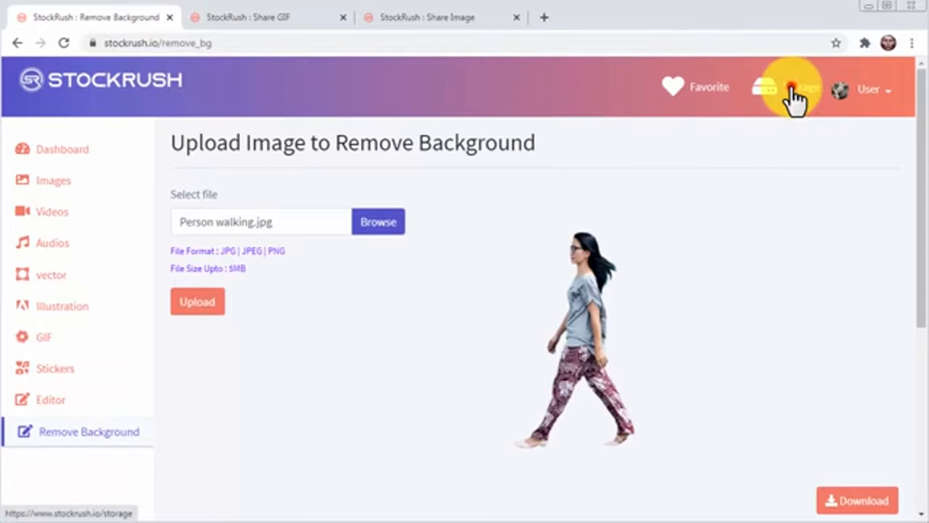
Open Storage from the header to view 7.94 MB used of 15 GB.
left_click(784, 87)
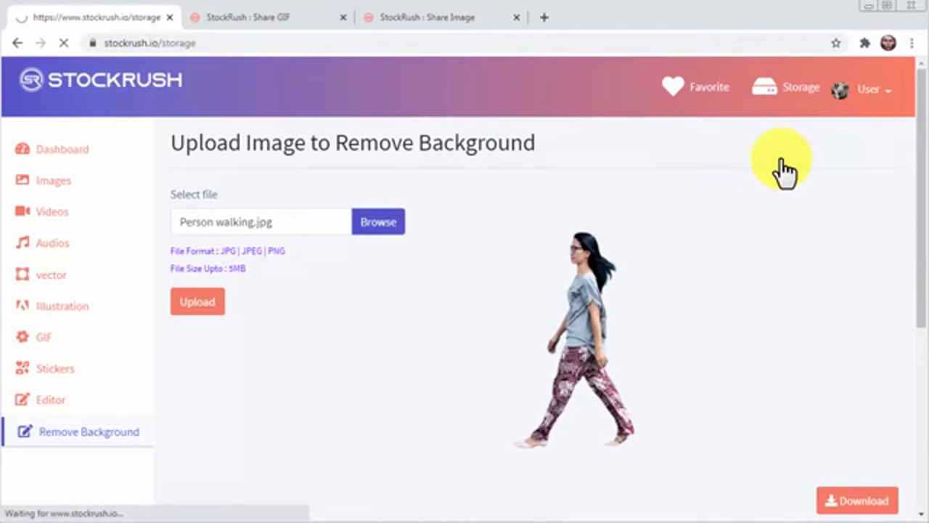
left_click(800, 86)
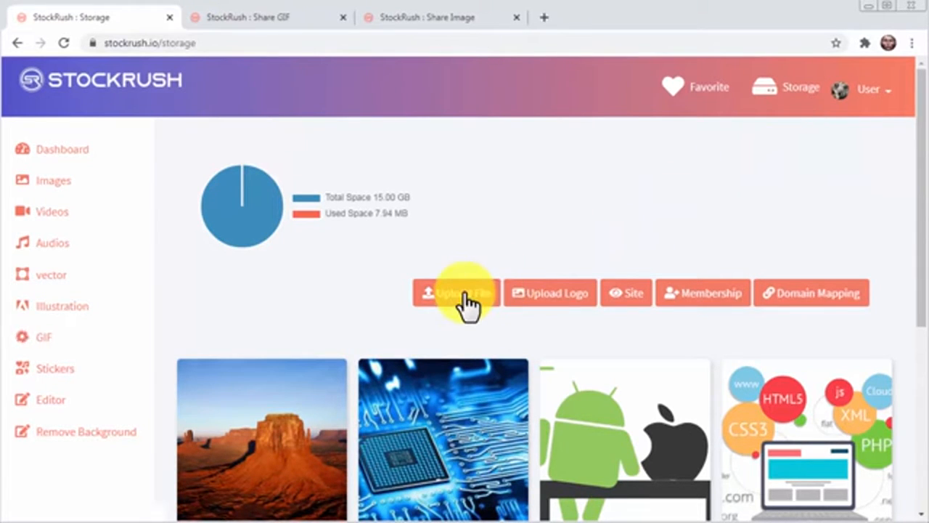
Upload 'News Website Logo' described 'Logo for news websites.' at price 1.99.
left_click(456, 292)
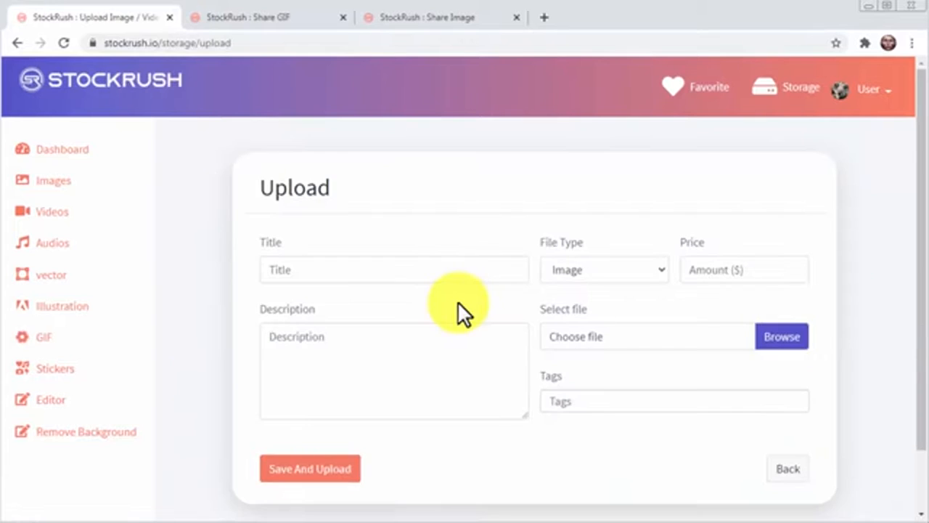
left_click(393, 269)
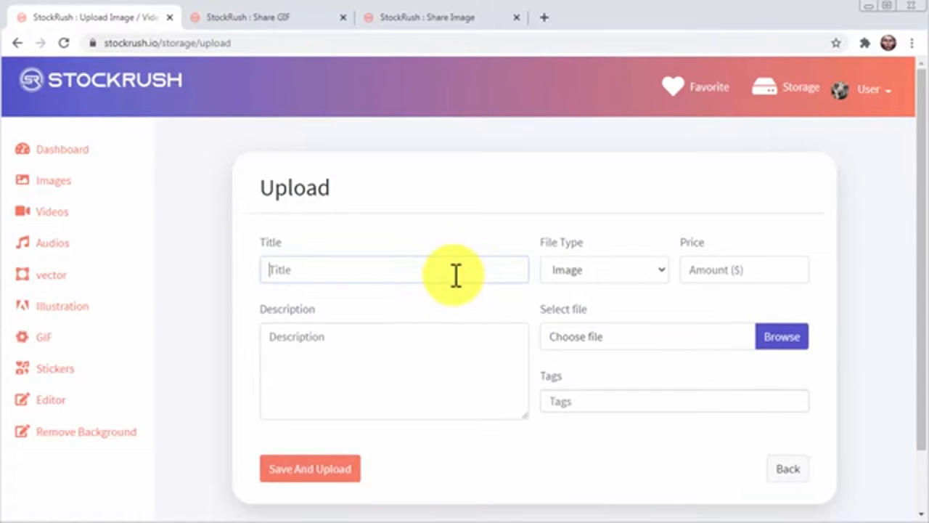
type("Logo for news websites.")
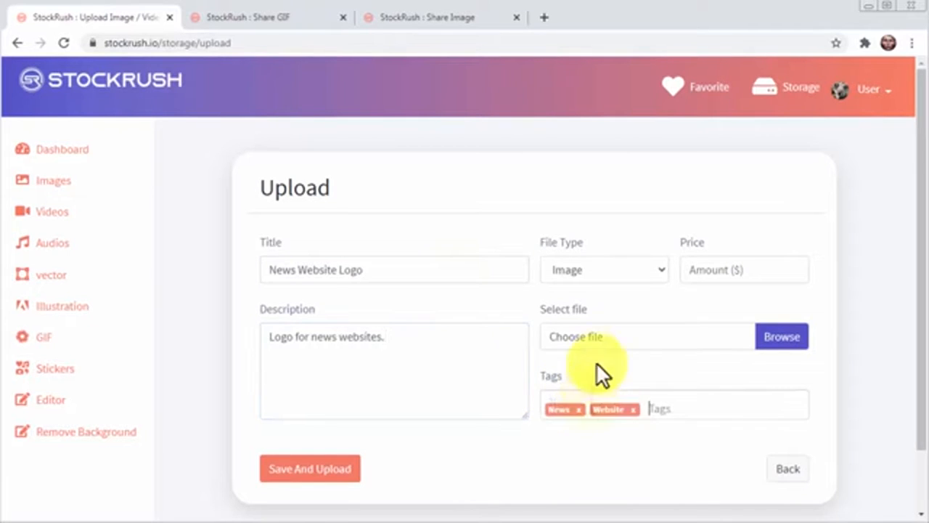
left_click(603, 270)
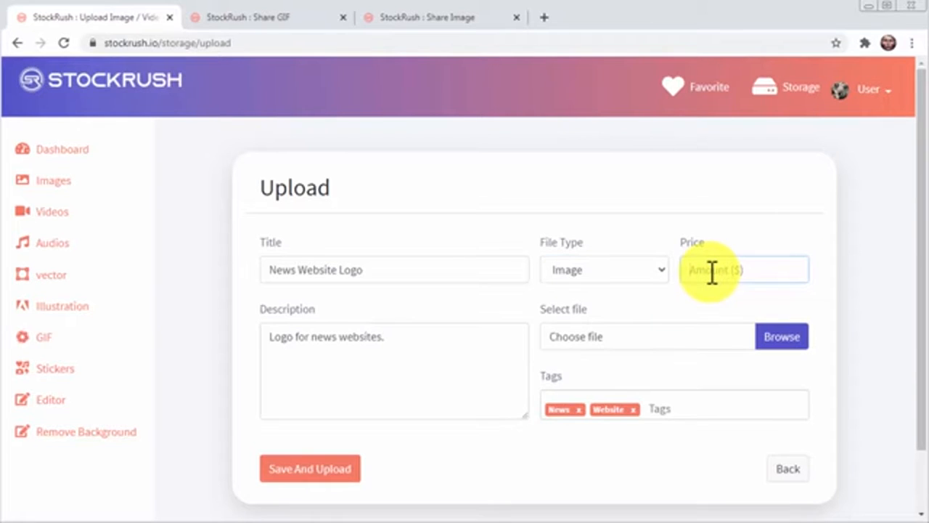
type("1.99")
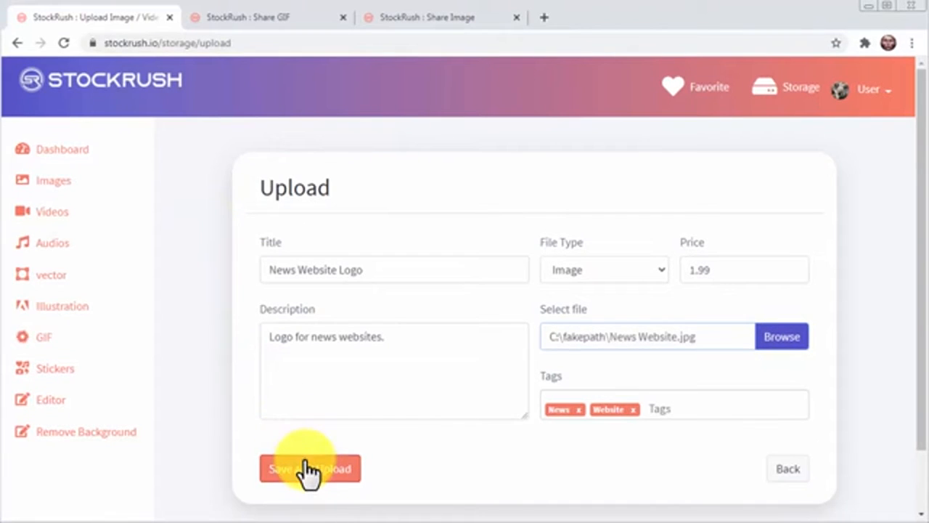
left_click(310, 468)
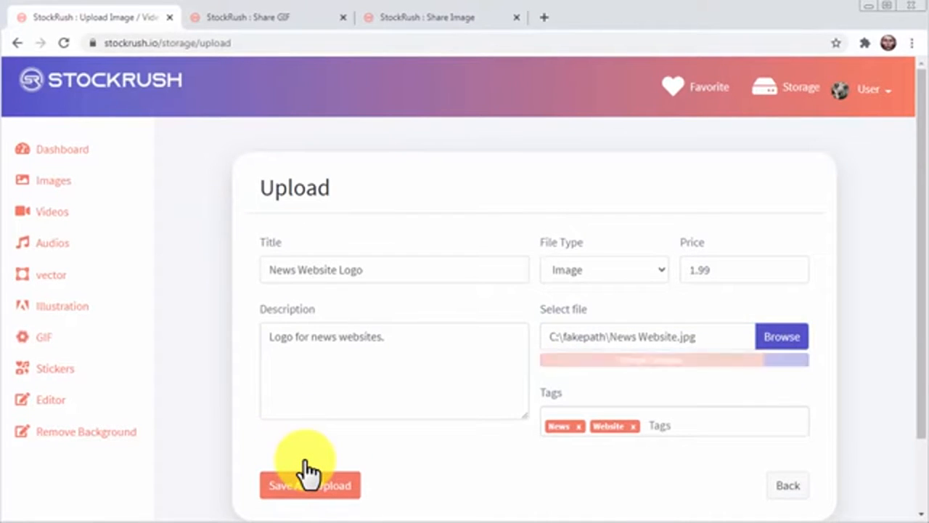
left_click(310, 485)
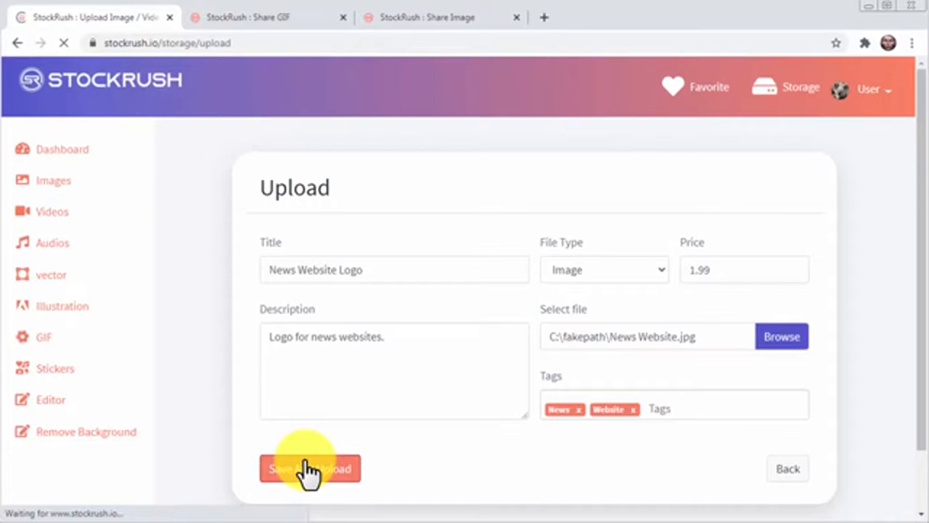
left_click(310, 468)
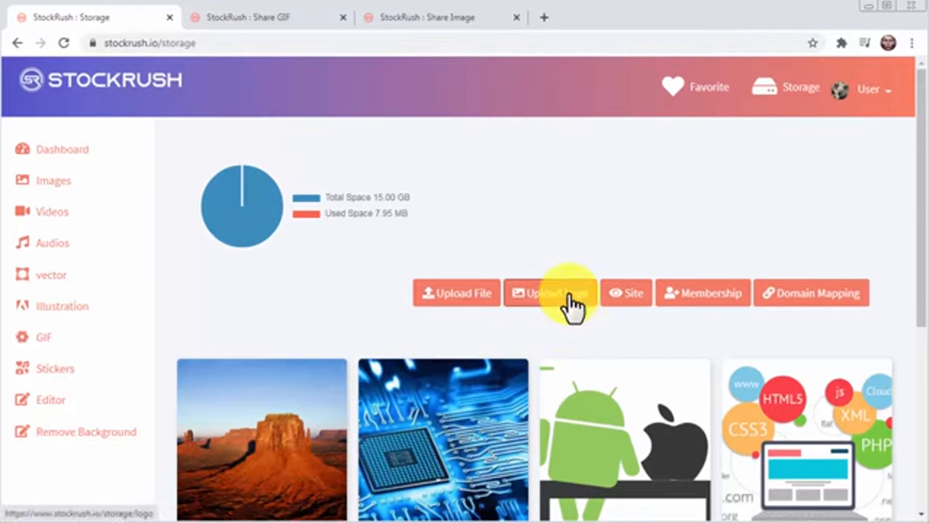
left_click(550, 293)
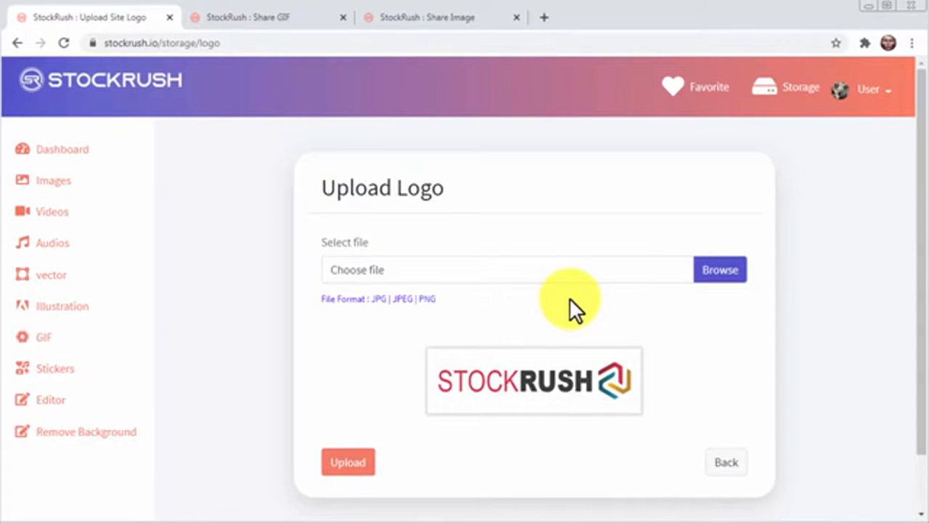
left_click(720, 269)
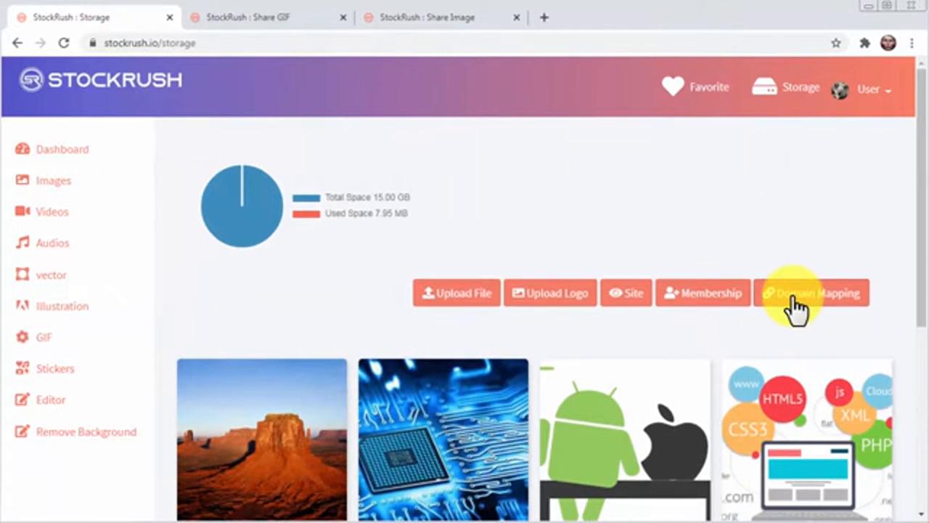
left_click(811, 293)
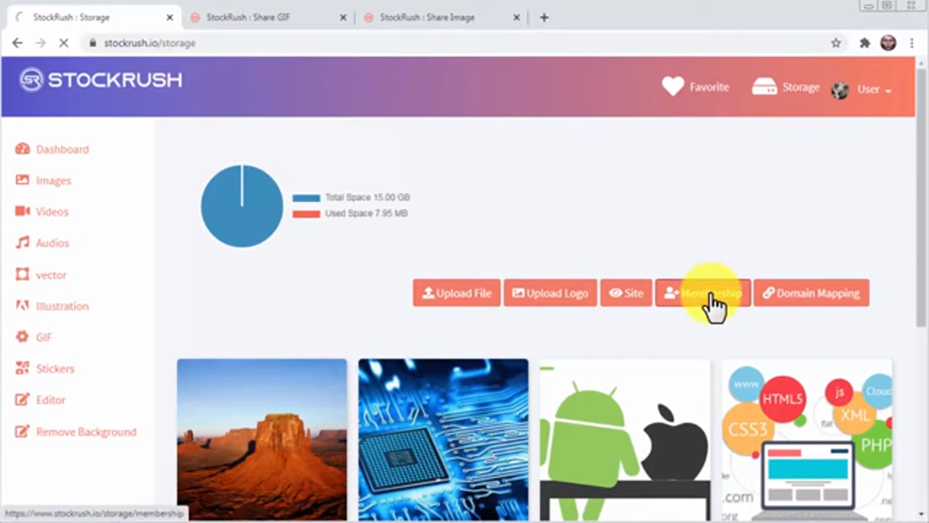
left_click(711, 292)
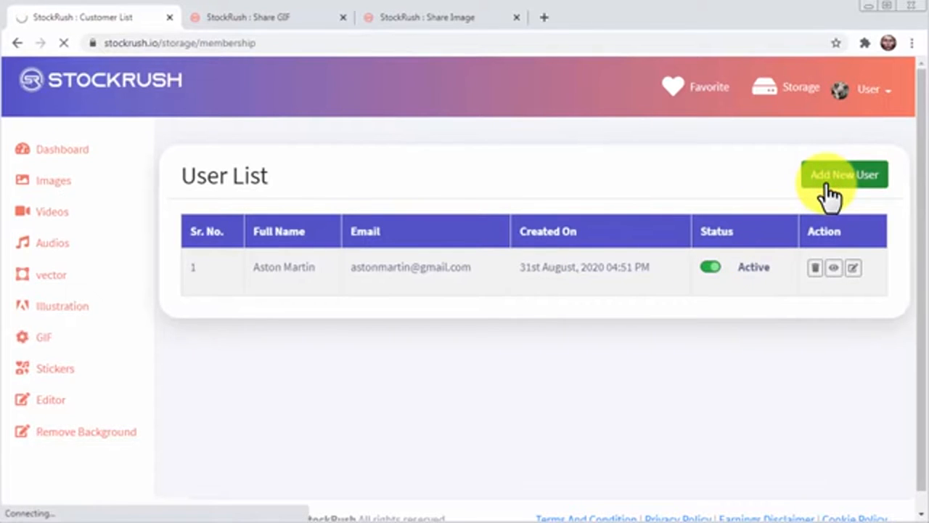
left_click(843, 174)
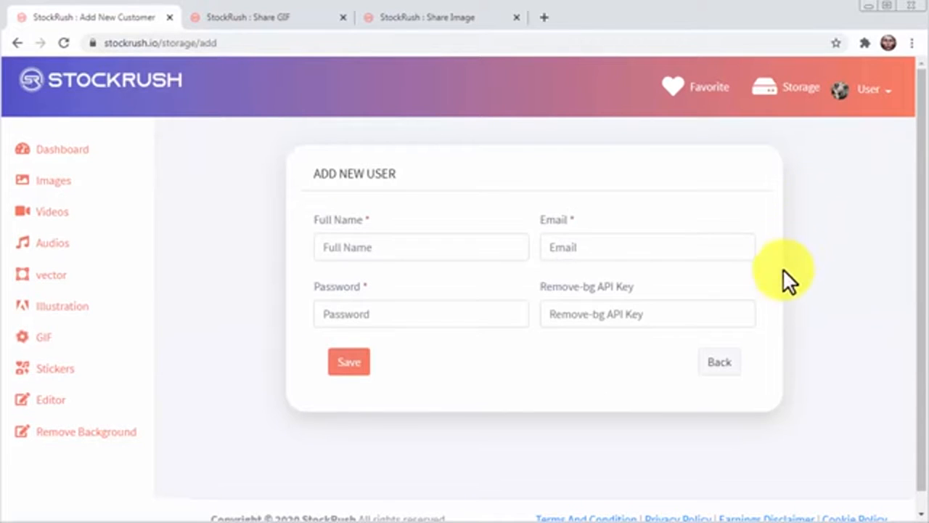
left_click(421, 247)
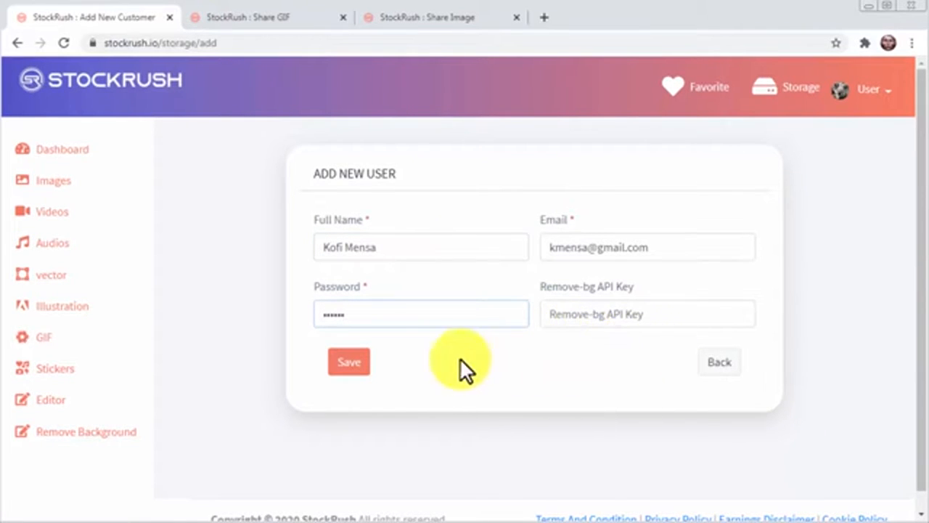
left_click(349, 361)
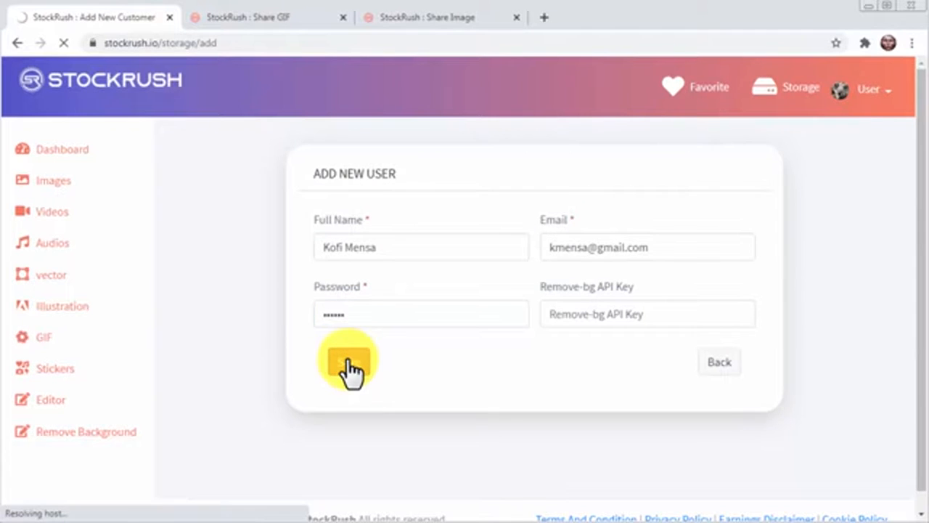
left_click(348, 361)
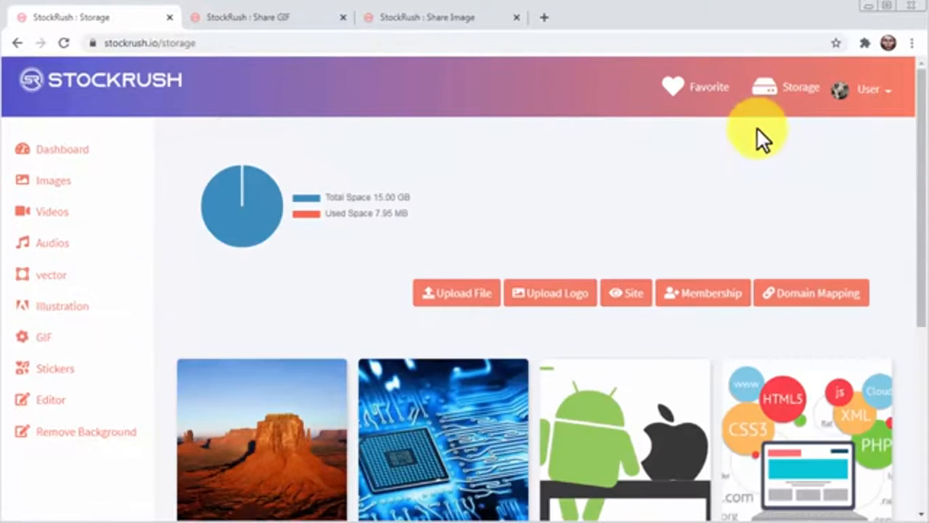
mouse_move(626, 293)
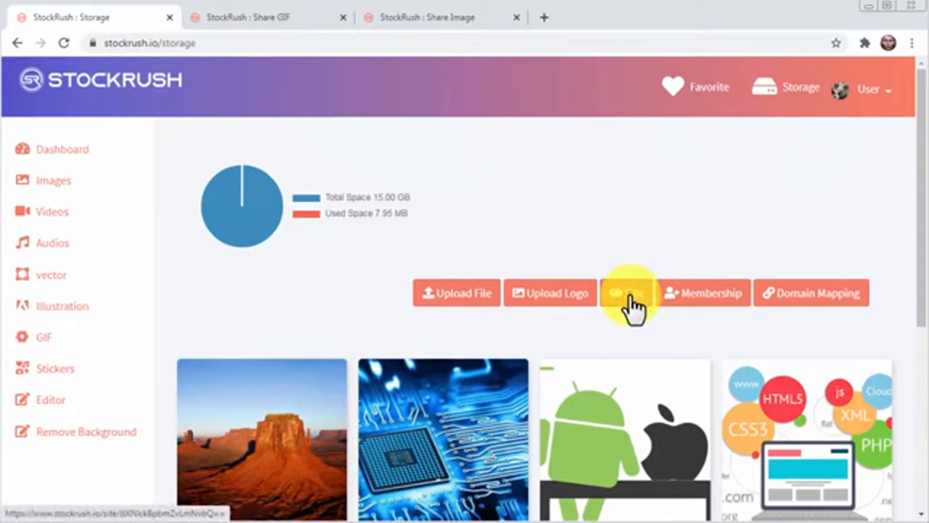
Open the public stock media site from the Site button, then switch to the partner page tab.
left_click(627, 293)
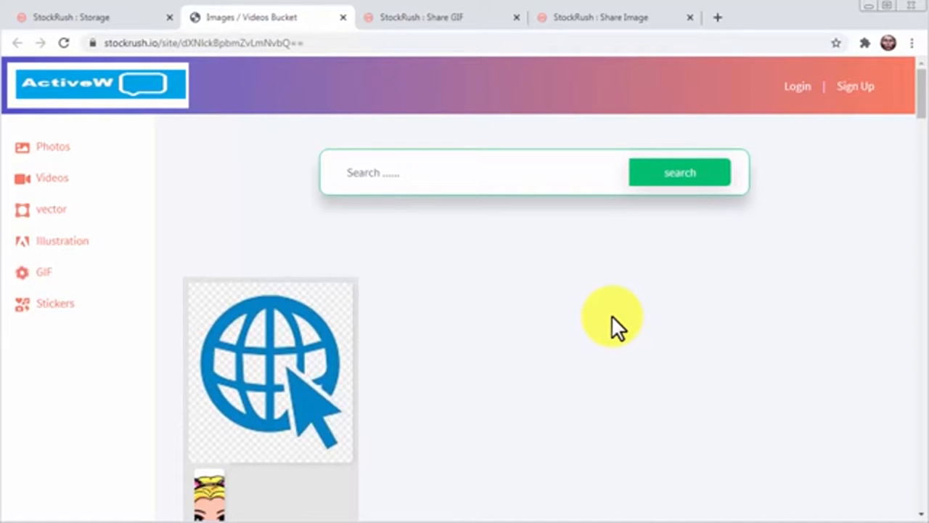
left_click(249, 11)
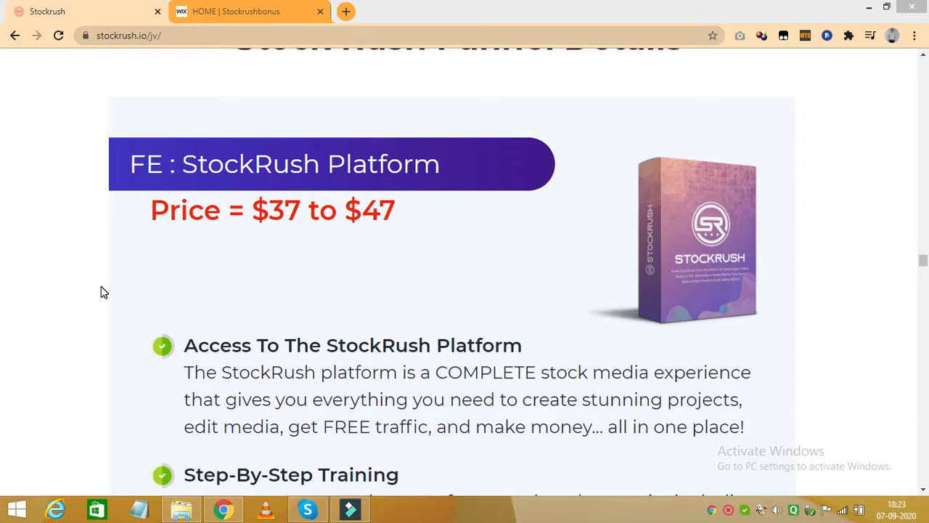
mouse_move(281, 333)
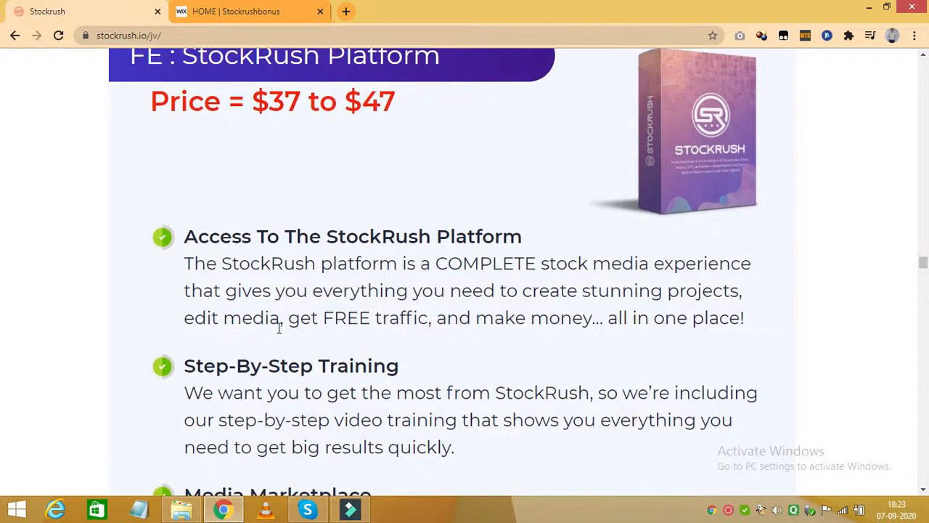
Scroll past the front-end platform features to the $47 OTO #1 Deluxe Suite.
scroll("down", 3)
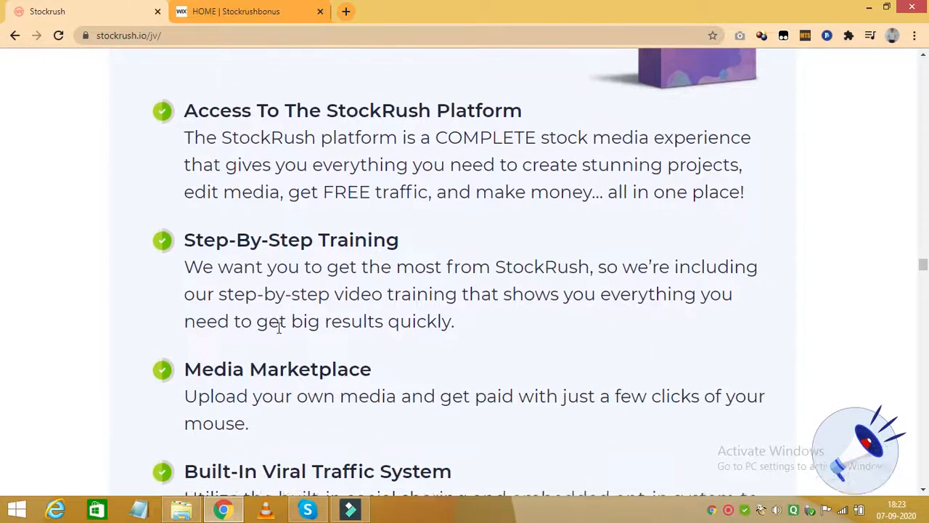
scroll("down", 3)
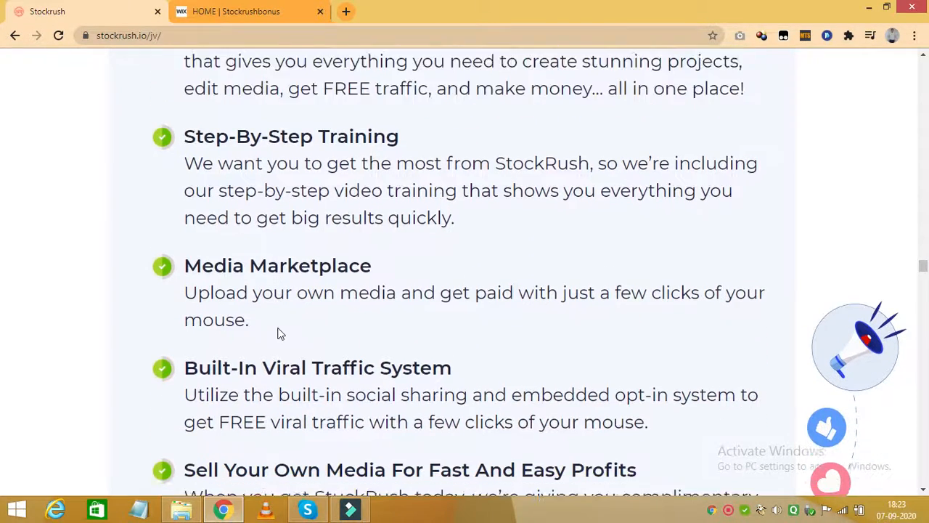
scroll("down", 3)
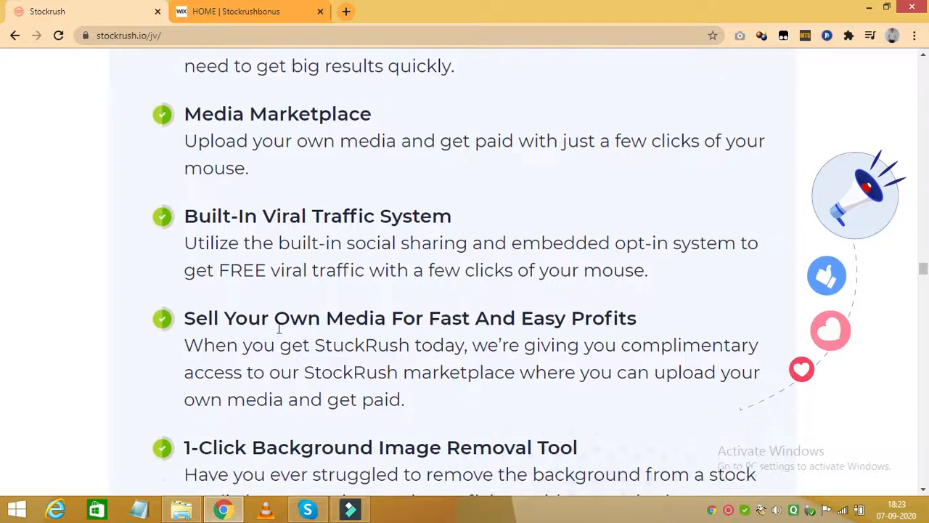
scroll("down", 3)
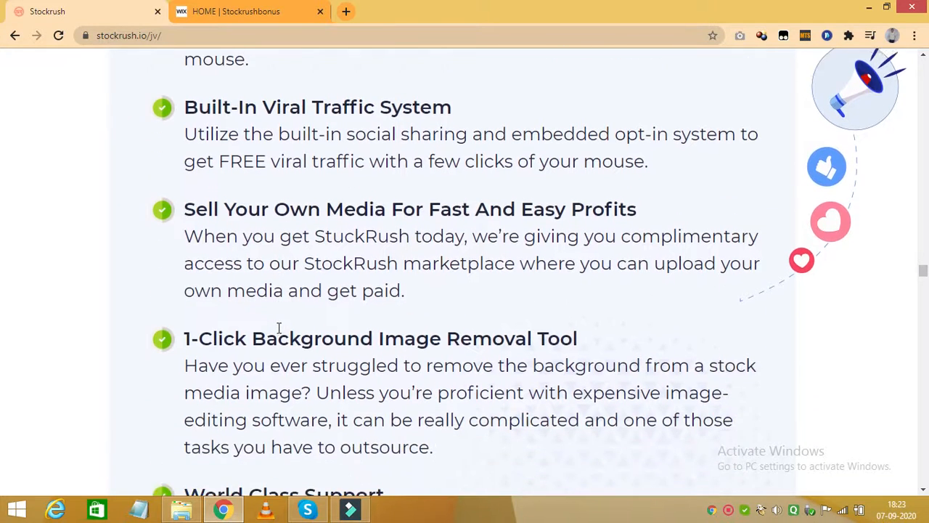
scroll("down", 3)
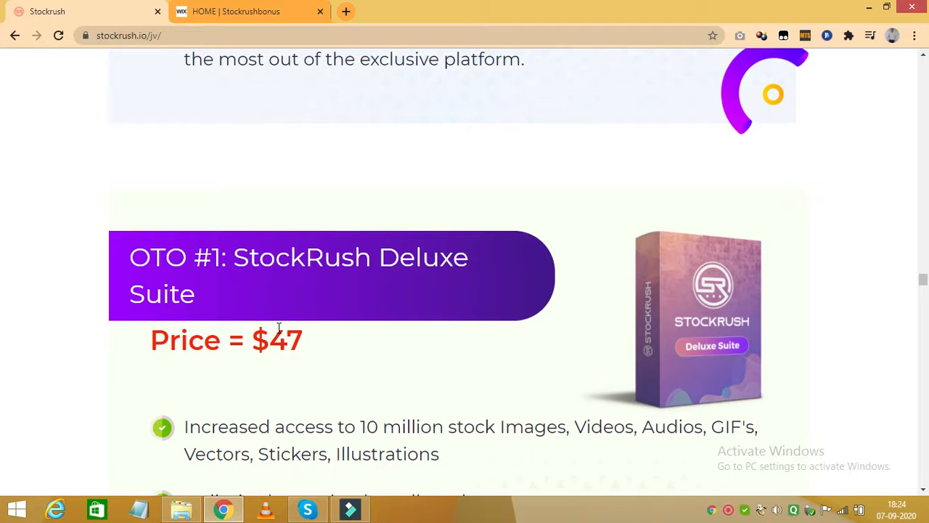
Scroll through the Deluxe Suite bullets to the $97 OTO #2 Enterprise section.
scroll("down", 3)
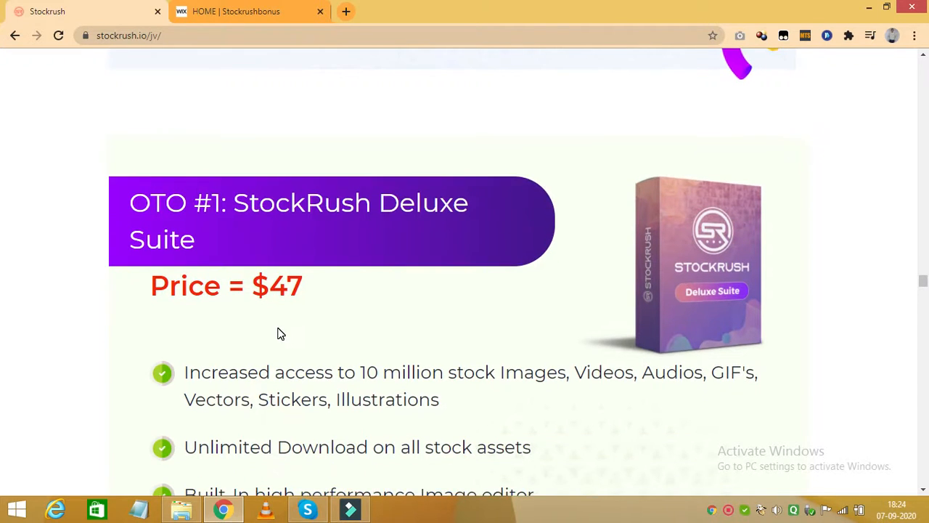
scroll("down", 3)
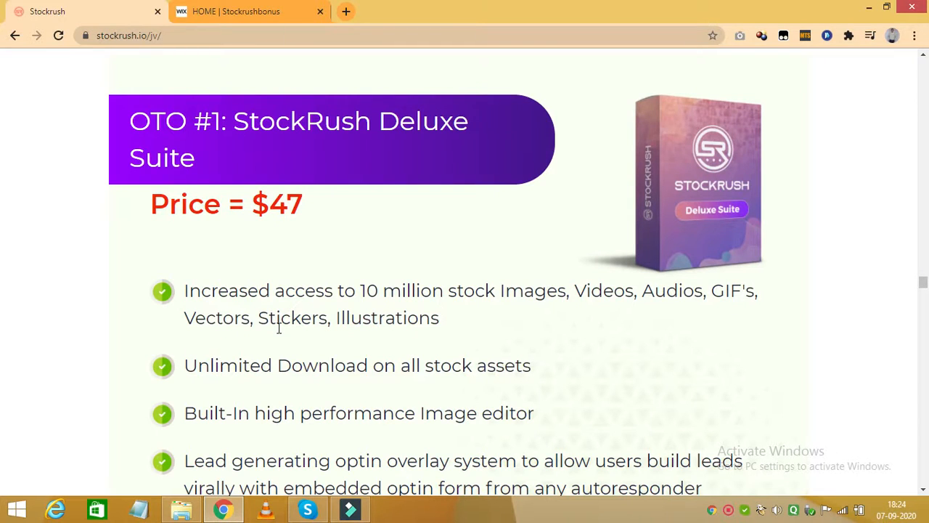
scroll("down", 3)
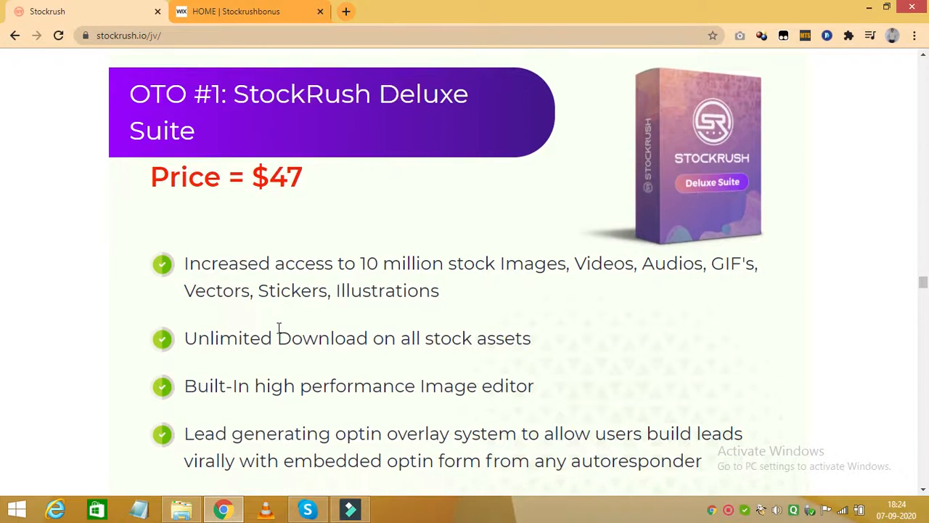
scroll("down", 3)
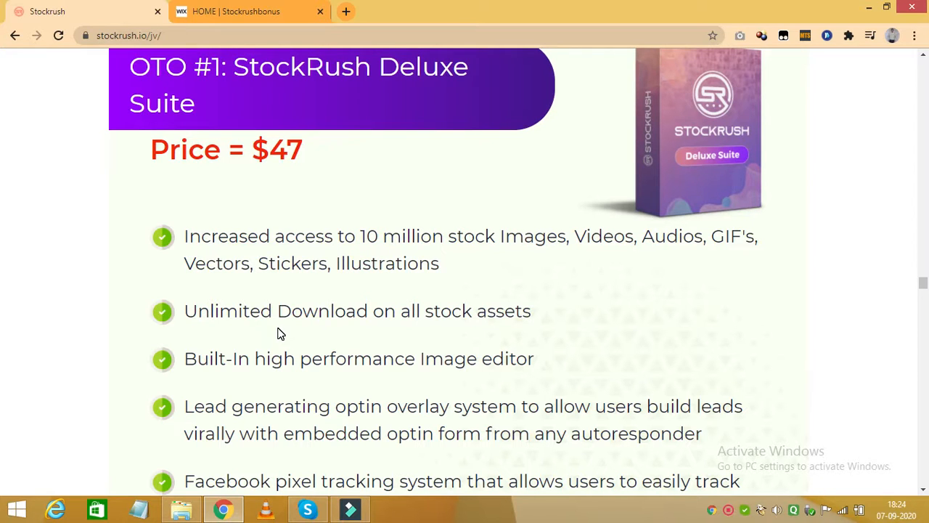
scroll("down", 3)
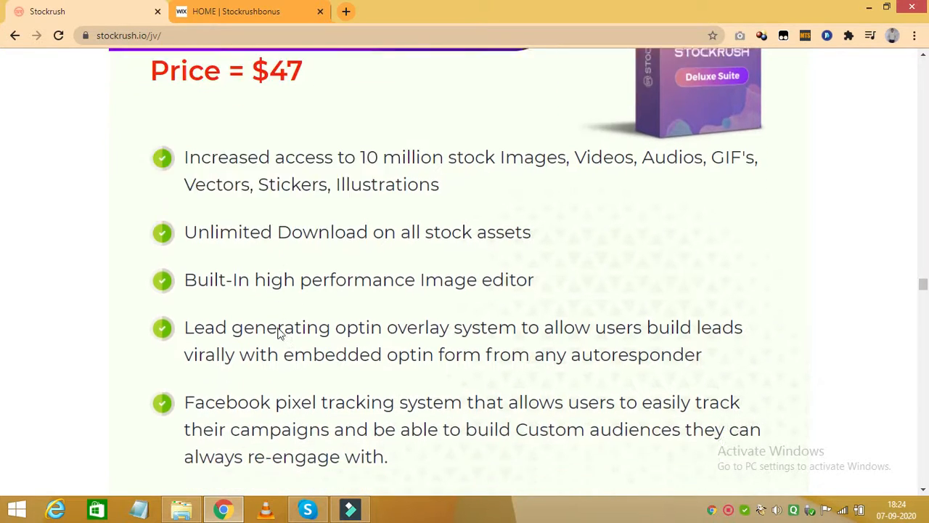
scroll("down", 3)
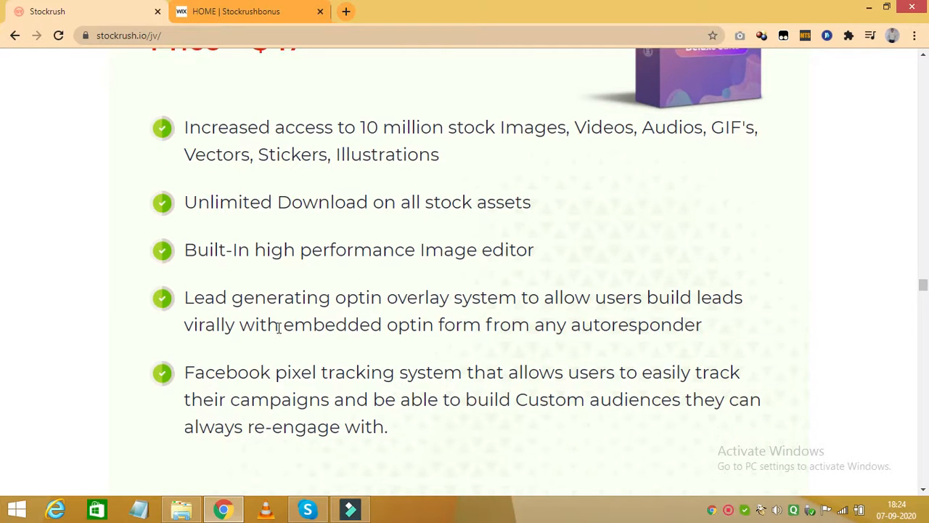
scroll("down", 3)
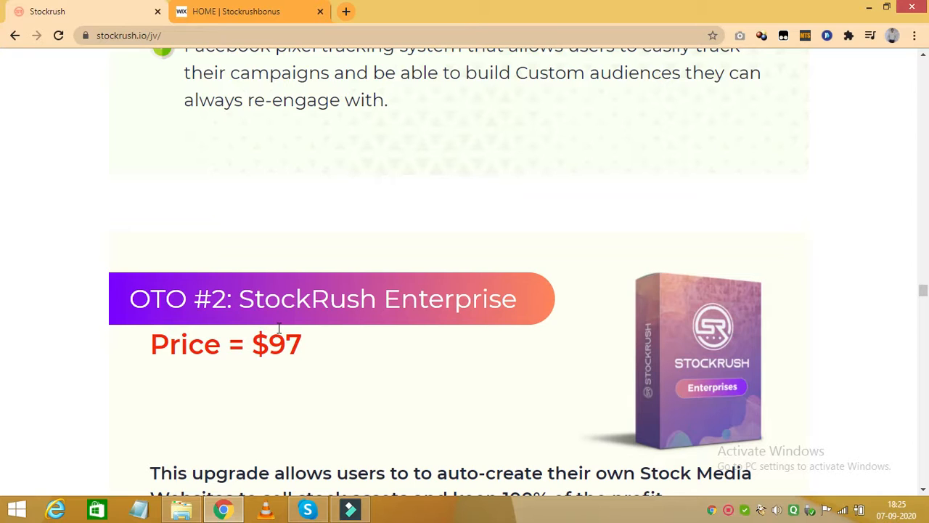
Scroll past the Enterprise features to the $37–$47 OTO #3 Video Creator Editor.
scroll("down", 3)
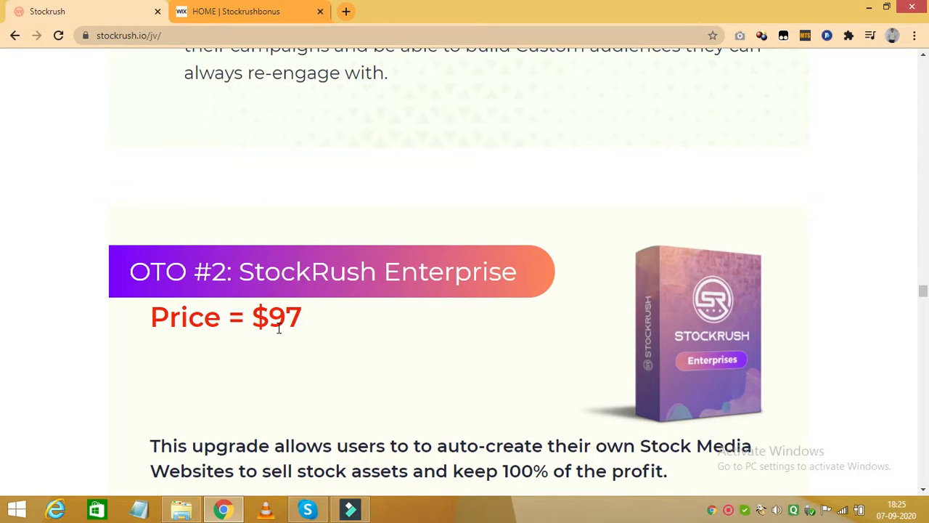
scroll("down", 3)
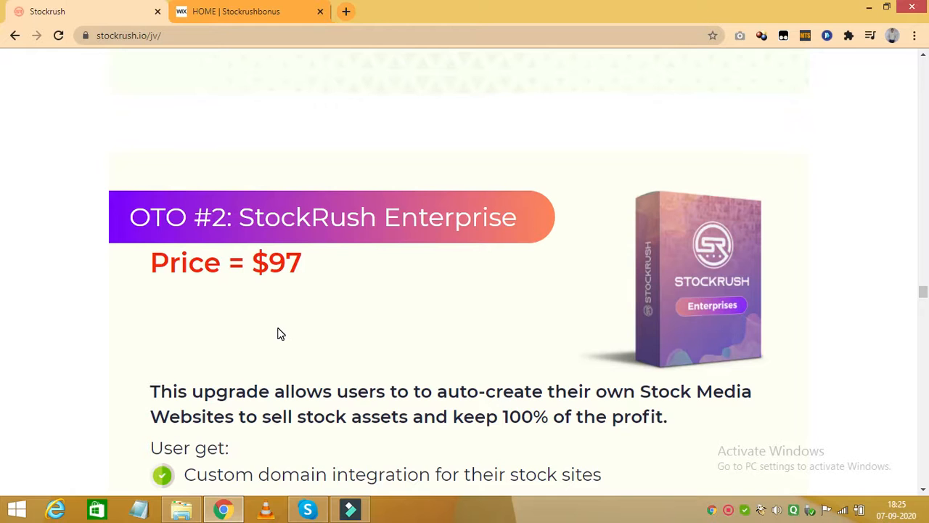
scroll("down", 3)
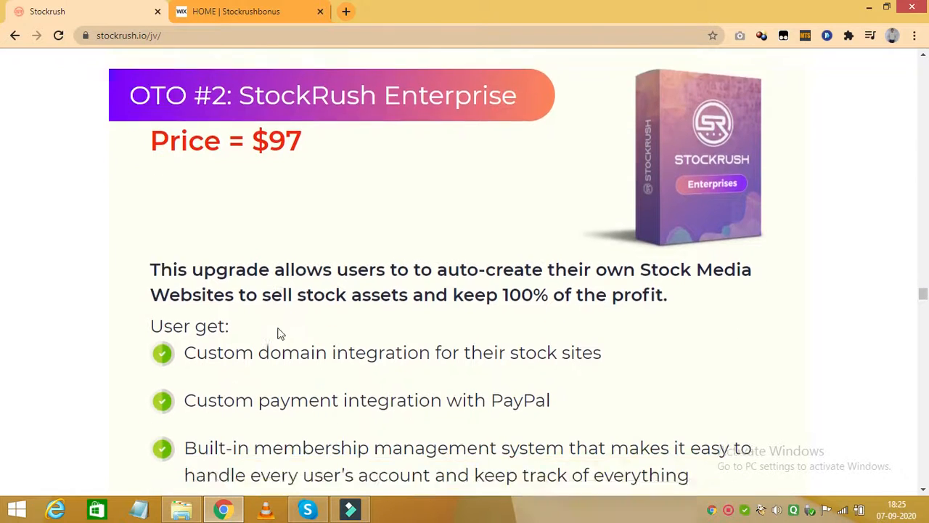
scroll("down", 3)
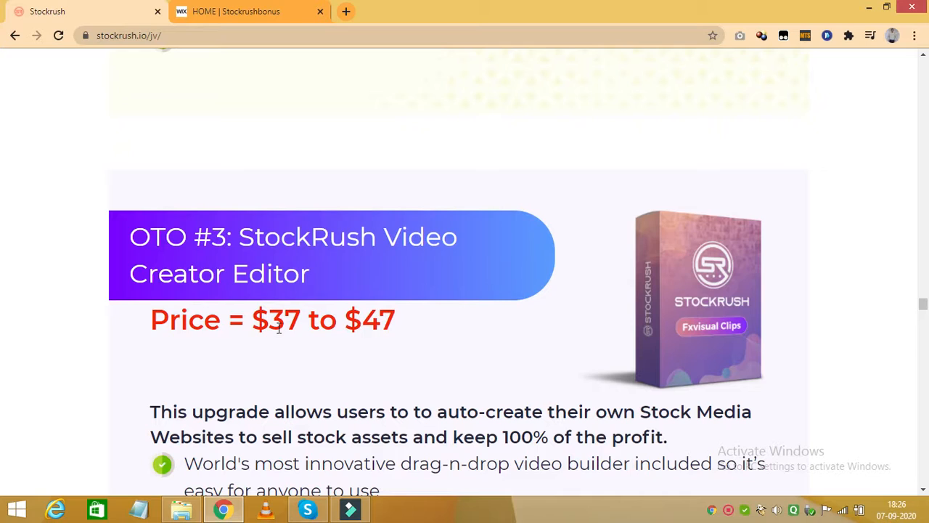
Scroll through Video Creator Editor features to the $97–$497 OTO #4 Unlimited Whitelabel.
scroll("down", 3)
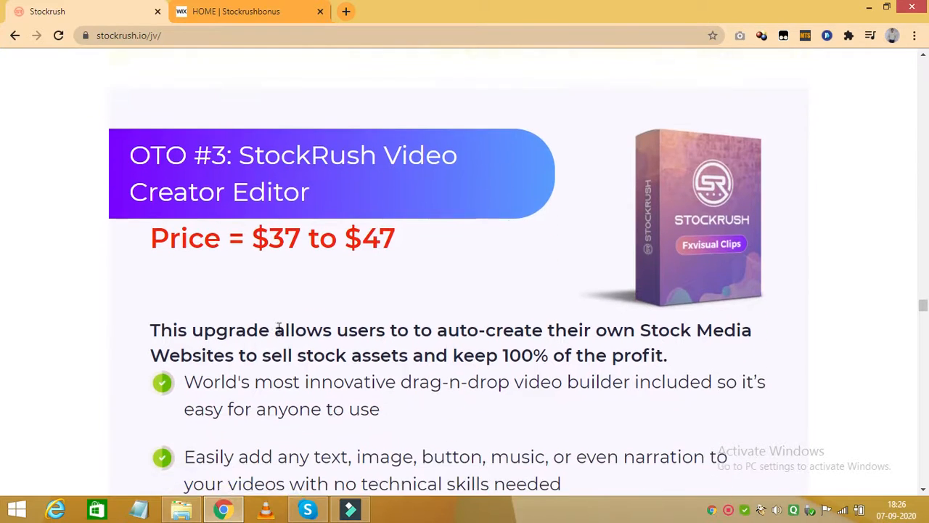
scroll("down", 3)
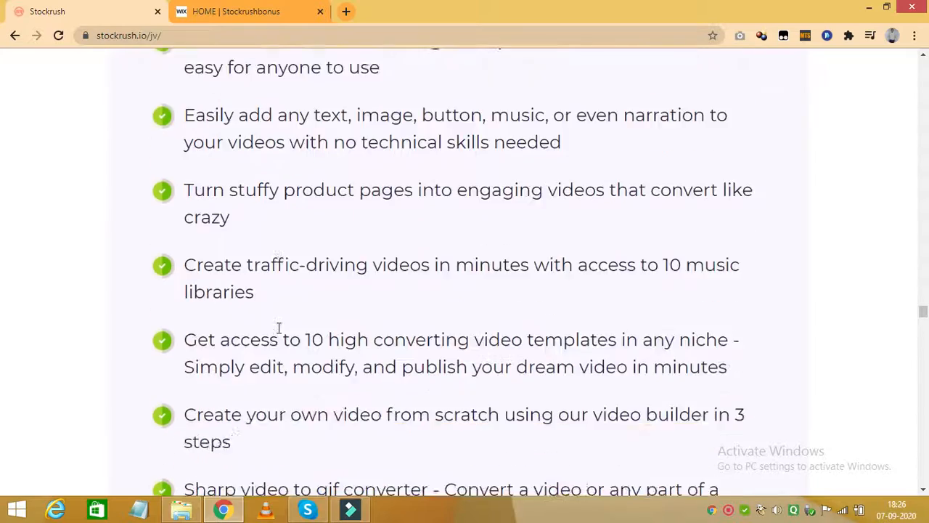
scroll("down", 3)
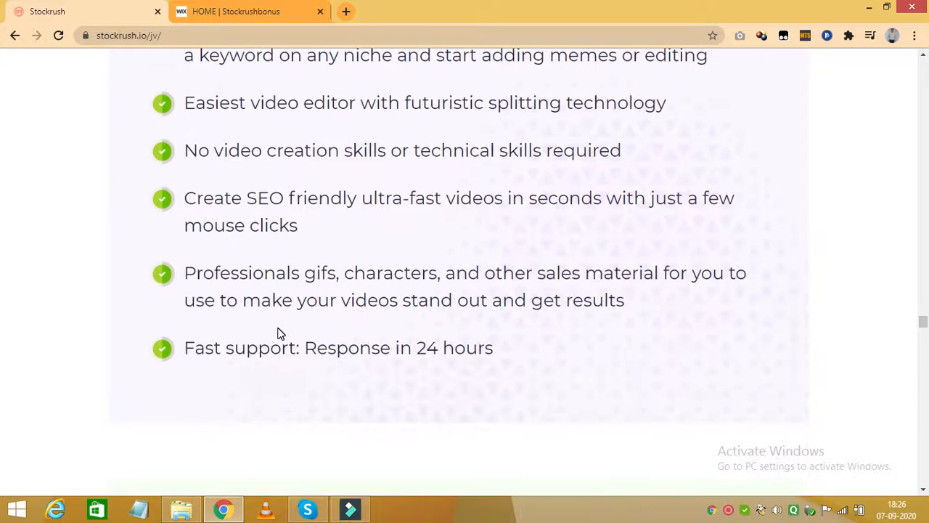
scroll("down", 3)
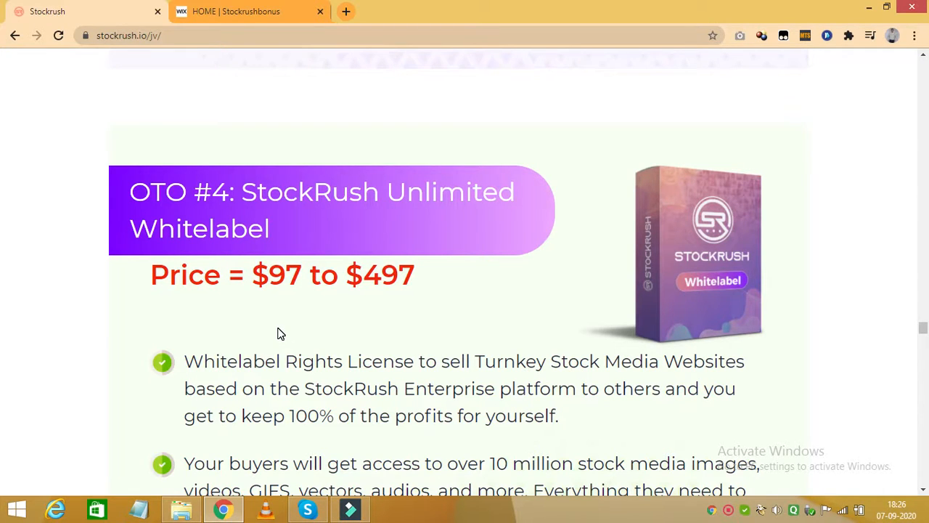
Read the OTO #4 Whitelabel and OTO #5 Reseller License upgrades, then switch to the Stockrushbonus tab.
scroll("down", 3)
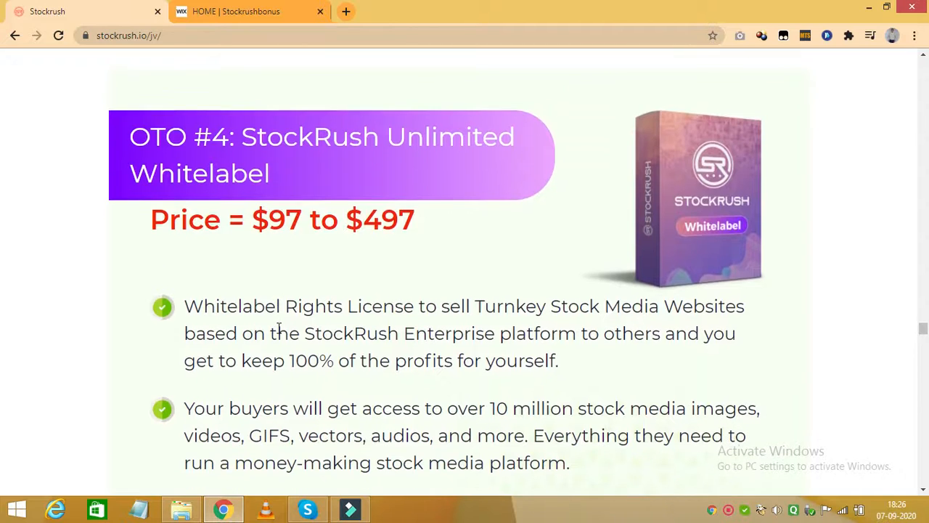
scroll("down", 3)
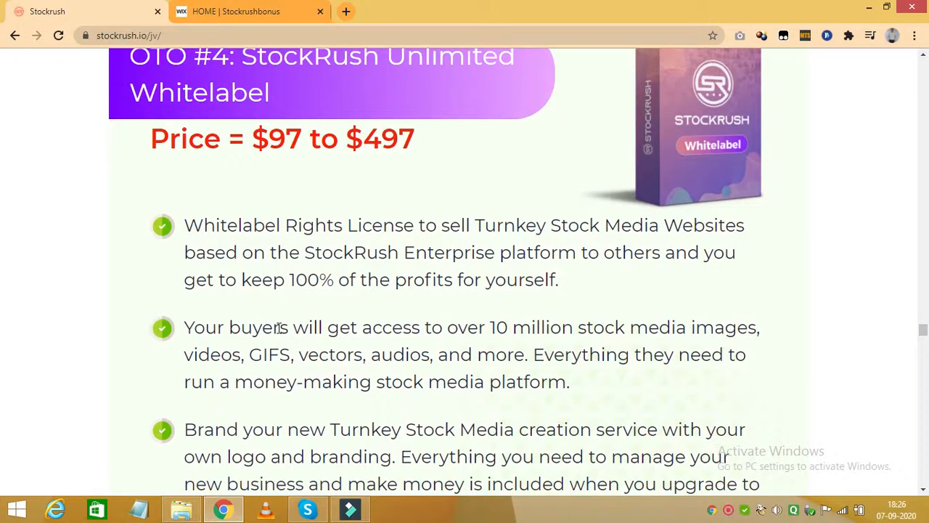
scroll("down", 3)
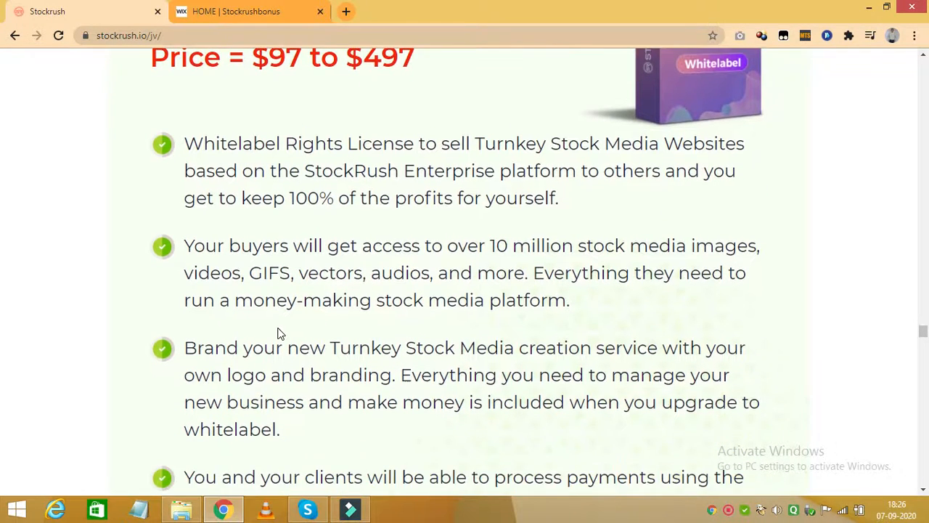
scroll("down", 3)
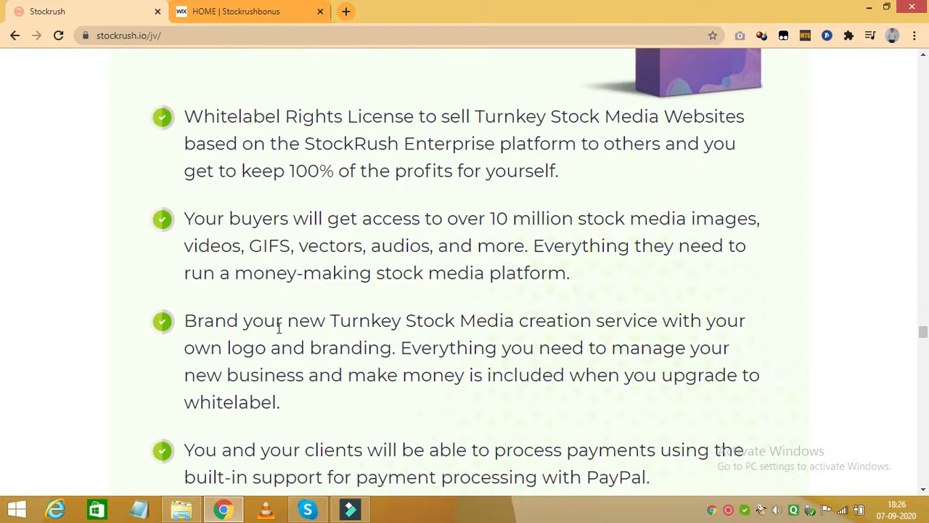
scroll("down", 3)
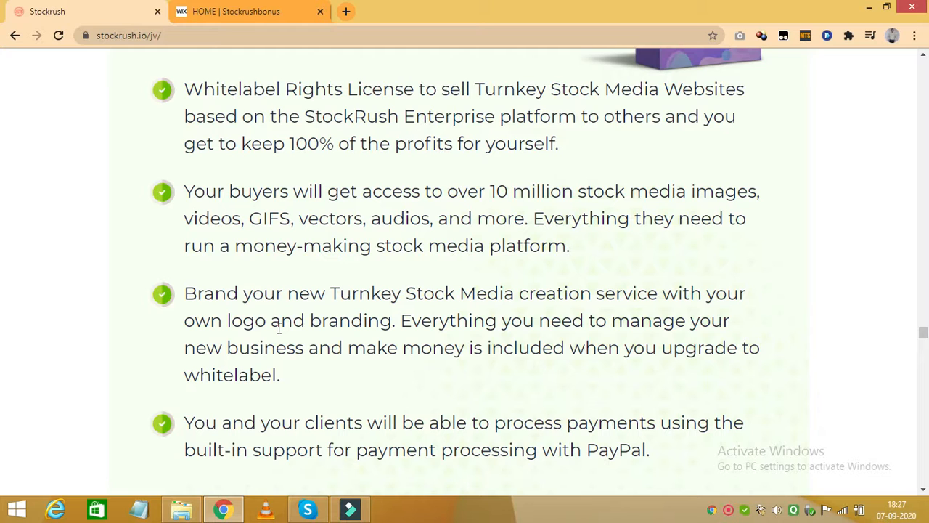
scroll("down", 3)
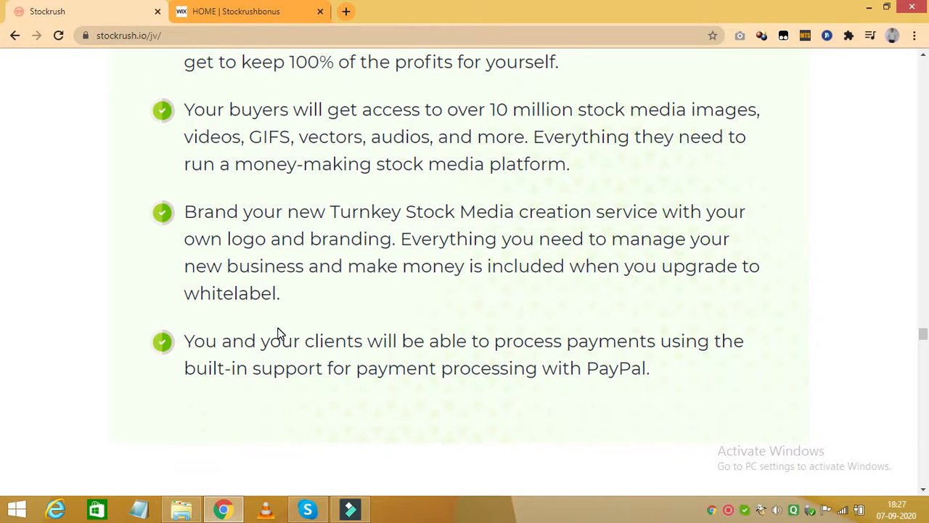
scroll("down", 3)
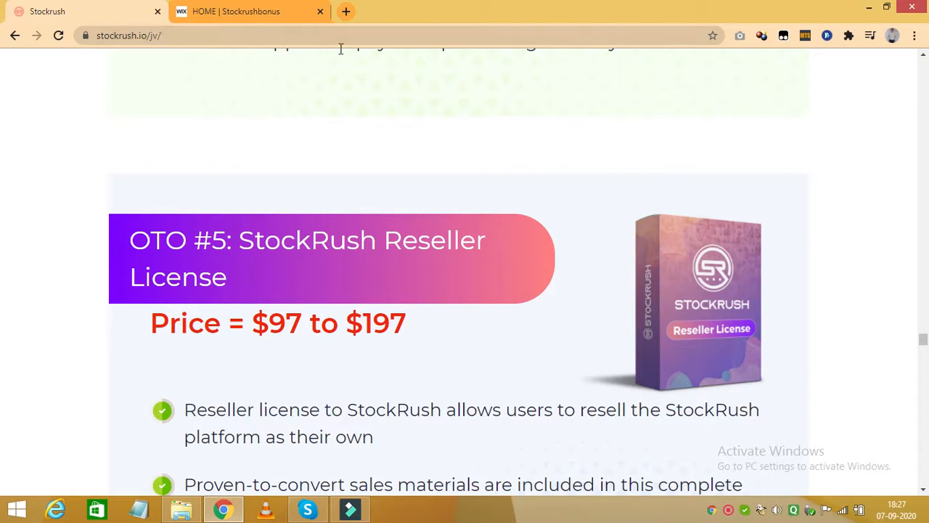
left_click(247, 11)
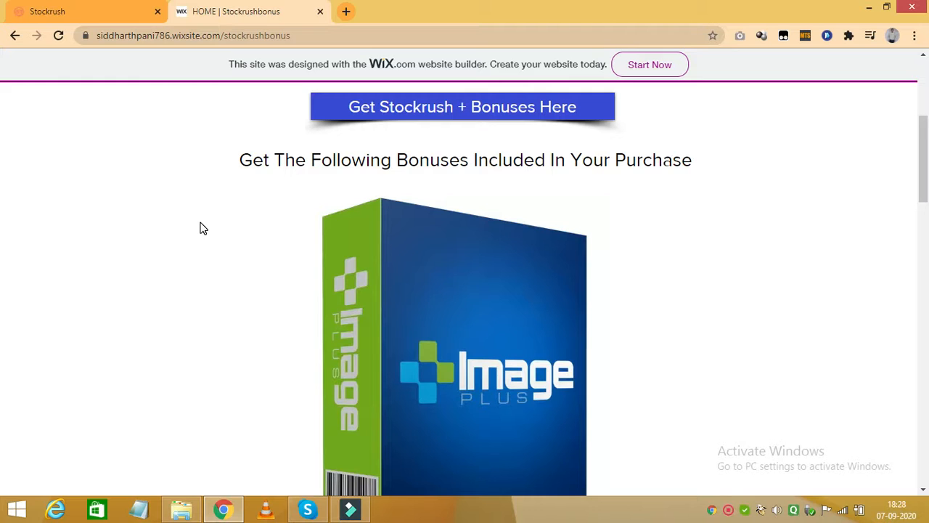
Scroll past Image Plus, Social Media Images Creation and Stock Photography 101 to Miscellaneous Stock Photos.
scroll("down", 3)
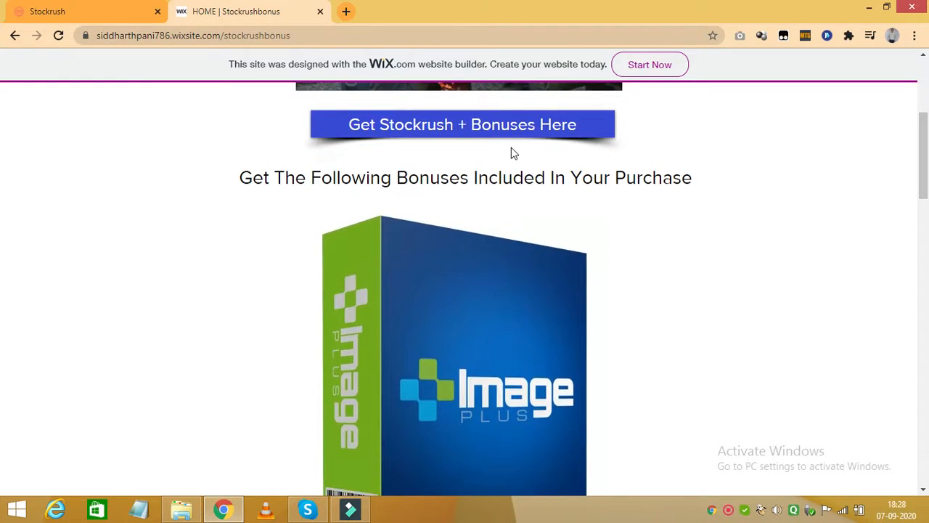
scroll("down", 3)
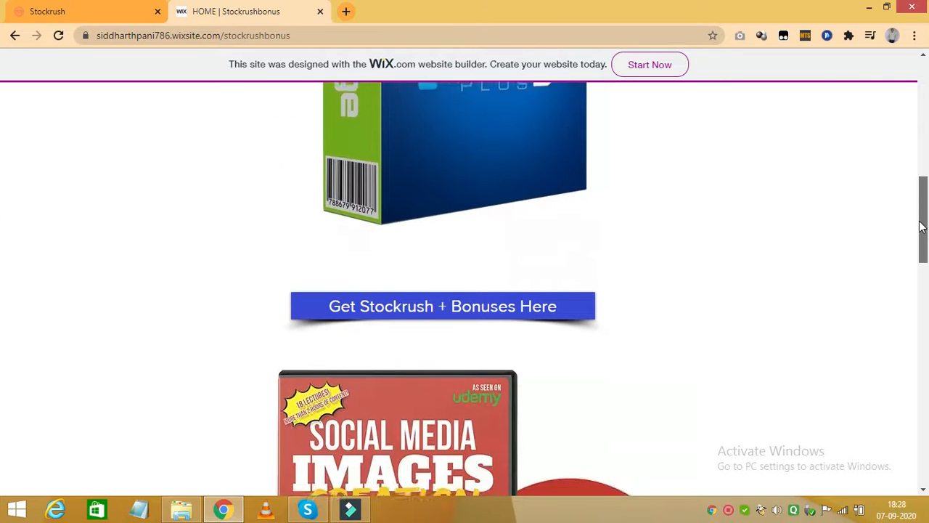
scroll("down", 3)
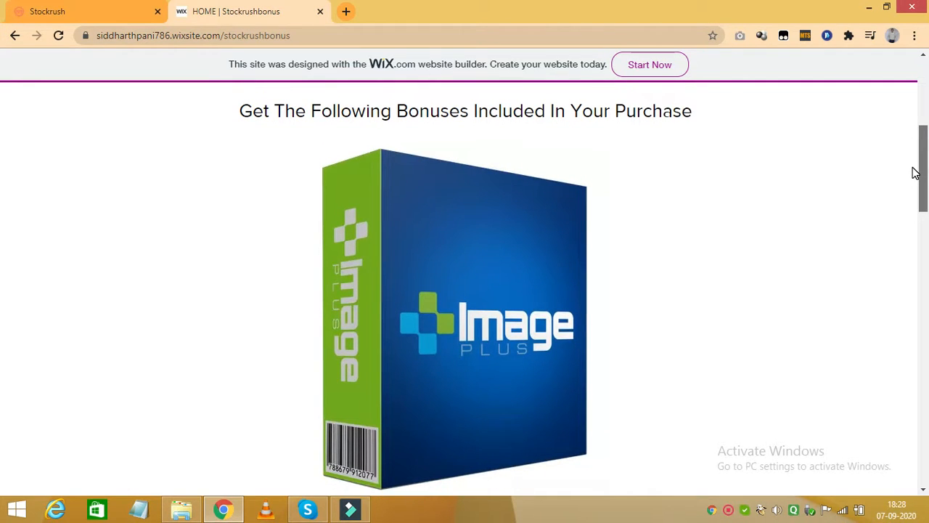
scroll("down", 3)
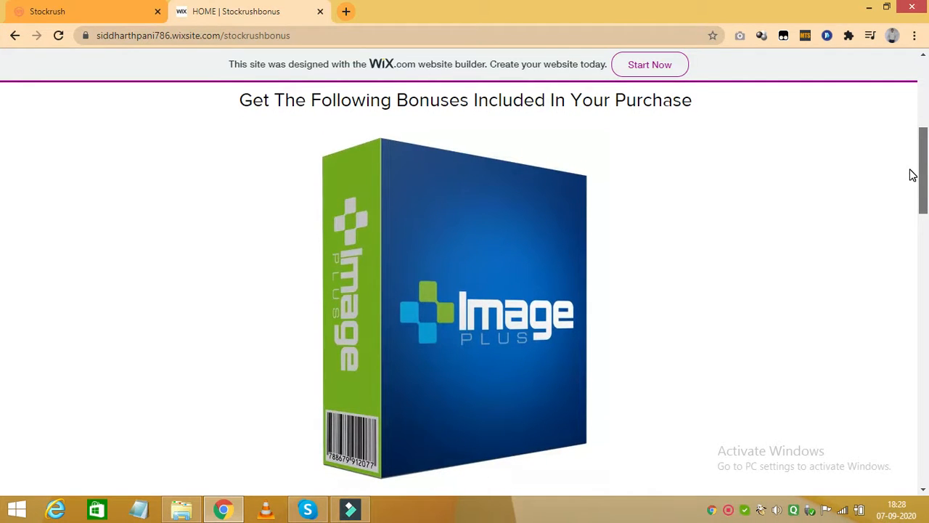
scroll("down", 3)
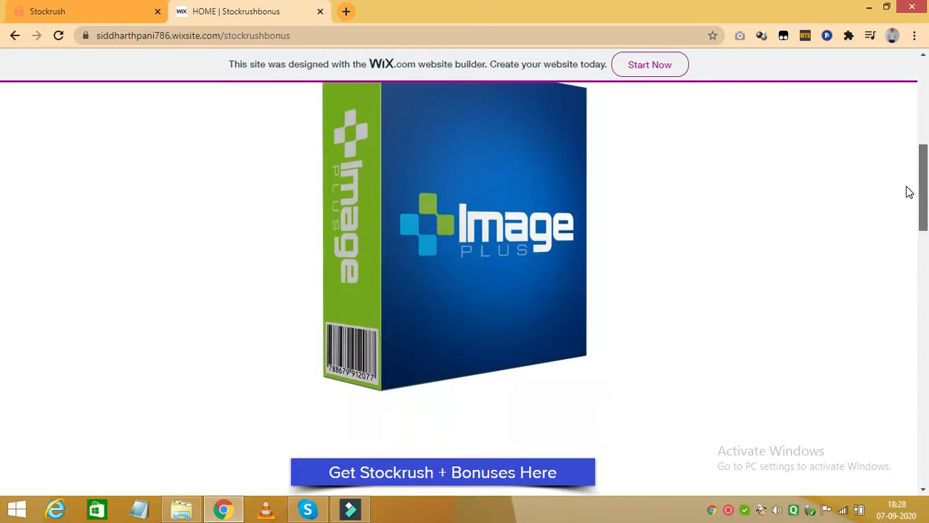
scroll("down", 3)
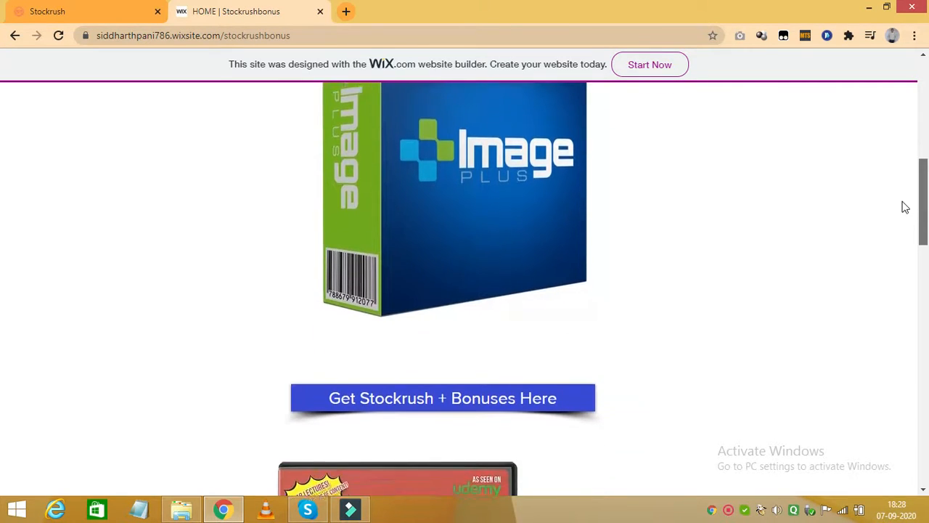
scroll("down", 3)
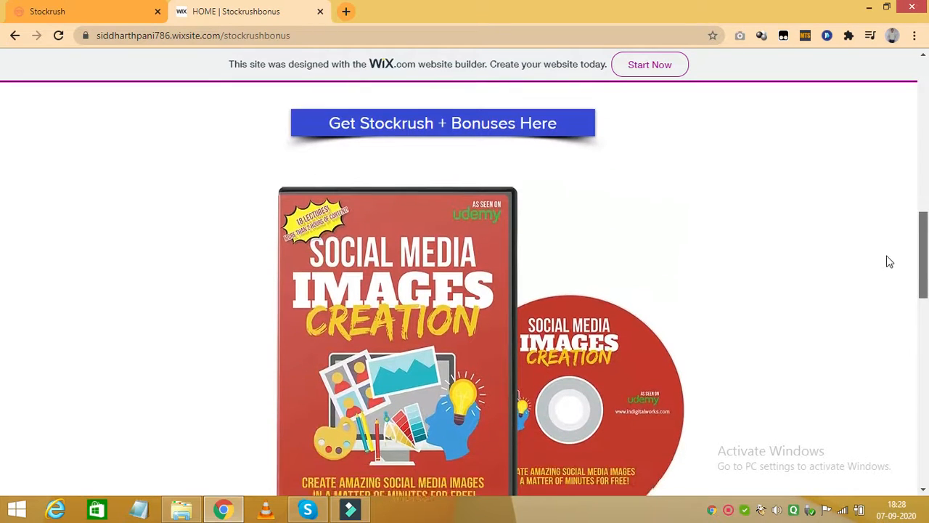
scroll("down", 3)
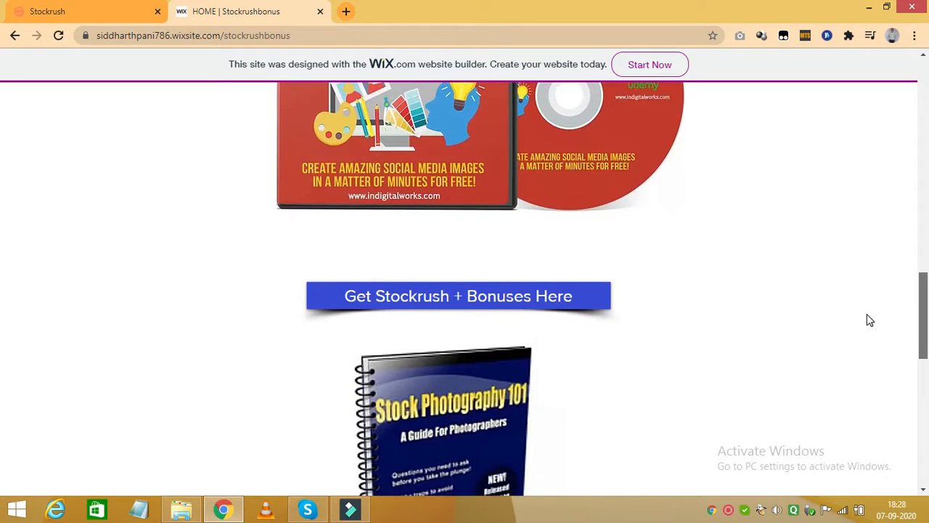
scroll("down", 3)
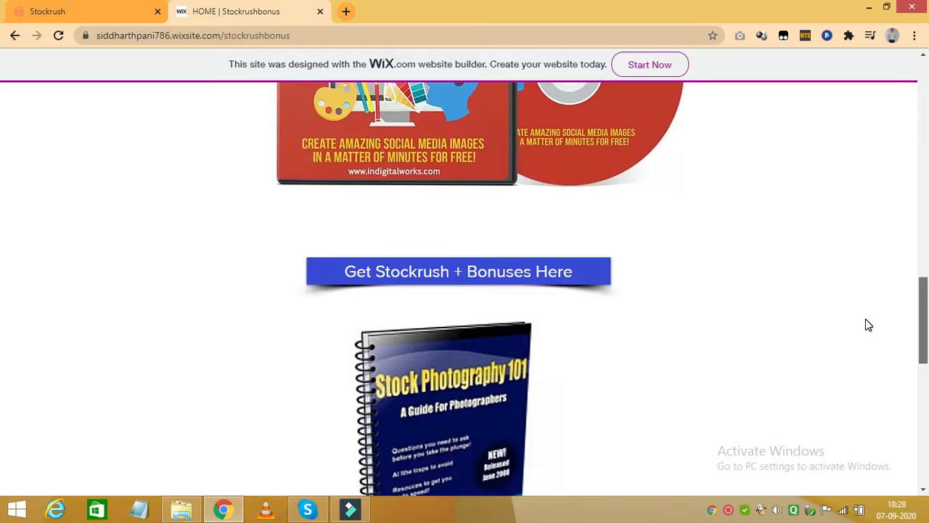
scroll("down", 3)
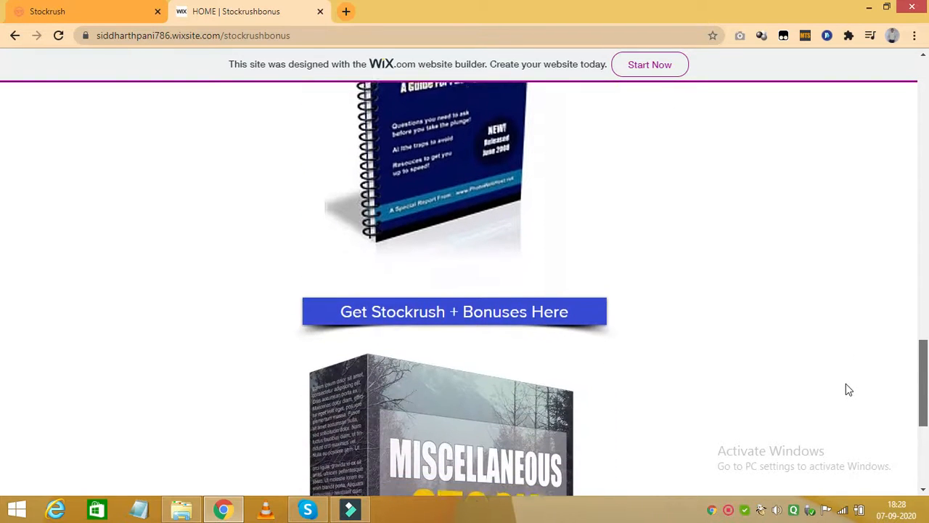
scroll("down", 3)
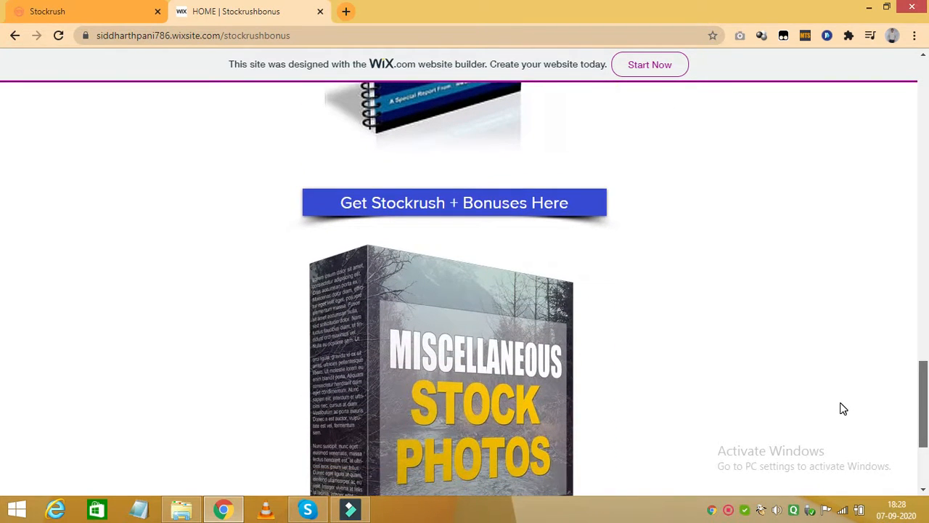
scroll("down", 3)
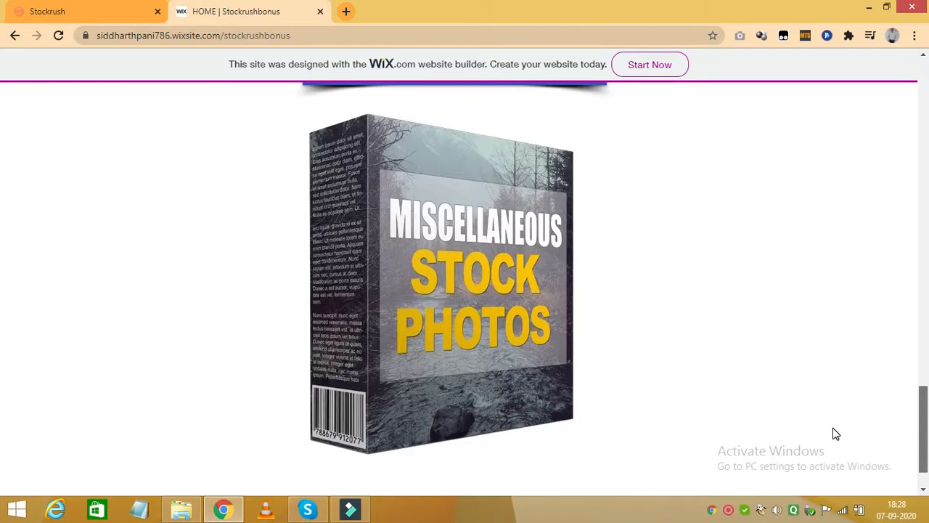